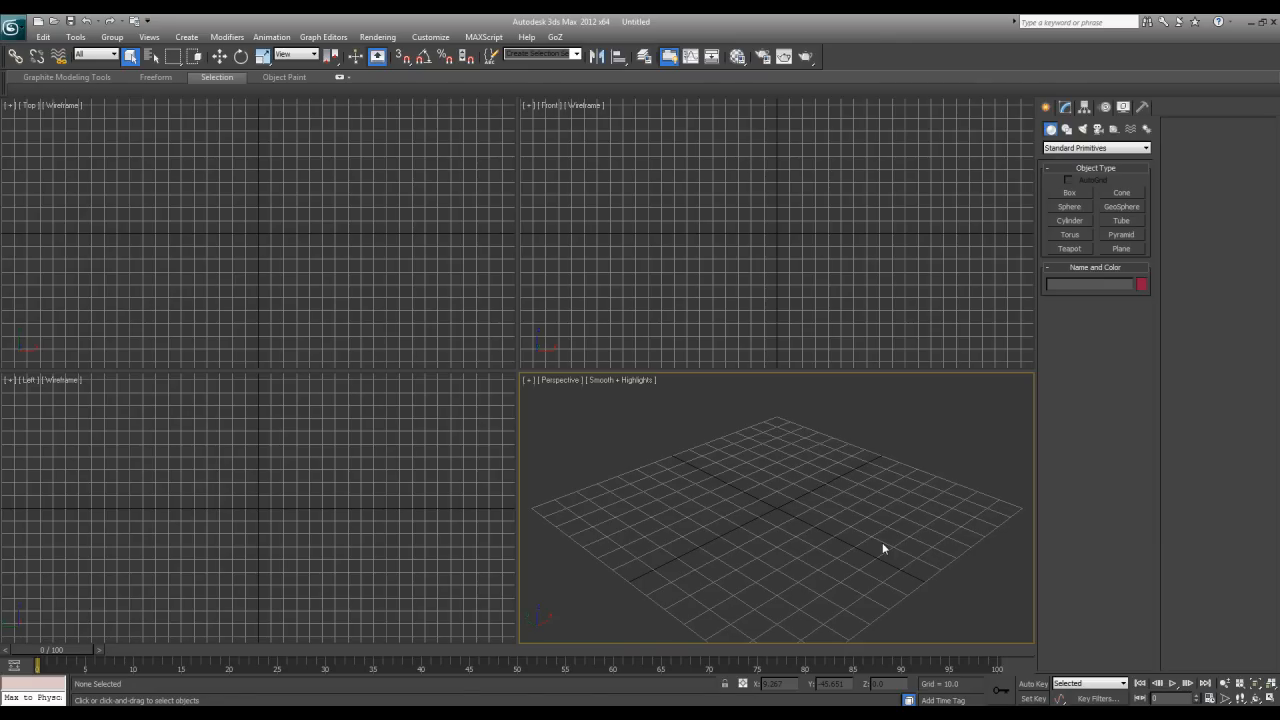
pyautogui.moveTo(790, 537)
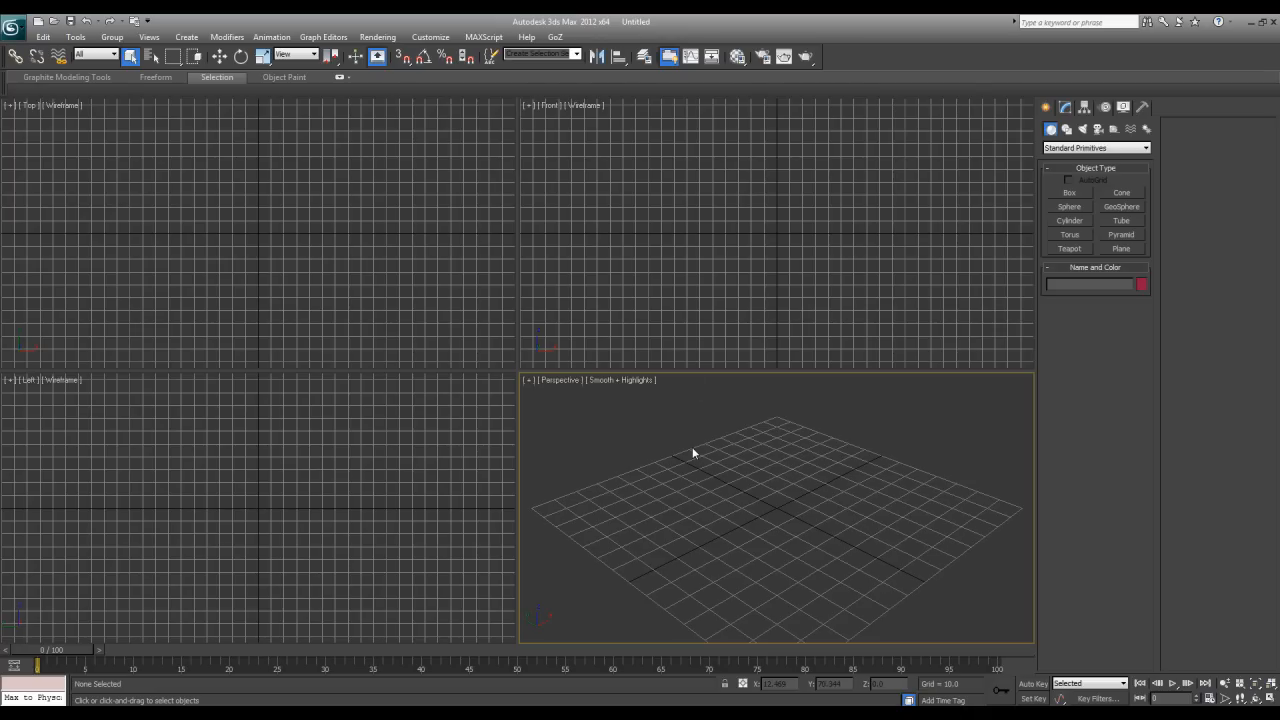
pyautogui.moveTo(688, 285)
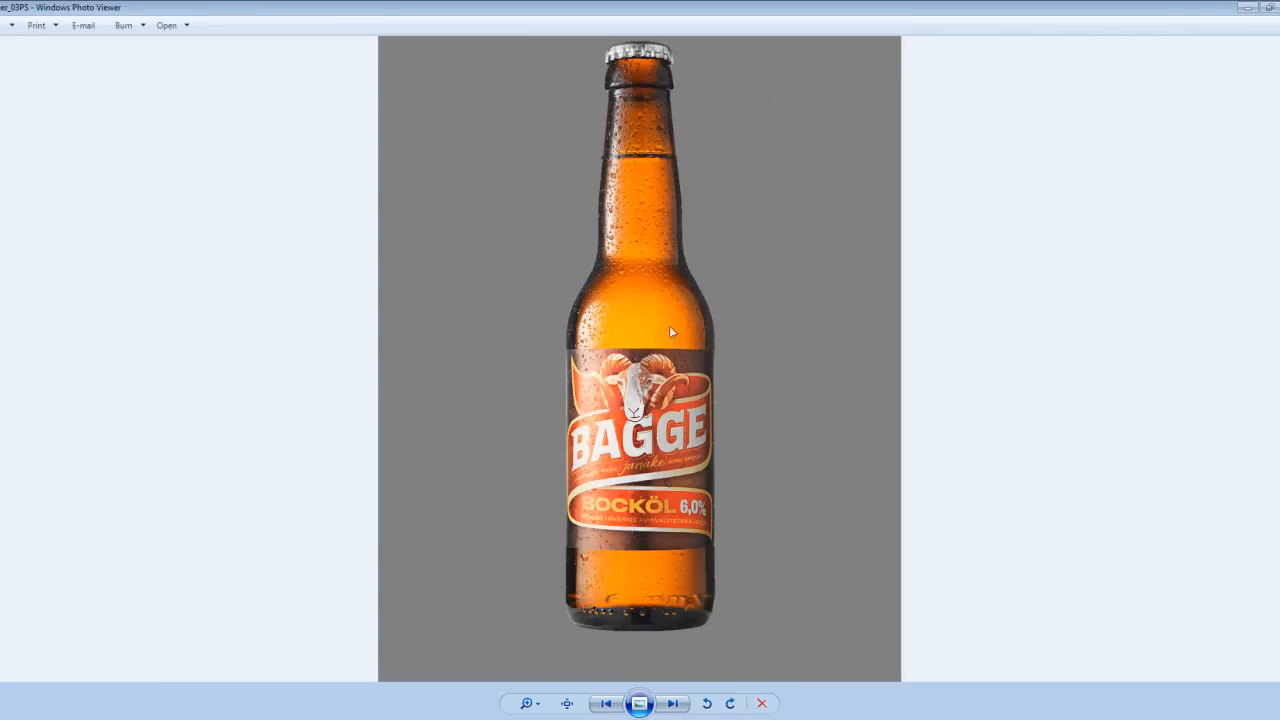
pyautogui.moveTo(575, 630)
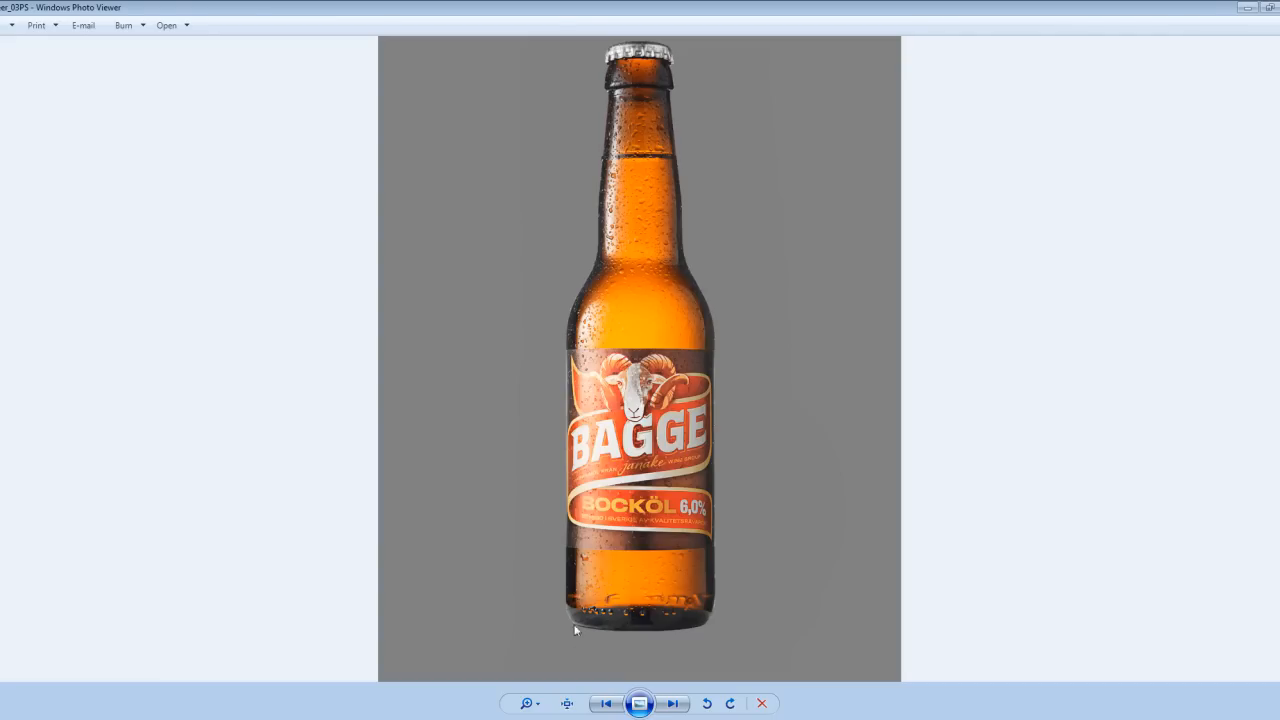
pyautogui.moveTo(559, 259)
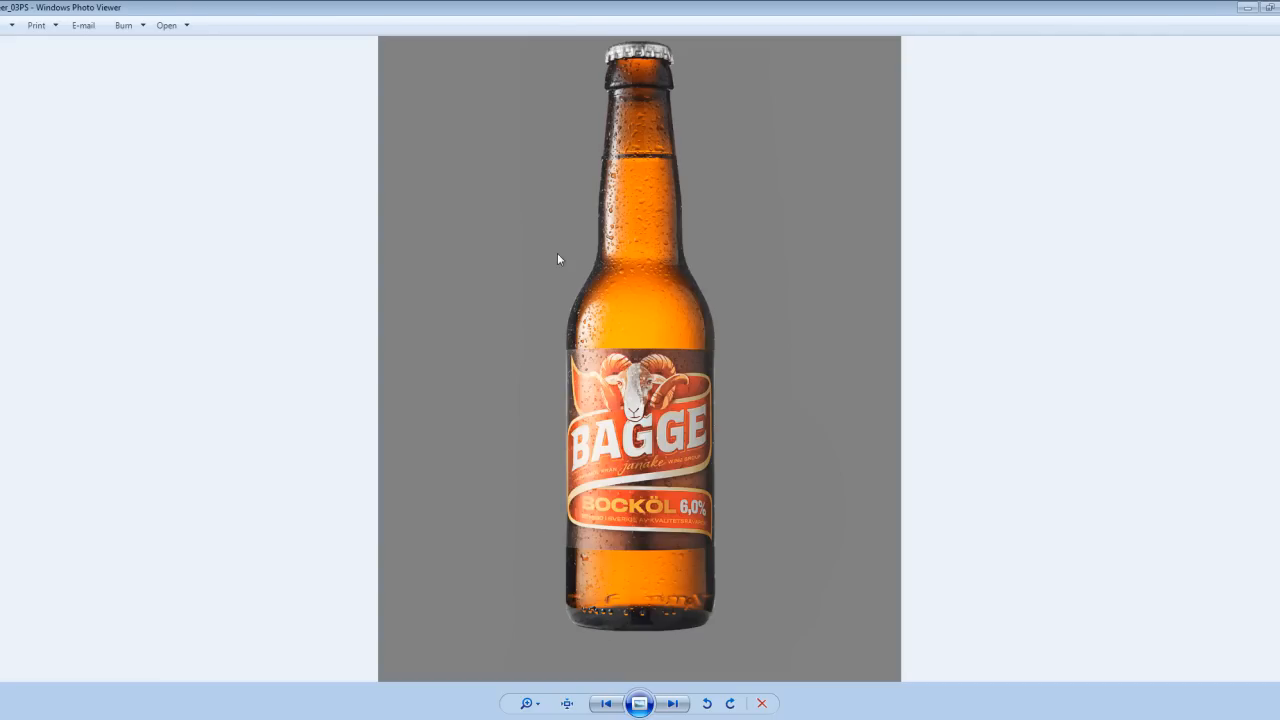
pyautogui.moveTo(610, 175)
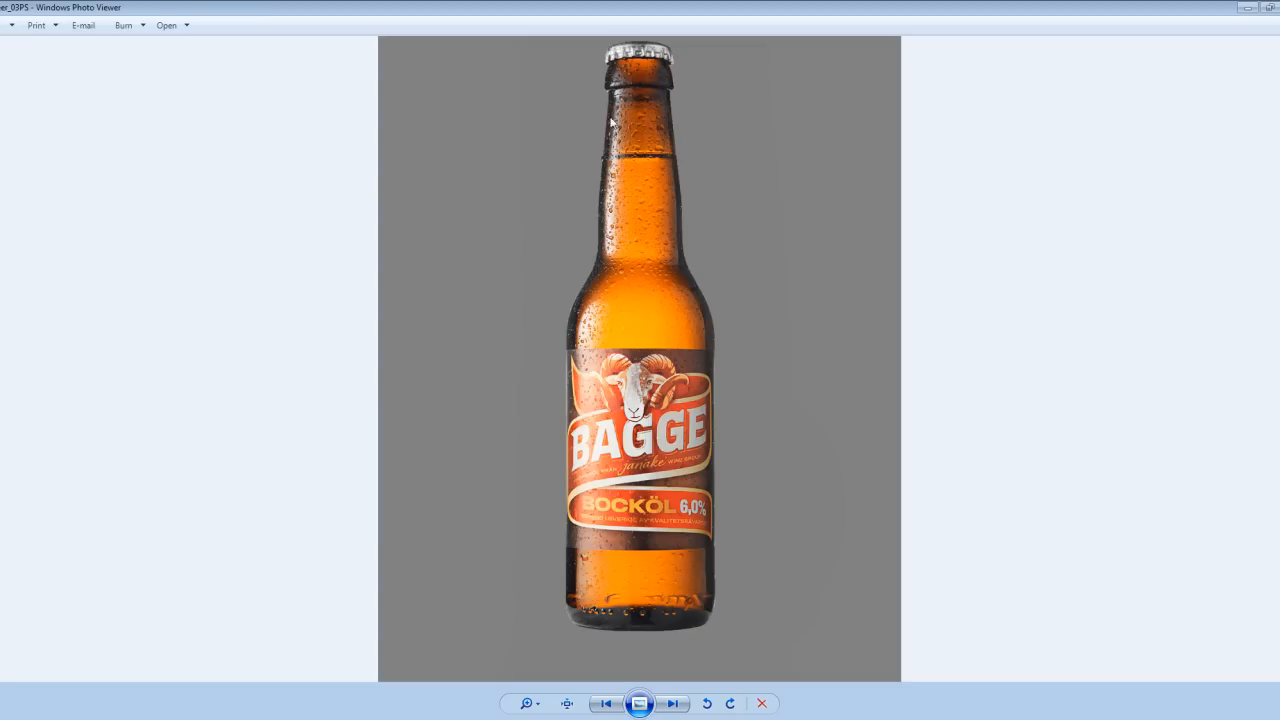
pyautogui.moveTo(644, 630)
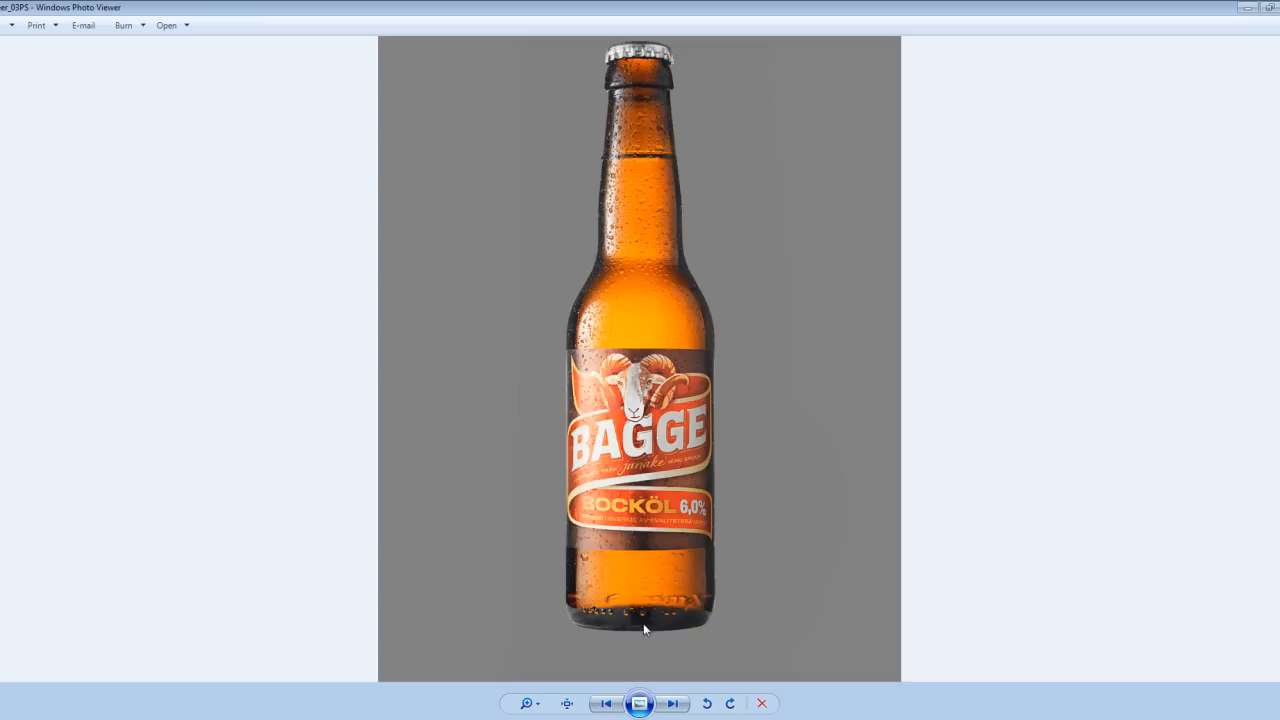
pyautogui.moveTo(603, 87)
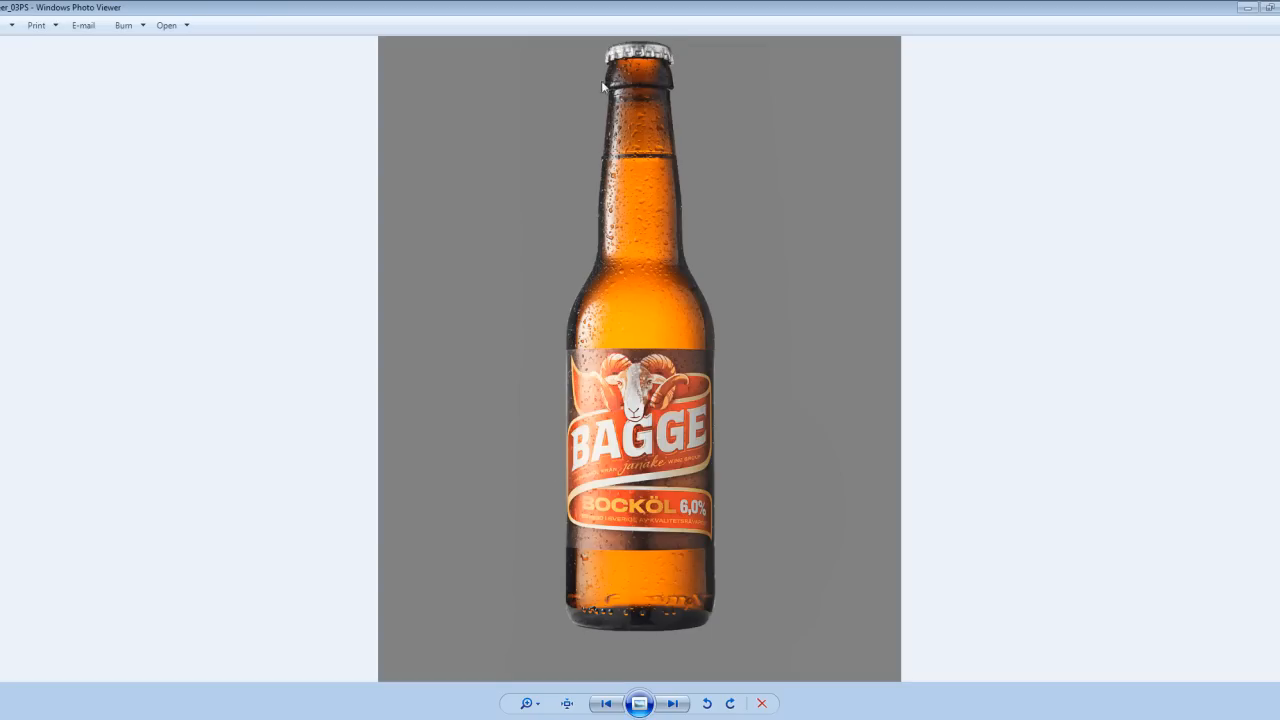
pyautogui.moveTo(603, 267)
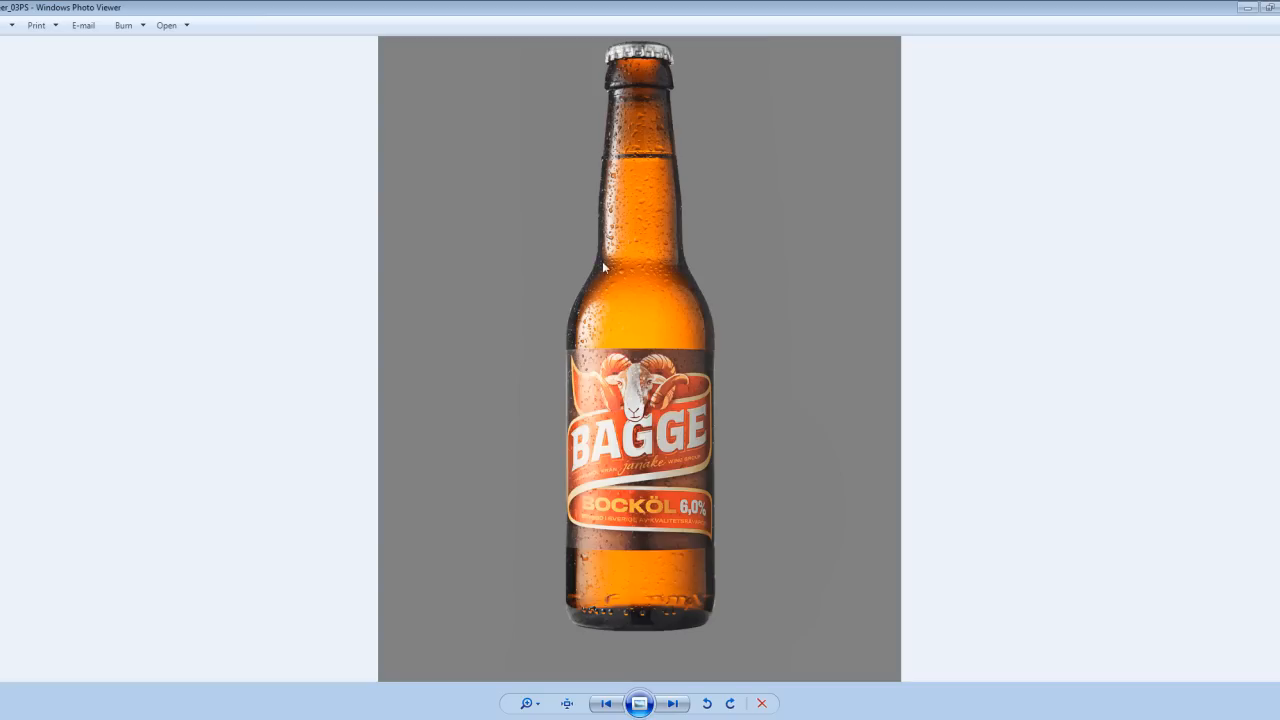
pyautogui.moveTo(604, 618)
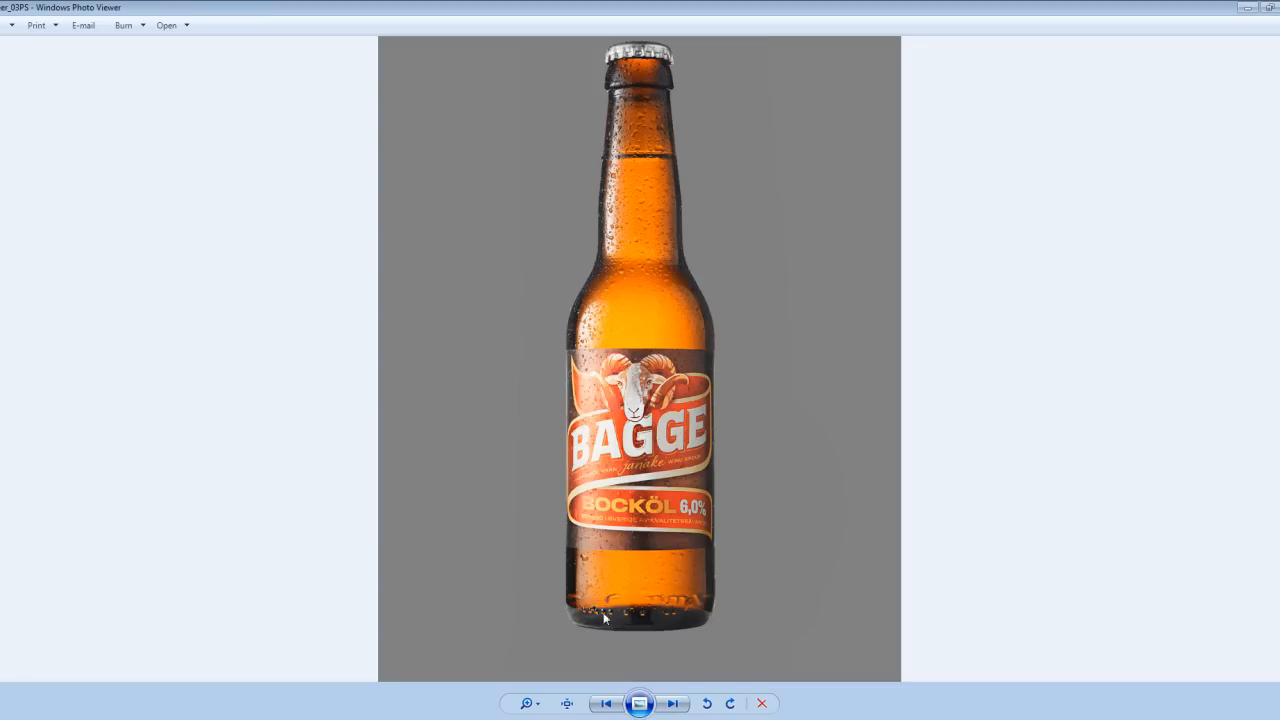
pyautogui.moveTo(583, 472)
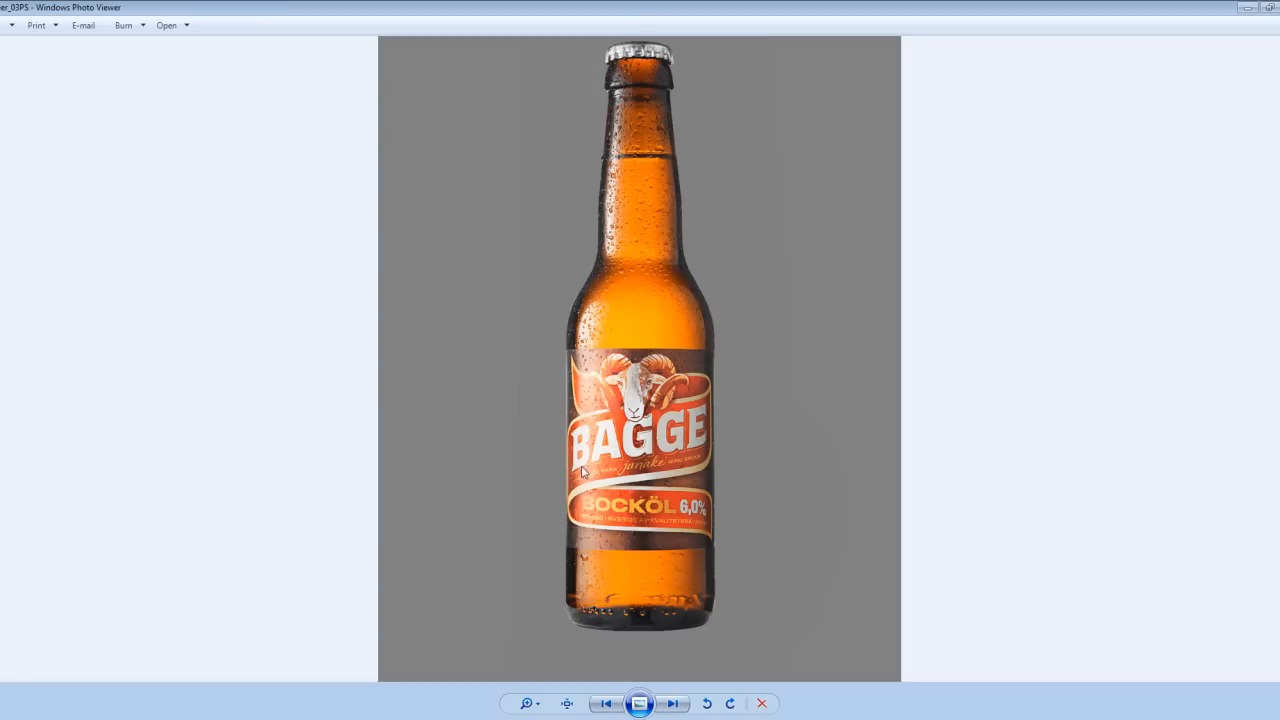
pyautogui.moveTo(591, 284)
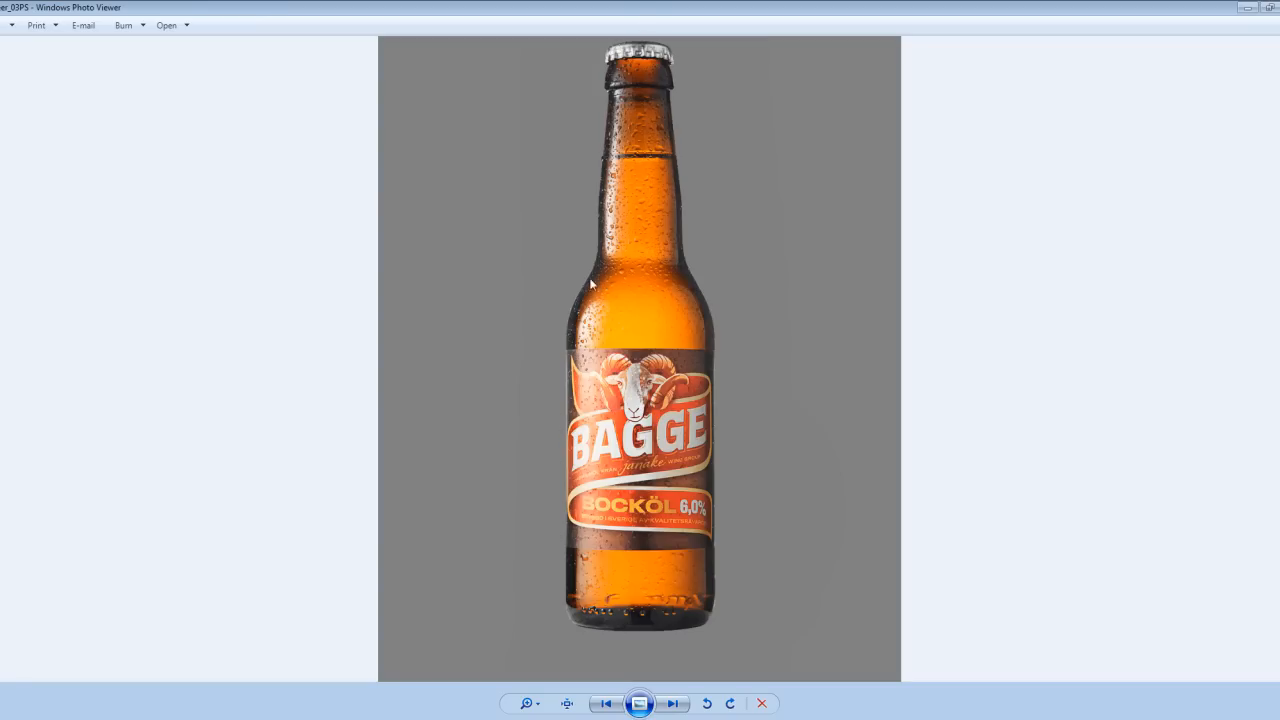
pyautogui.moveTo(605, 443)
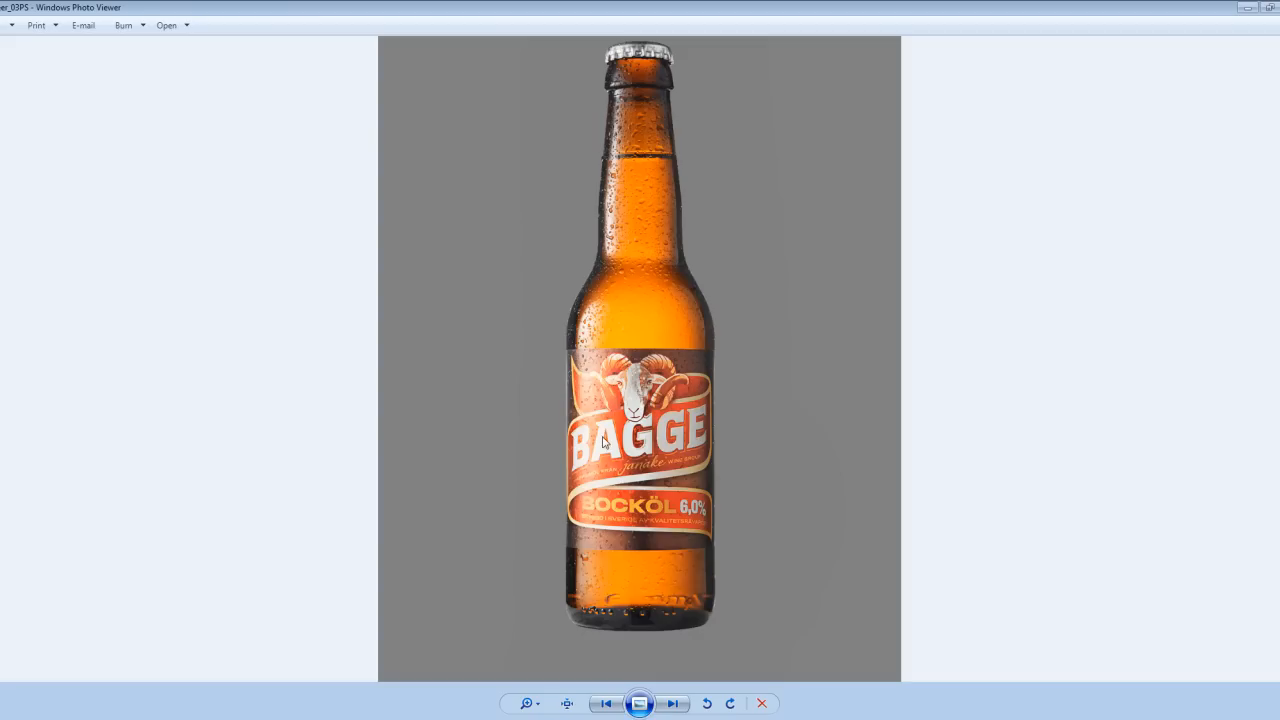
pyautogui.moveTo(611, 280)
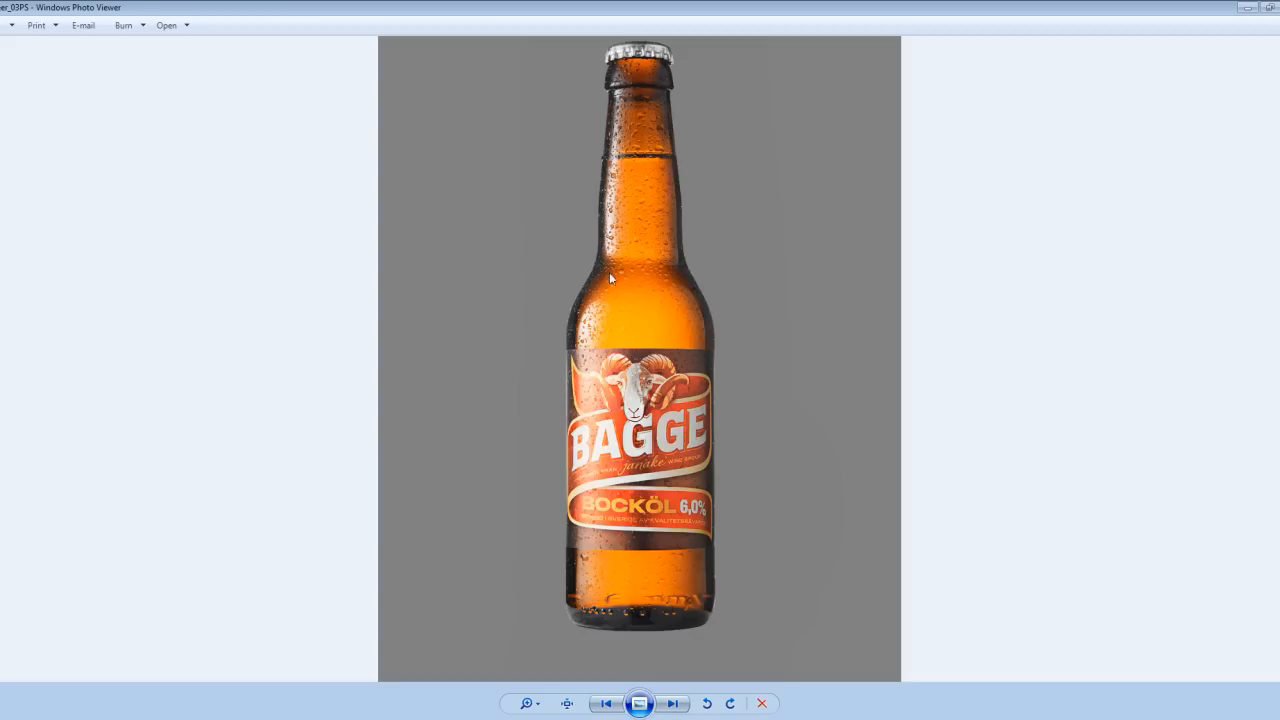
pyautogui.moveTo(672, 461)
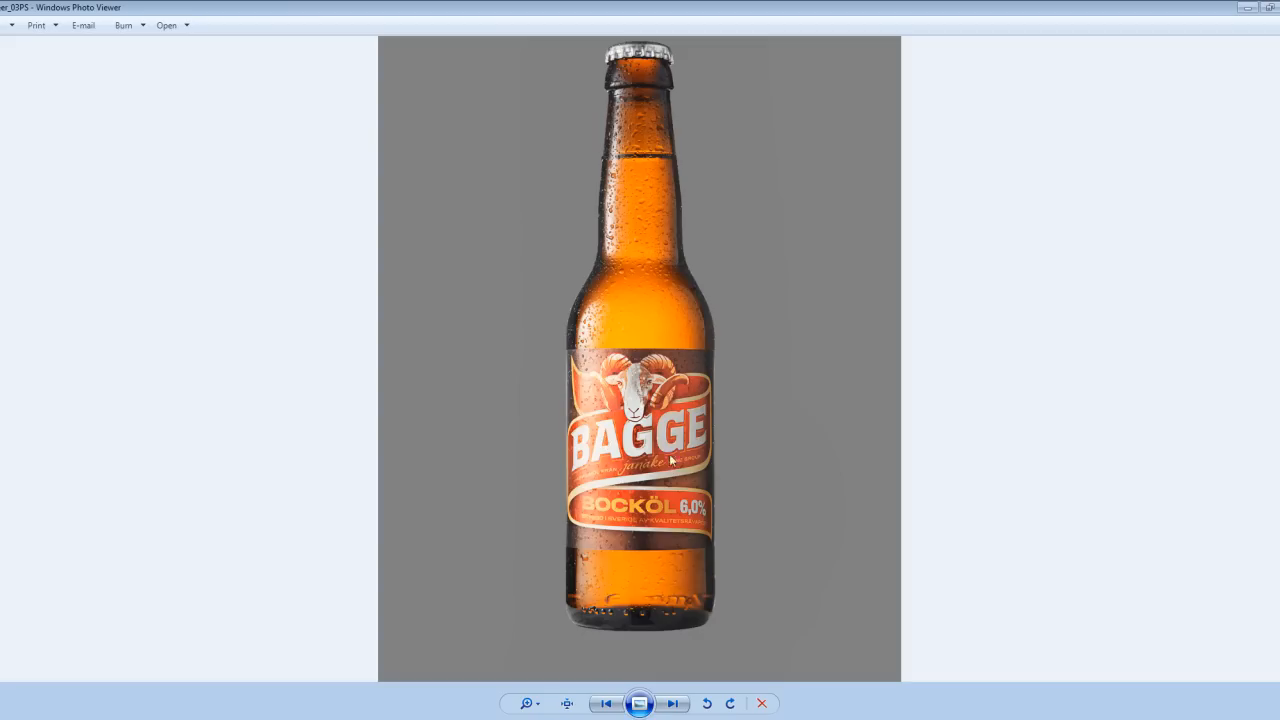
pyautogui.moveTo(670, 360)
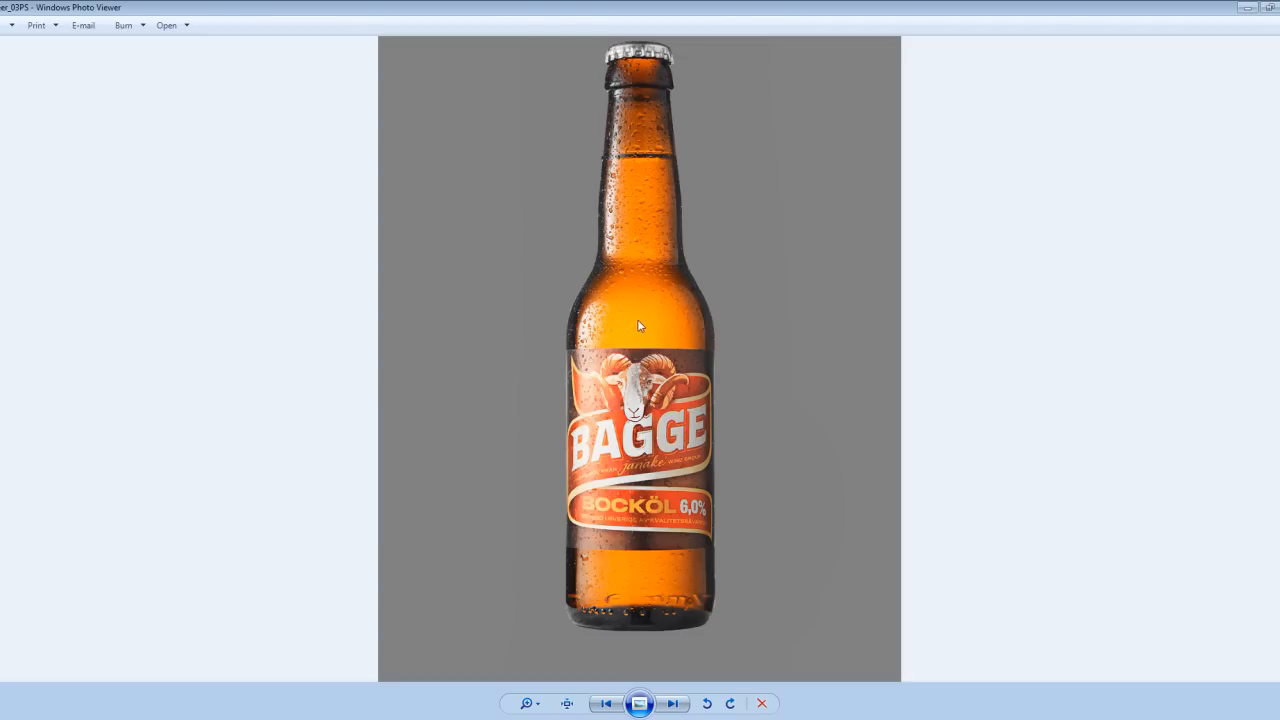
pyautogui.moveTo(628, 278)
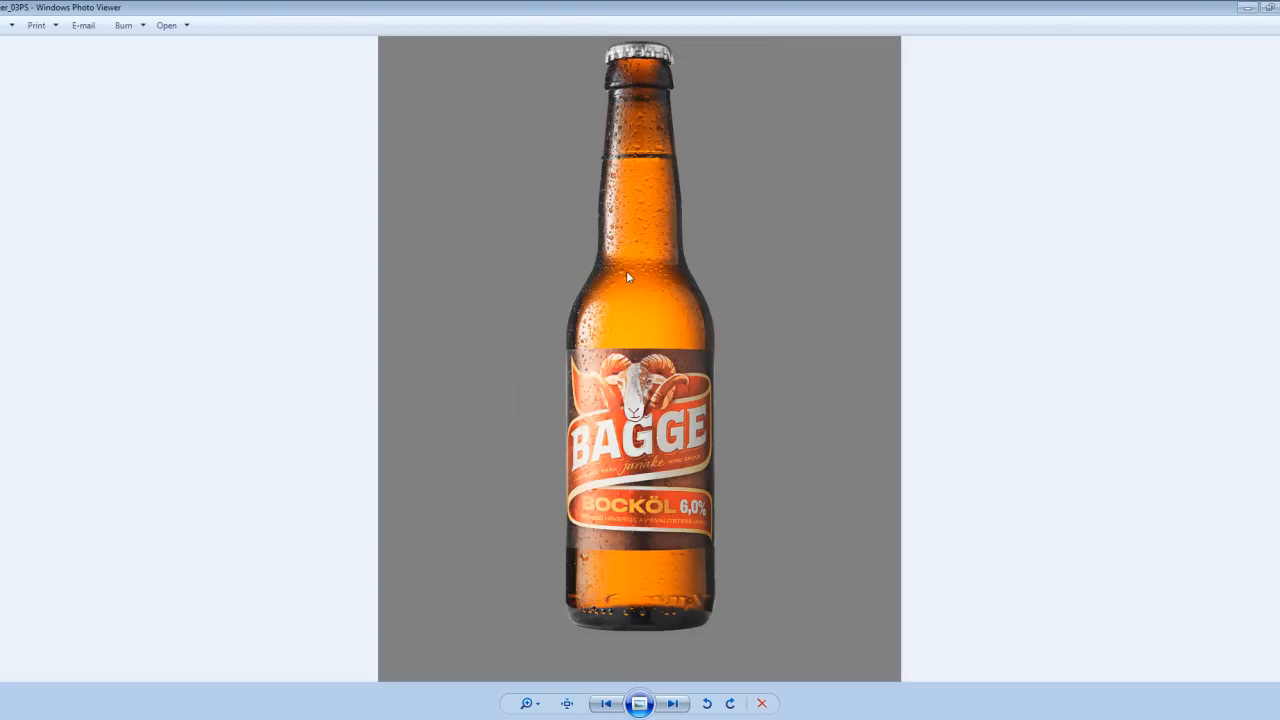
pyautogui.moveTo(605, 158)
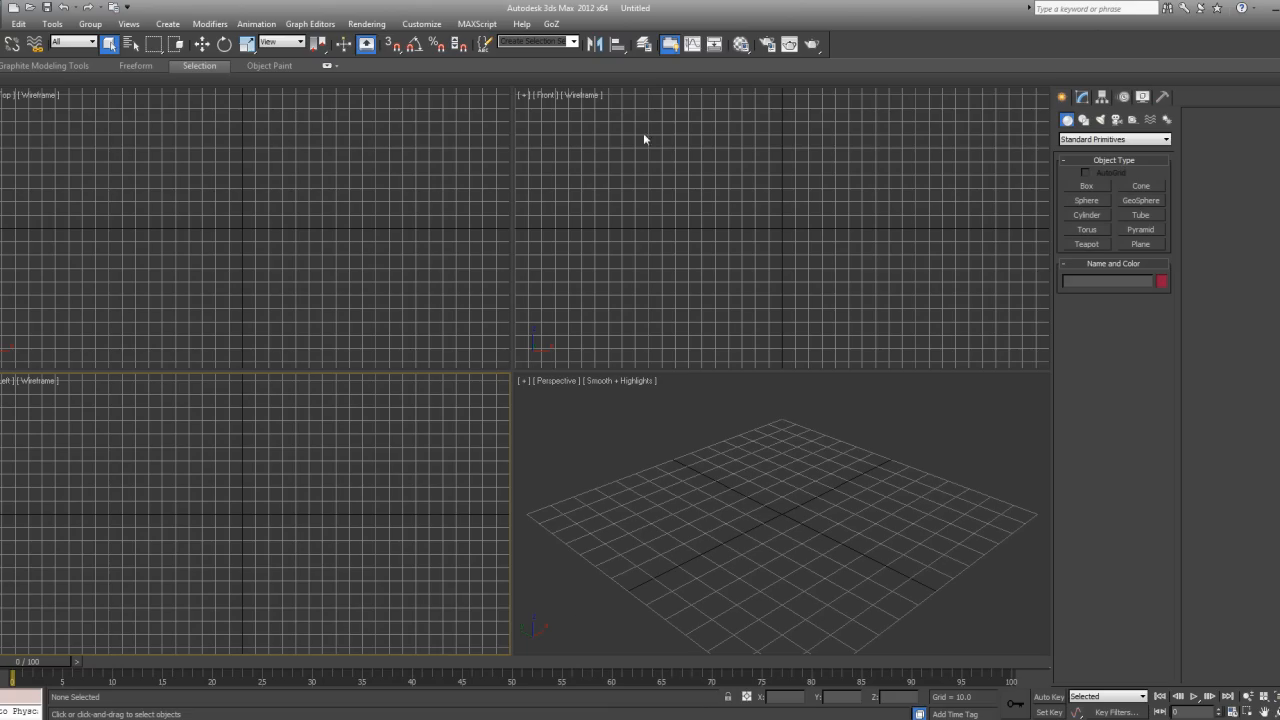
# - Make the Front viewport active in the empty scene
pyautogui.click(738, 138)
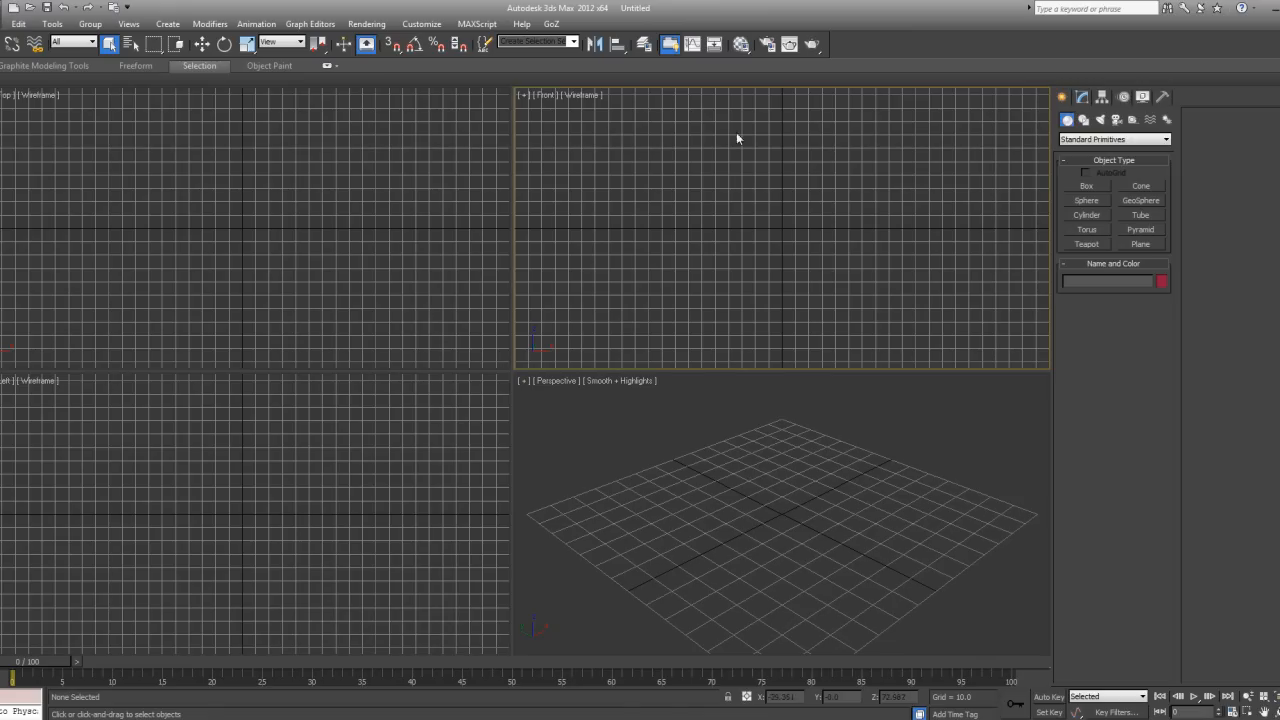
pyautogui.moveTo(733, 158)
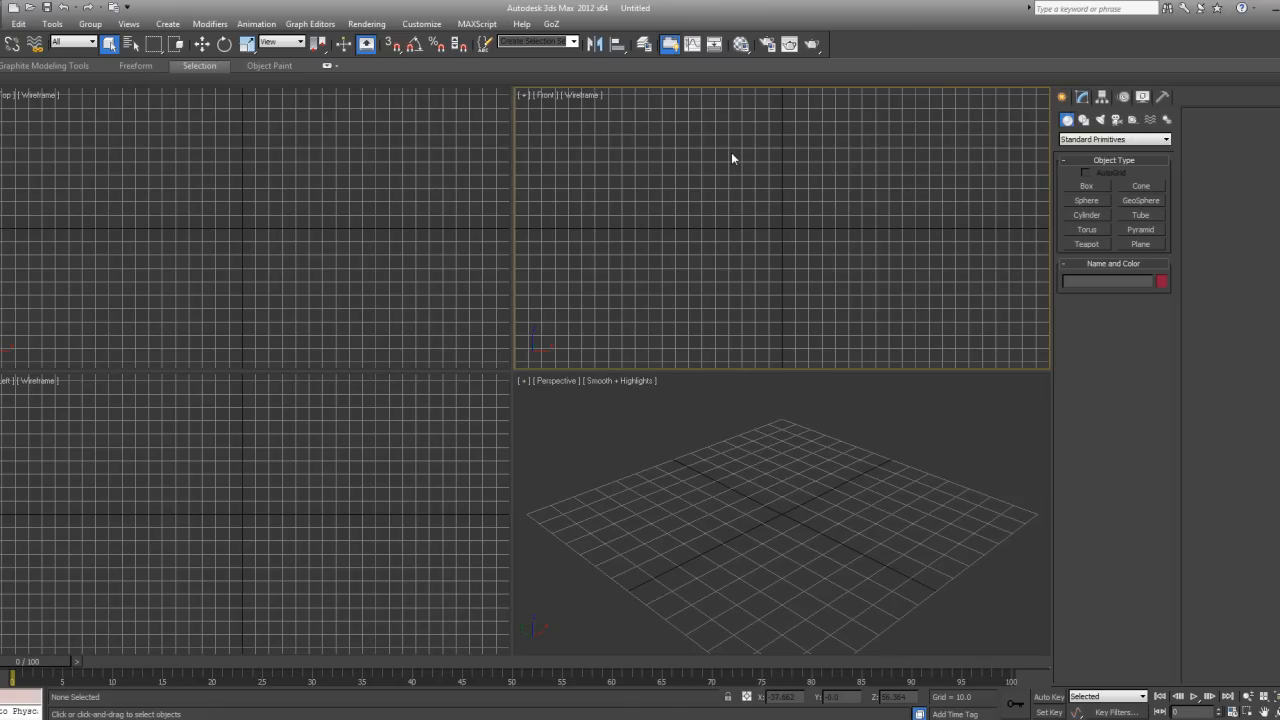
pyautogui.moveTo(738, 161)
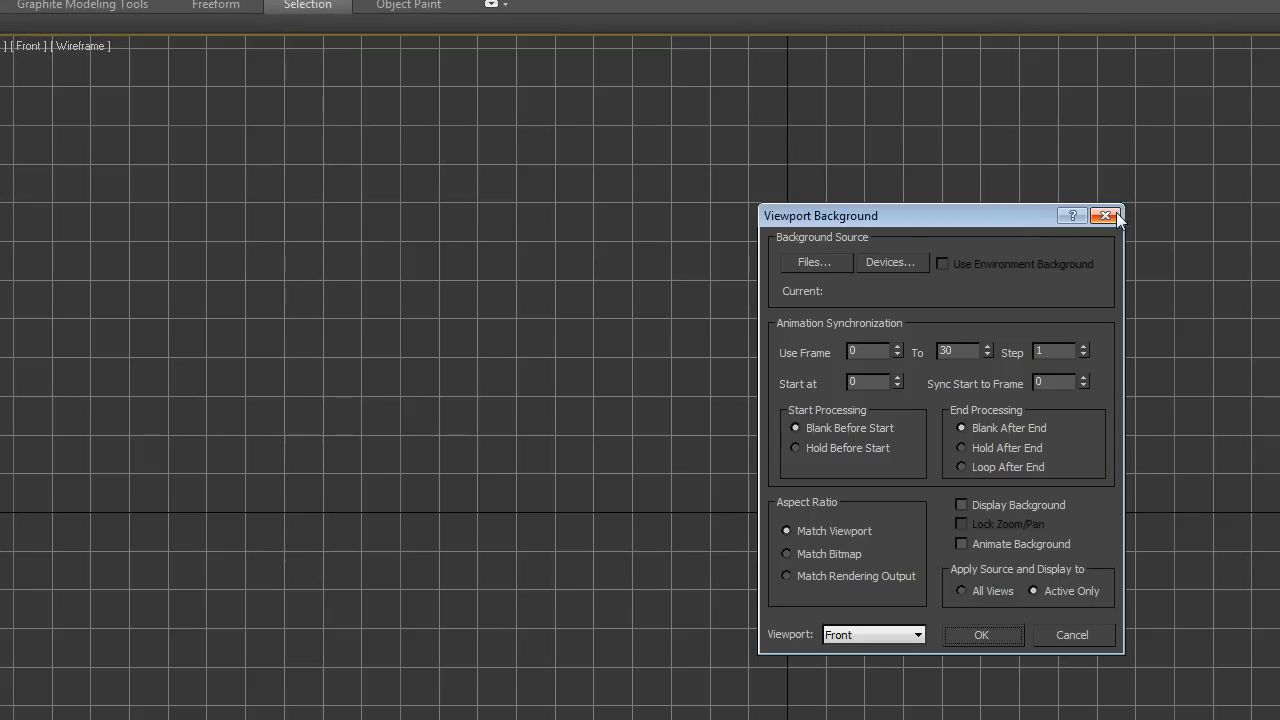
pyautogui.moveTo(943, 217)
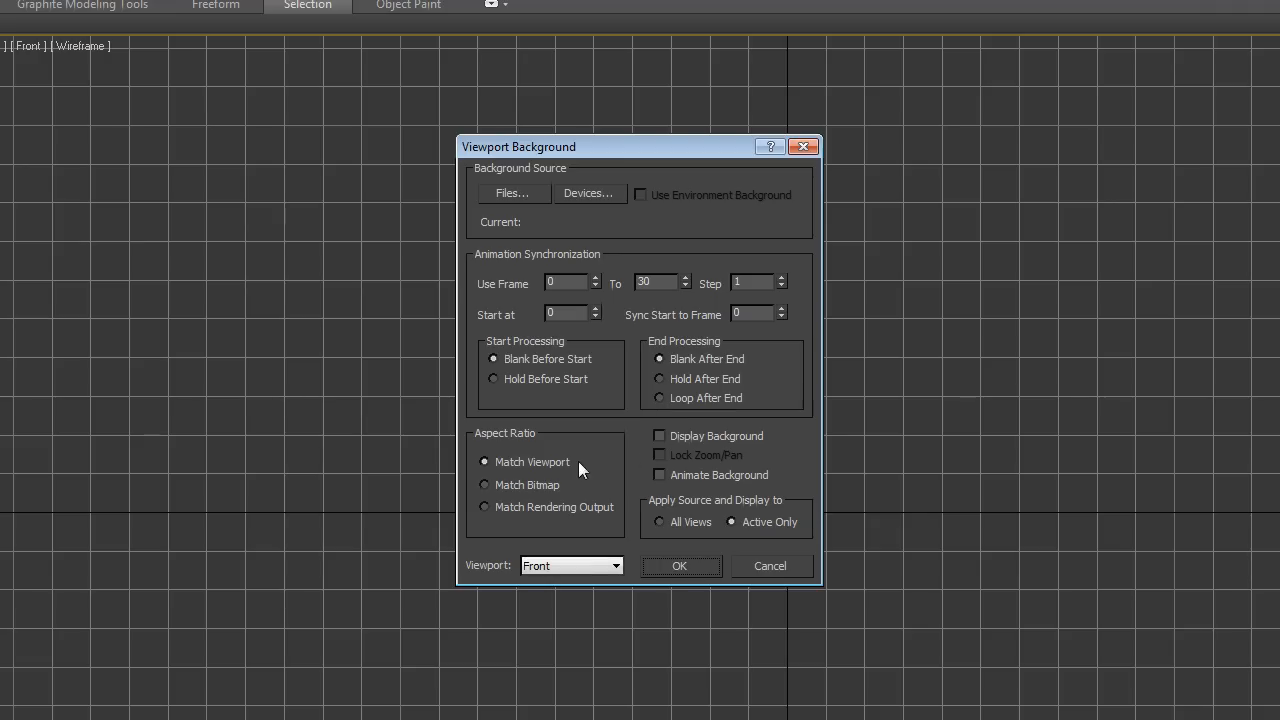
# - Set the Front background to Match Bitmap, Display Background and Lock Zoom/Pan
pyautogui.click(485, 485)
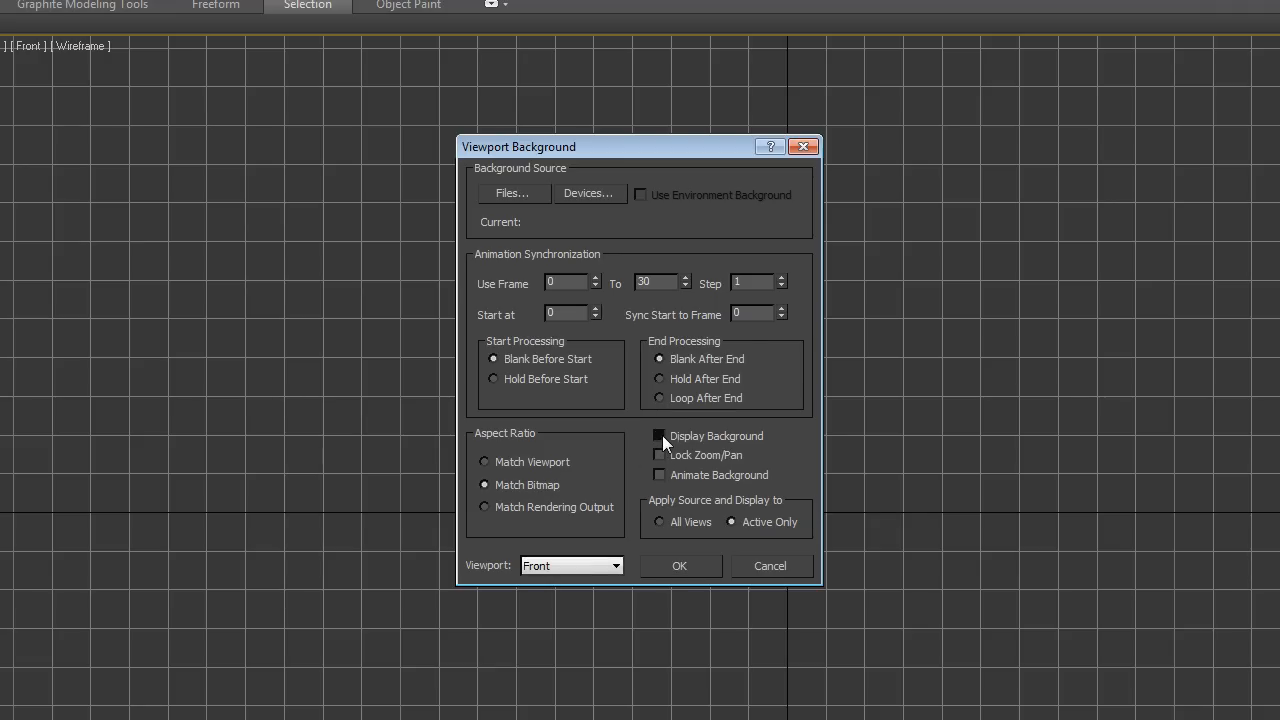
pyautogui.click(659, 435)
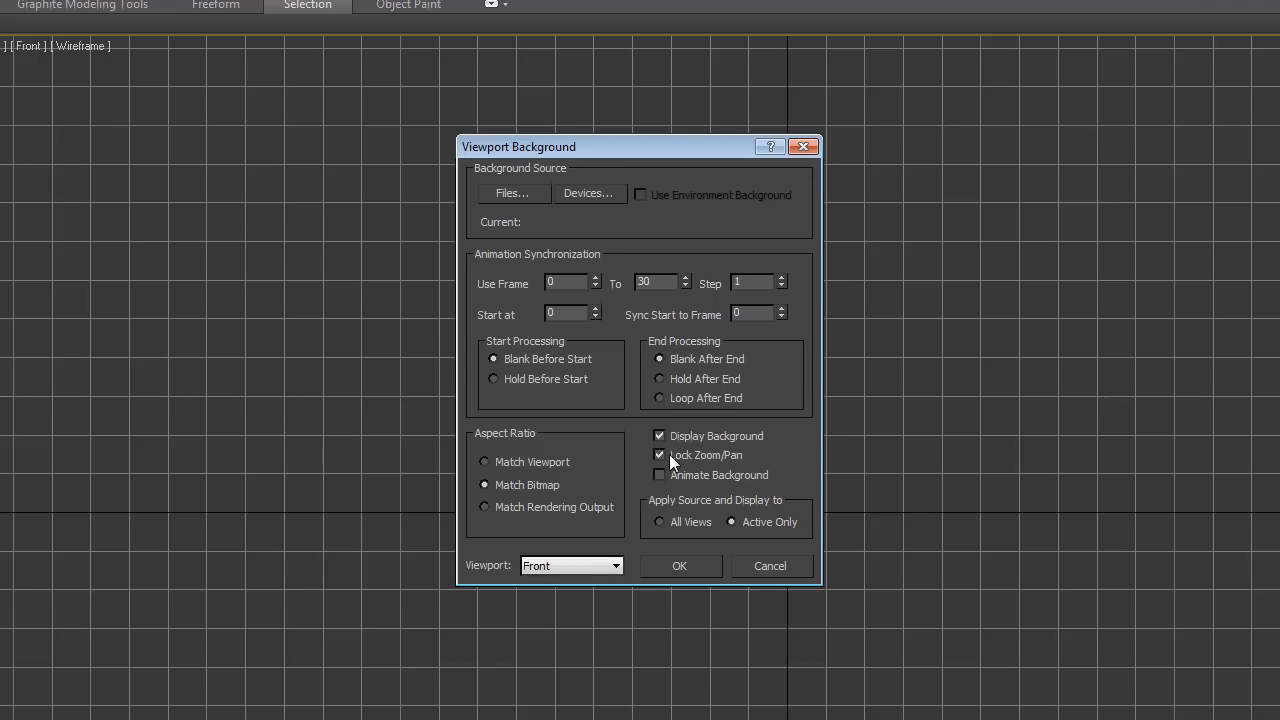
pyautogui.click(659, 455)
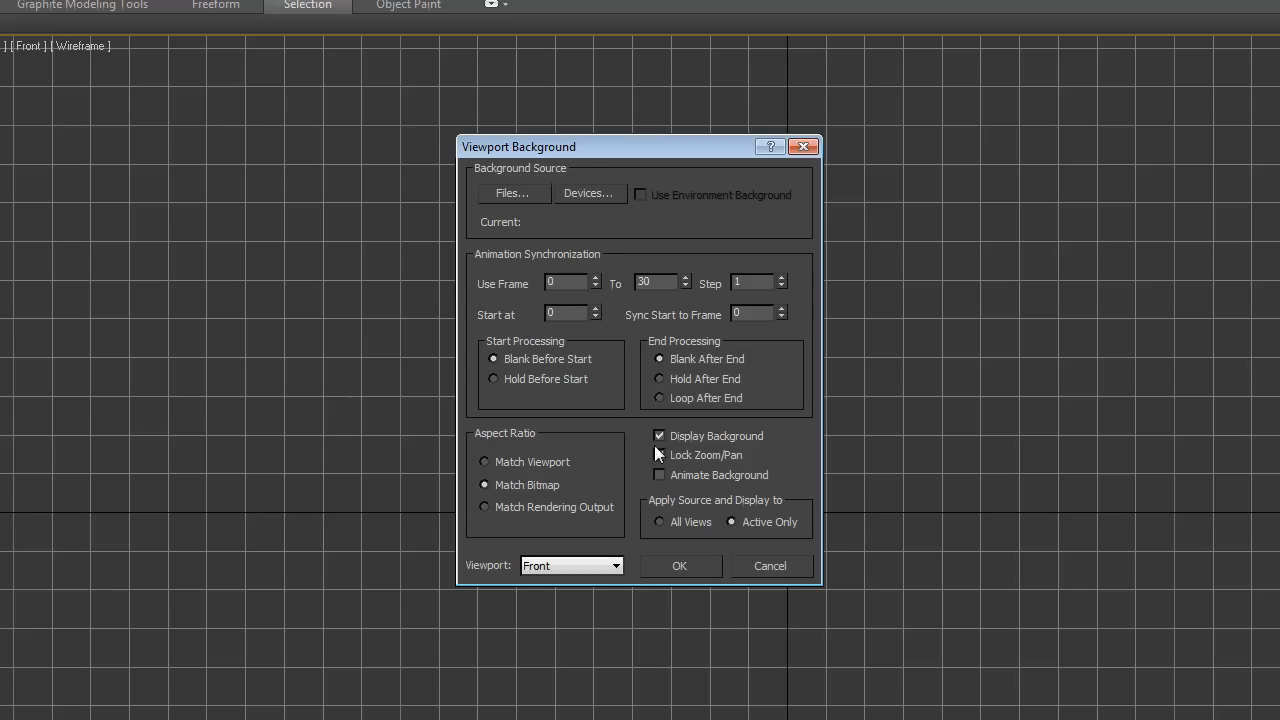
pyautogui.click(659, 455)
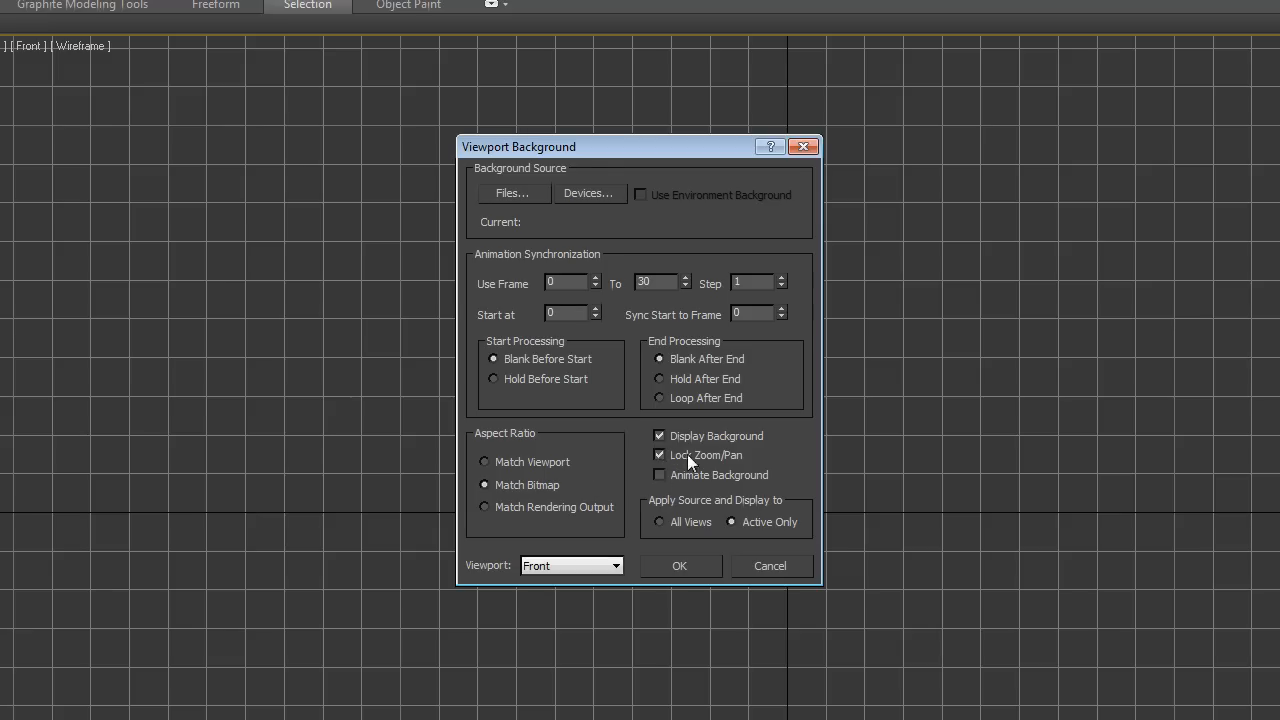
pyautogui.moveTo(712, 478)
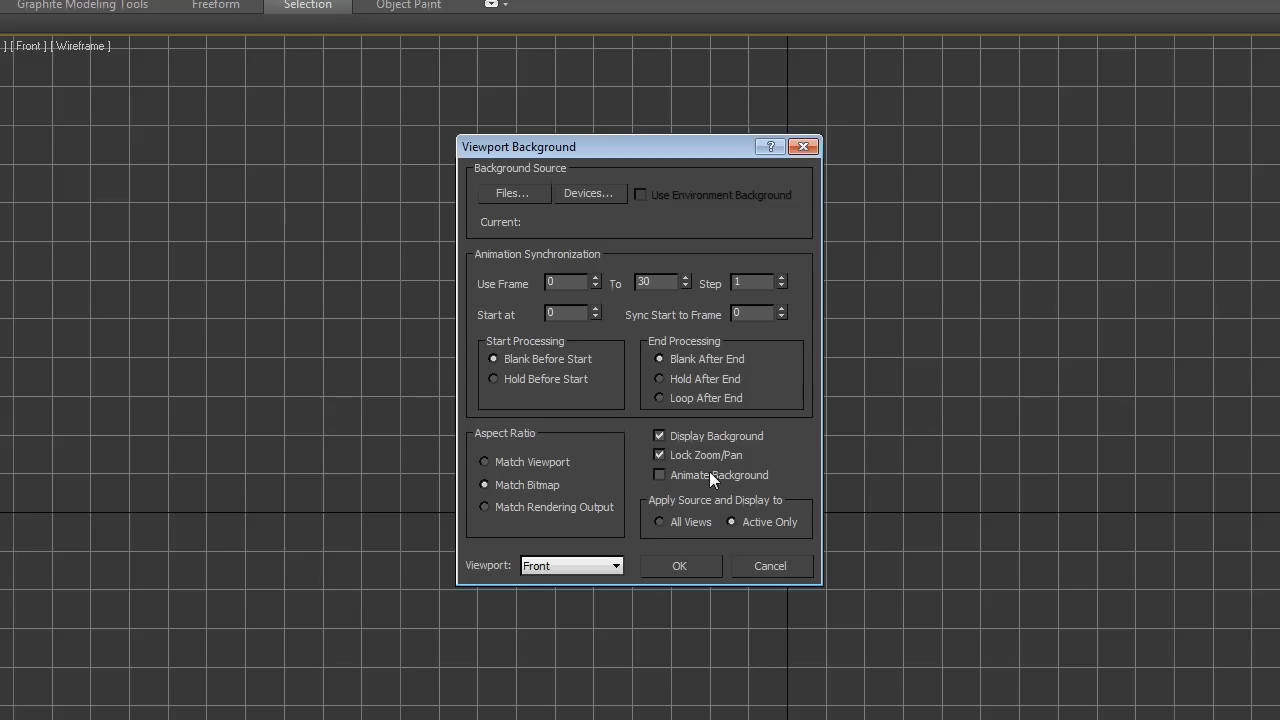
pyautogui.moveTo(610, 503)
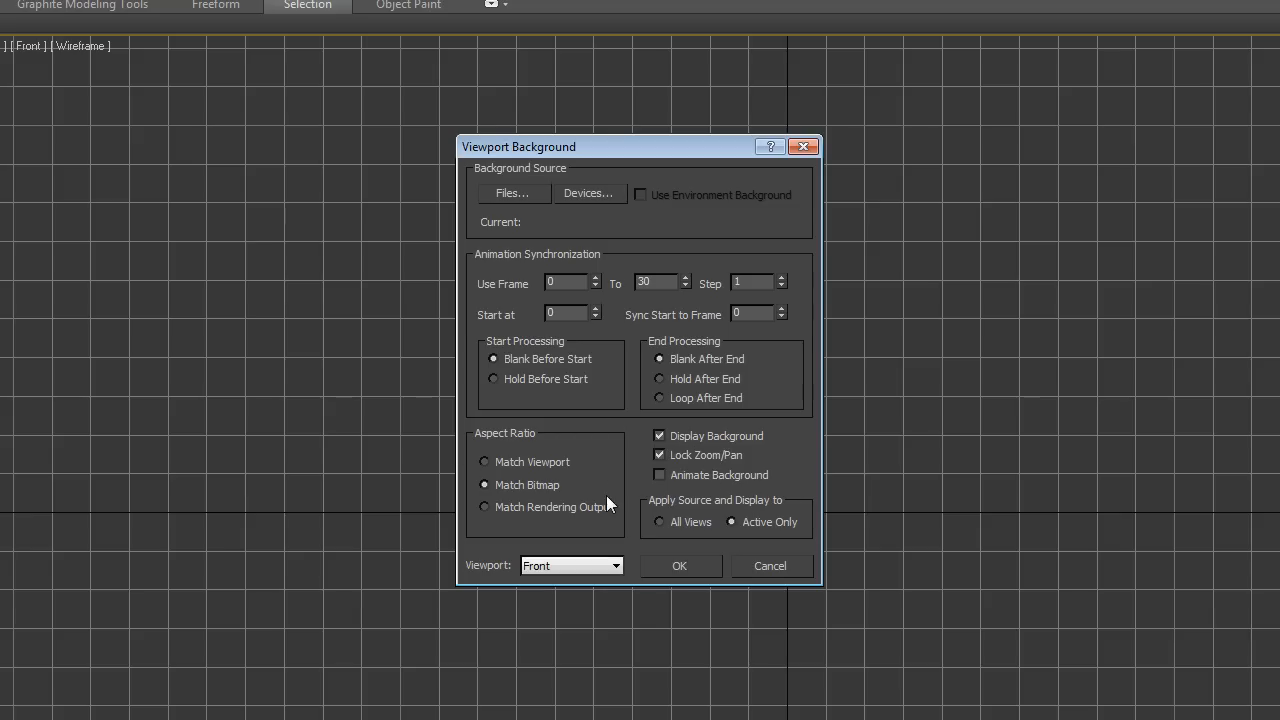
pyautogui.moveTo(657, 468)
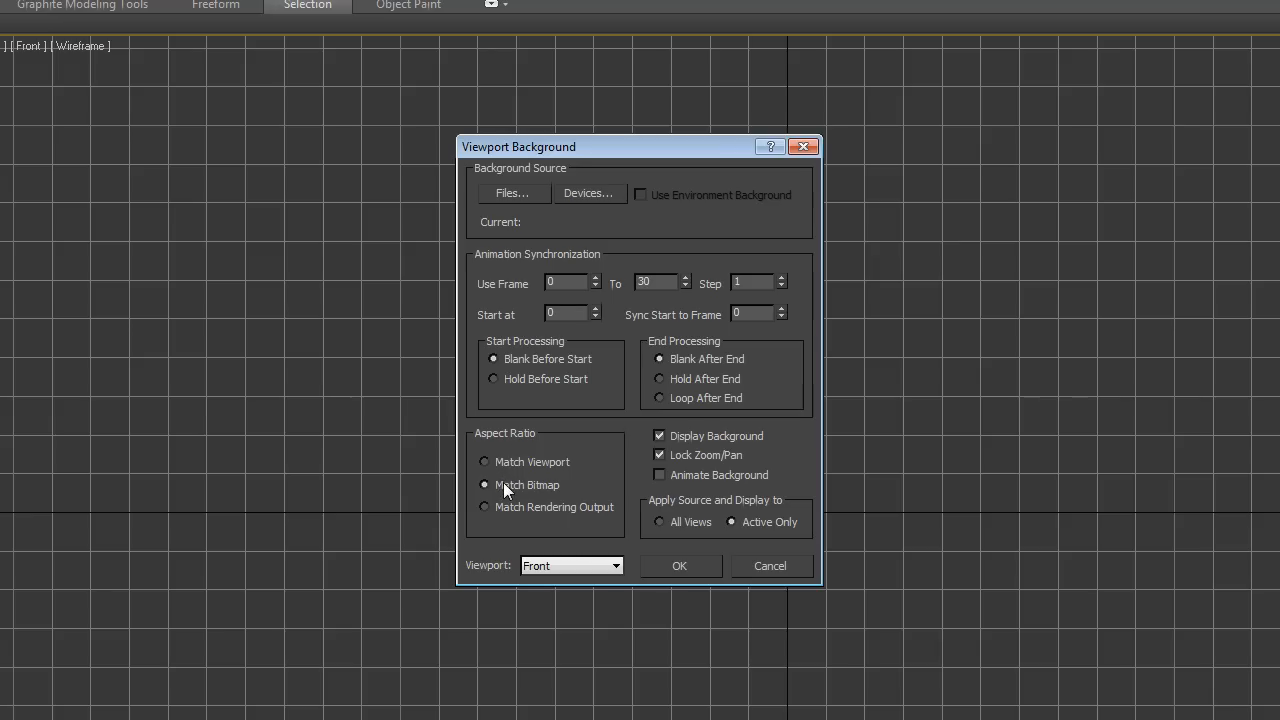
pyautogui.moveTo(700, 460)
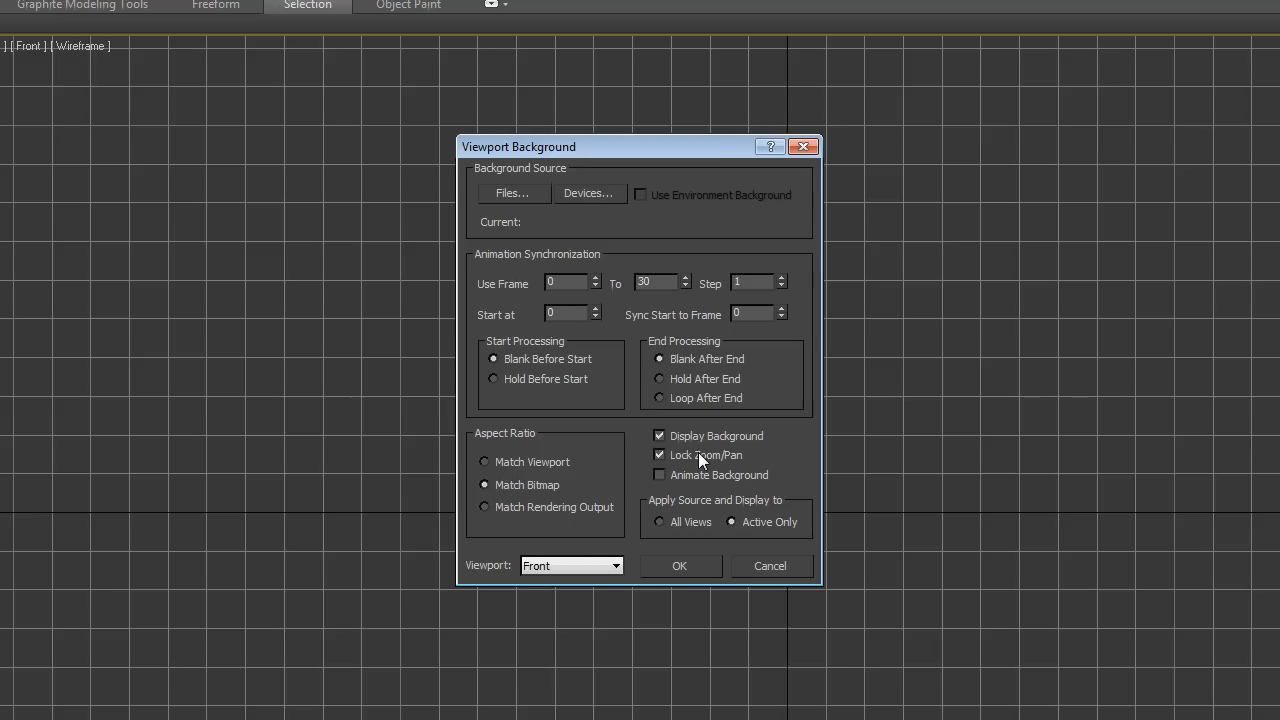
pyautogui.moveTo(620, 400)
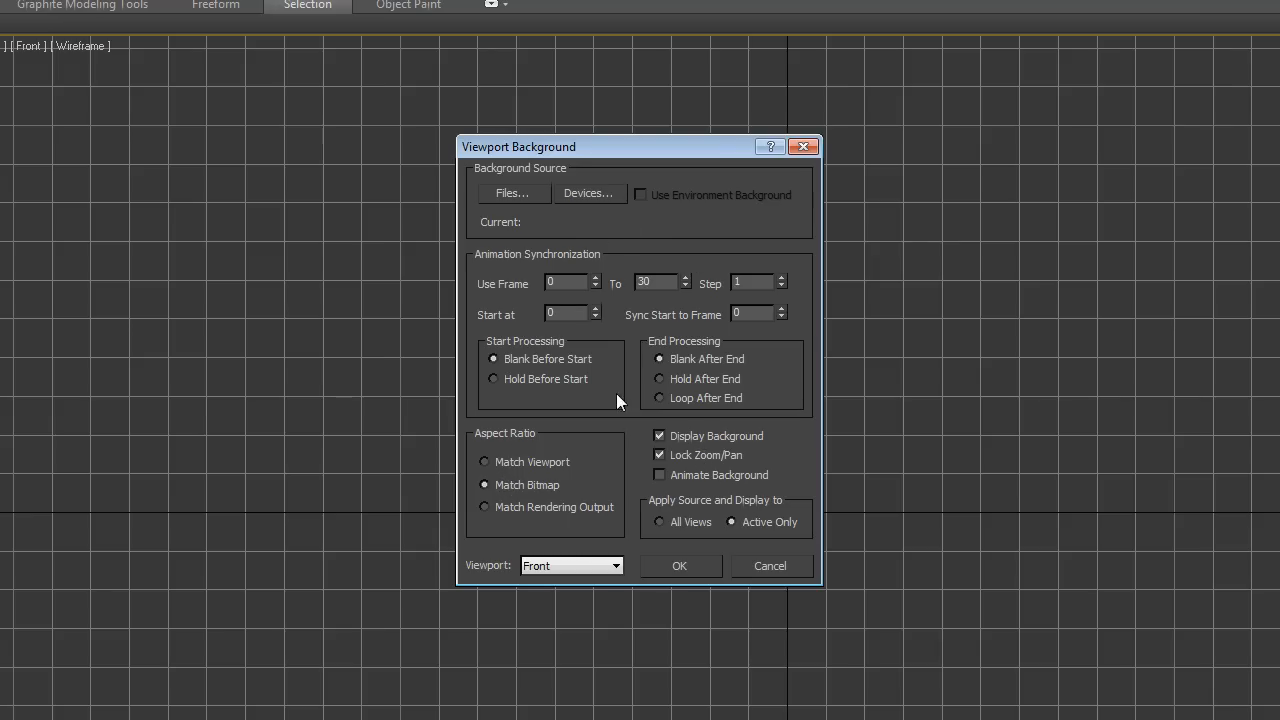
# - Load the beer photo from E:\3D\Pixagen\Tutorials as the Front view background
pyautogui.click(512, 193)
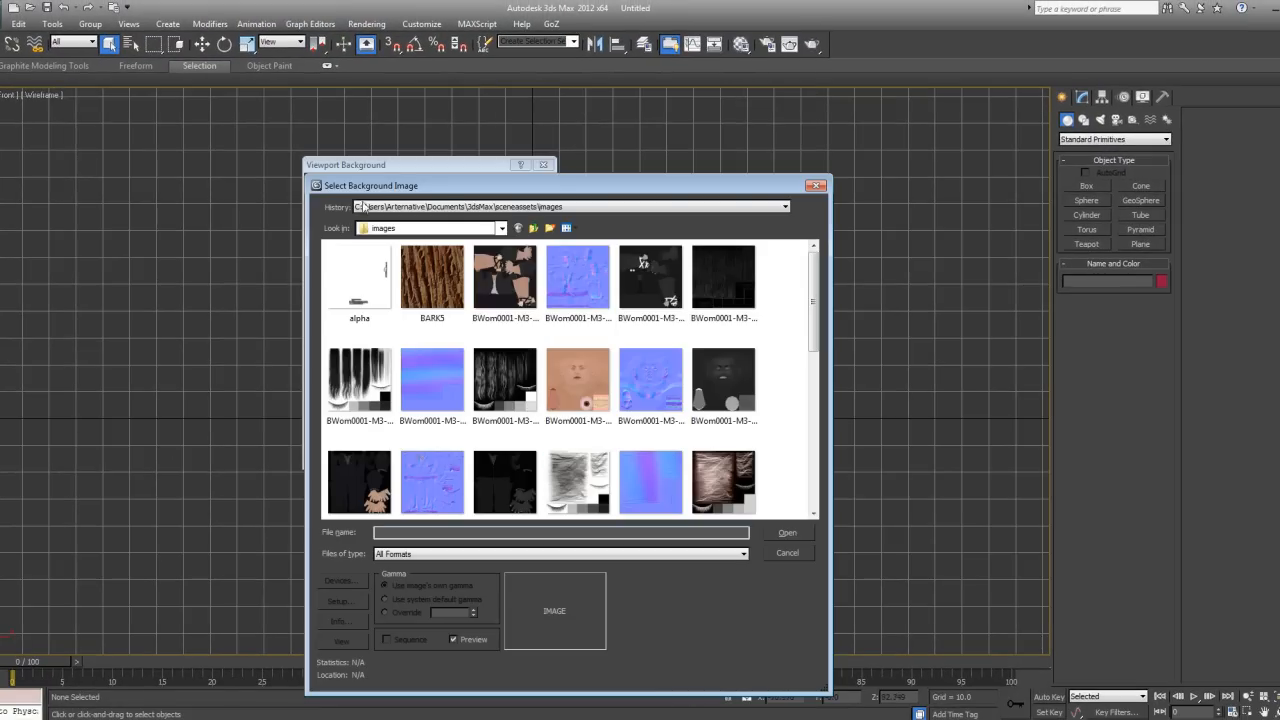
pyautogui.click(518, 228)
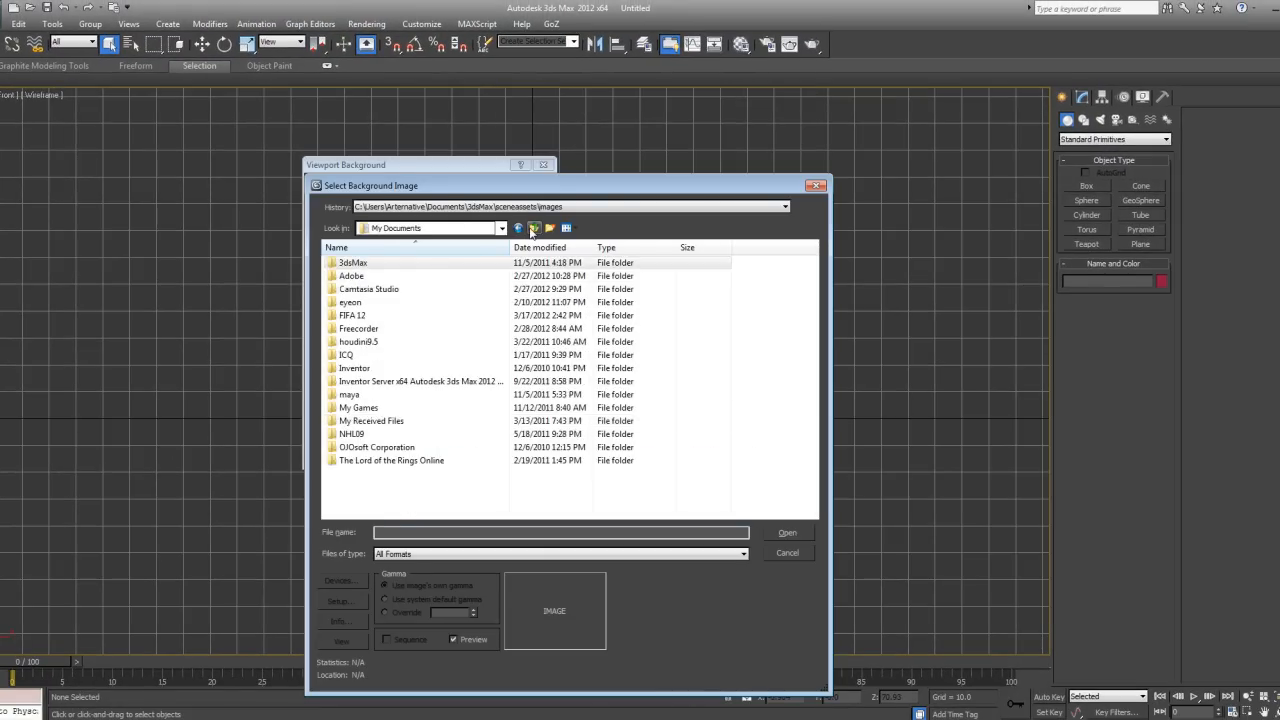
pyautogui.click(533, 228)
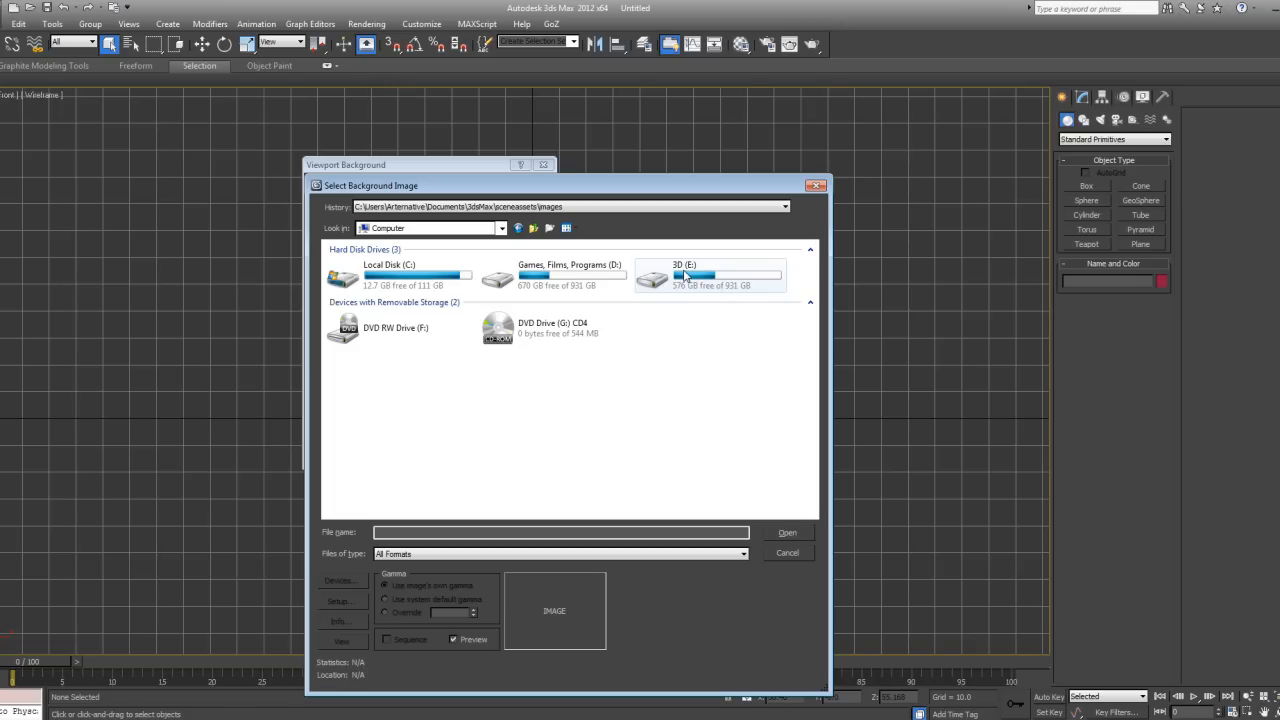
pyautogui.moveTo(685, 334)
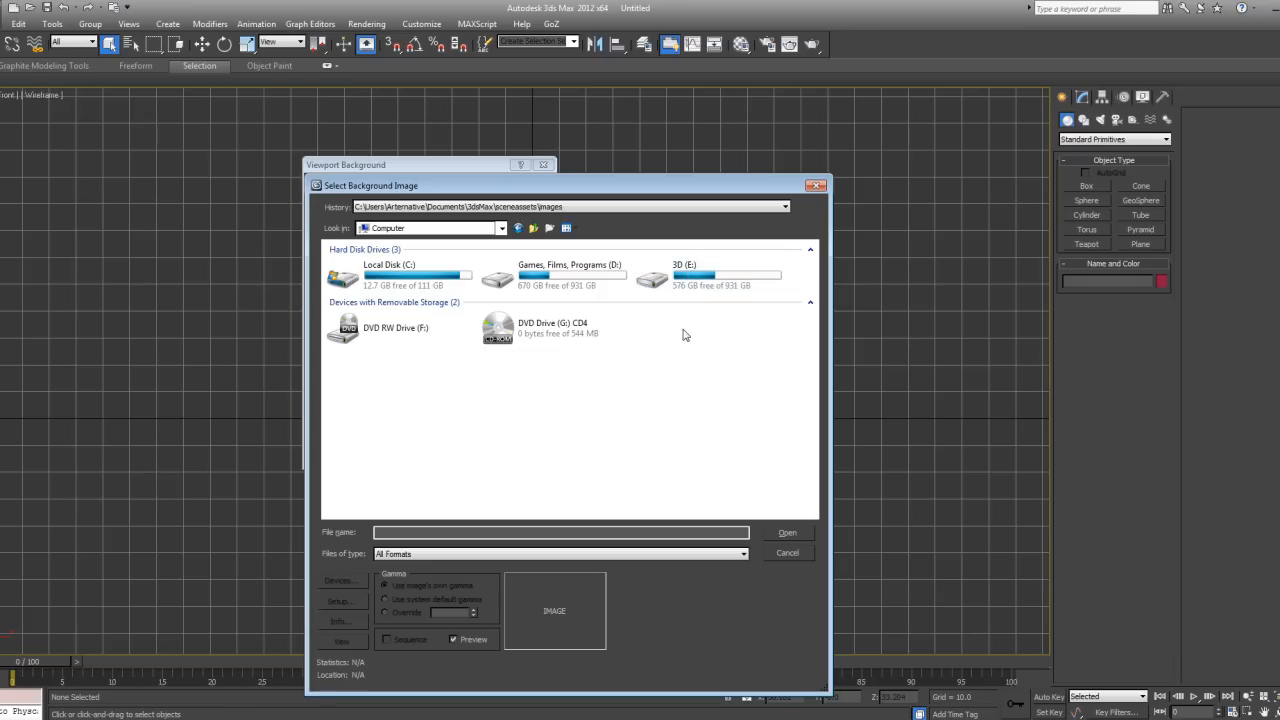
pyautogui.doubleClick(686, 277)
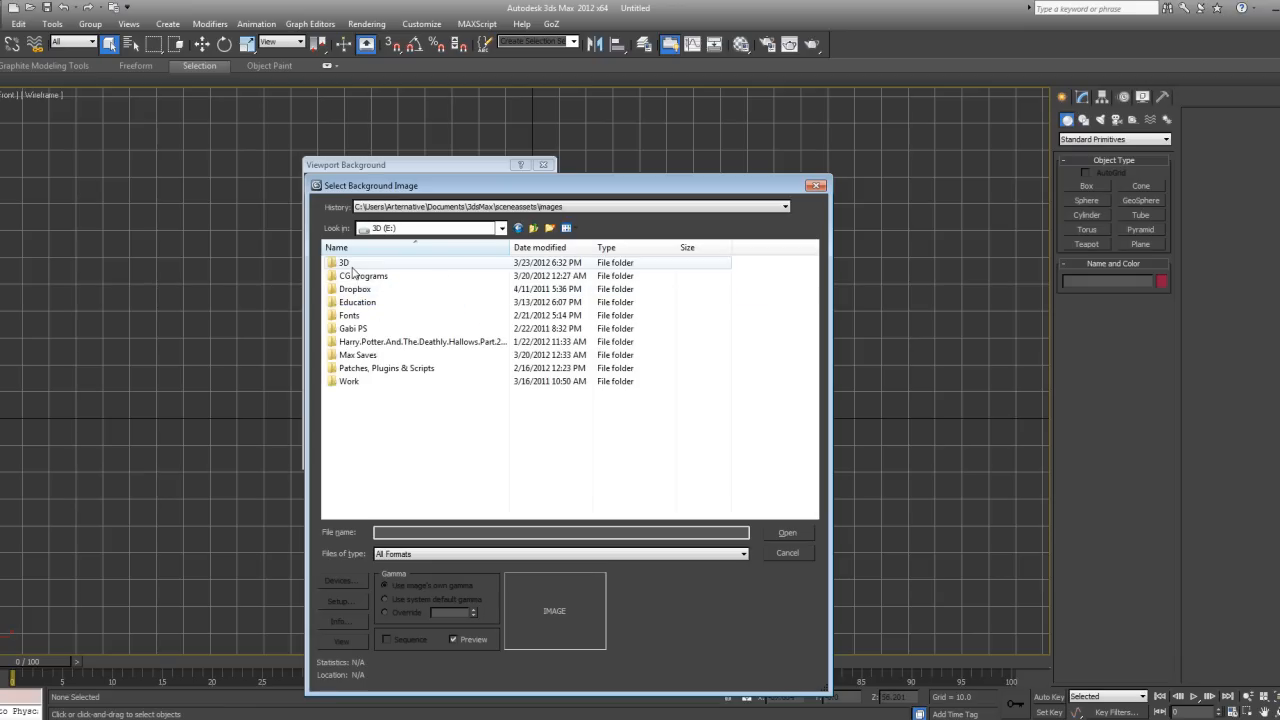
pyautogui.doubleClick(344, 262)
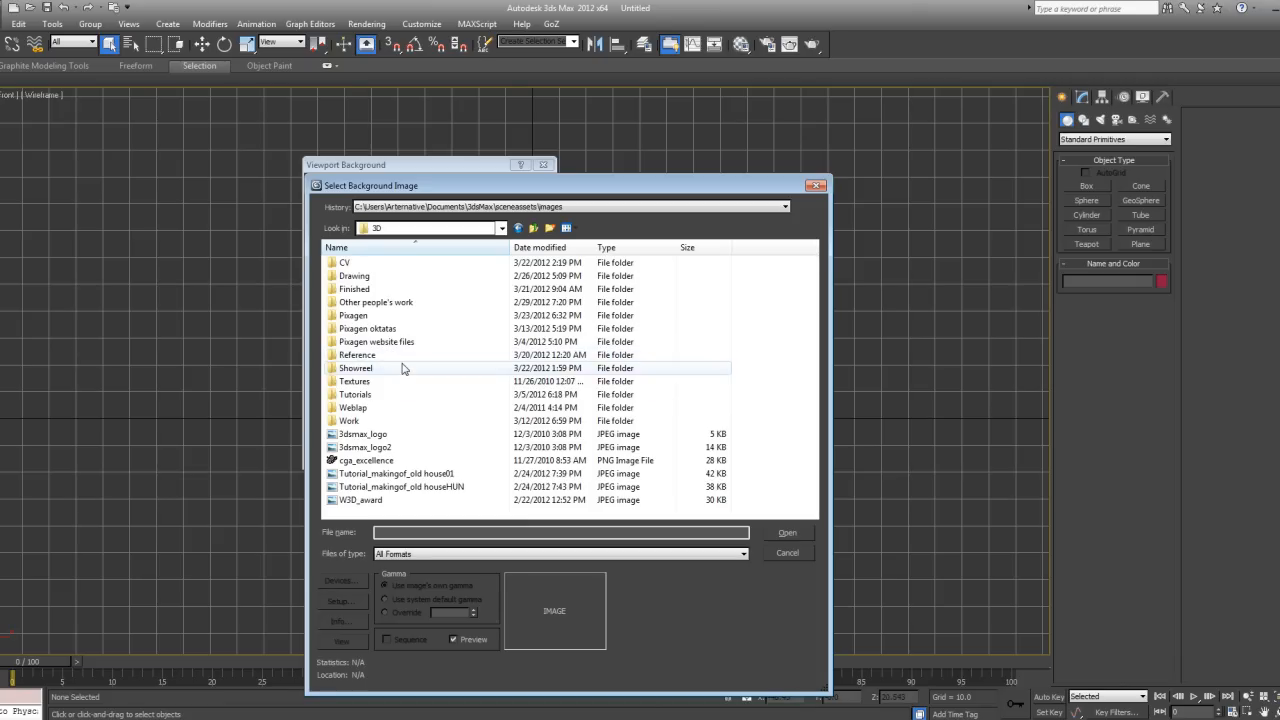
pyautogui.moveTo(391, 369)
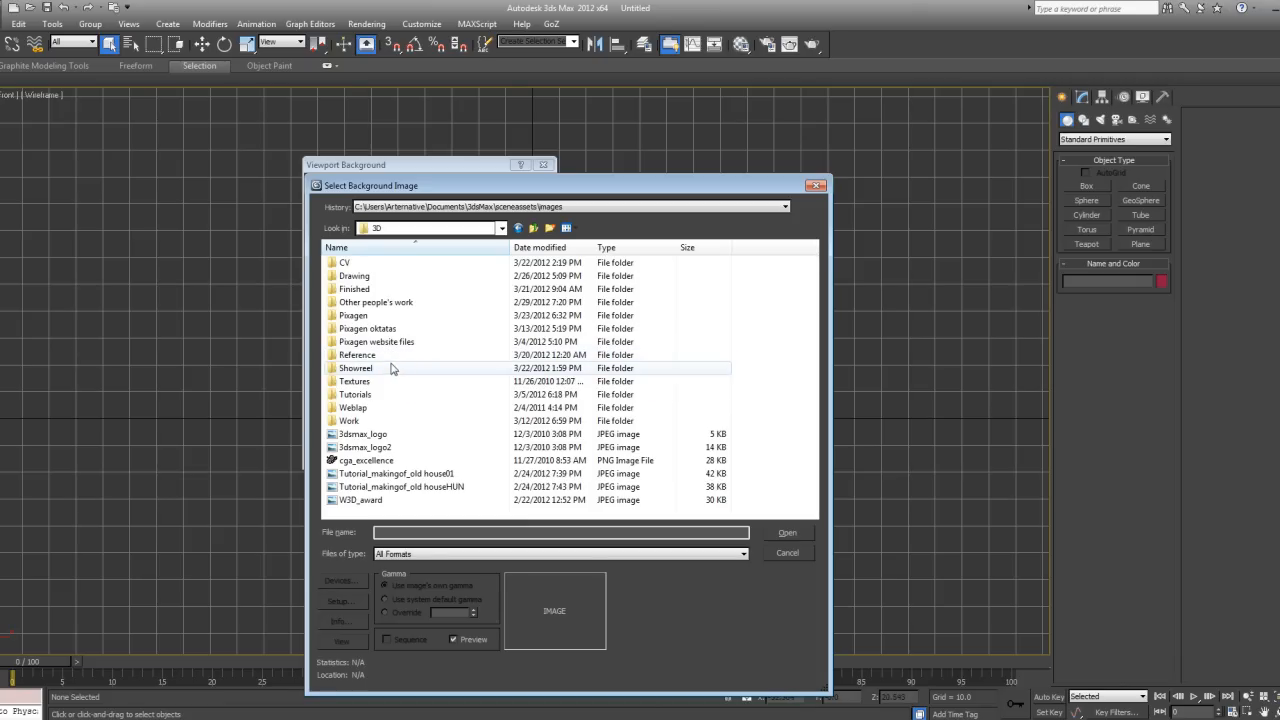
pyautogui.doubleClick(352, 315)
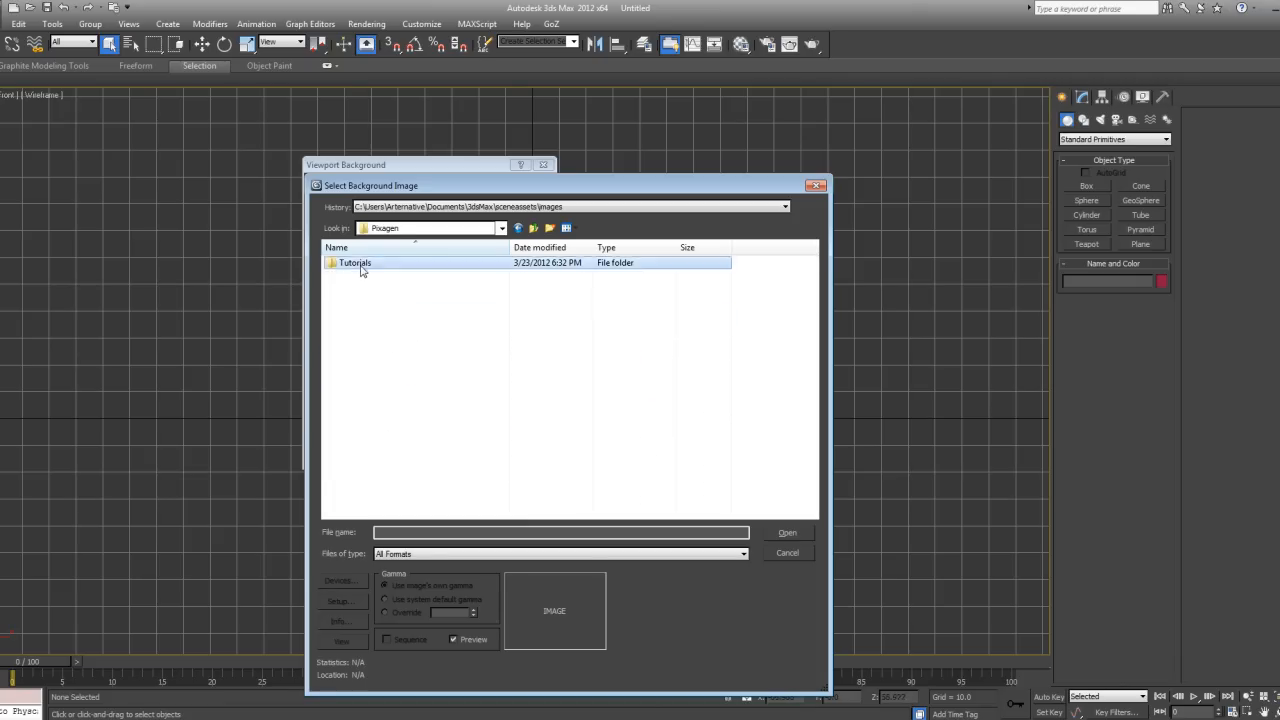
pyautogui.doubleClick(354, 262)
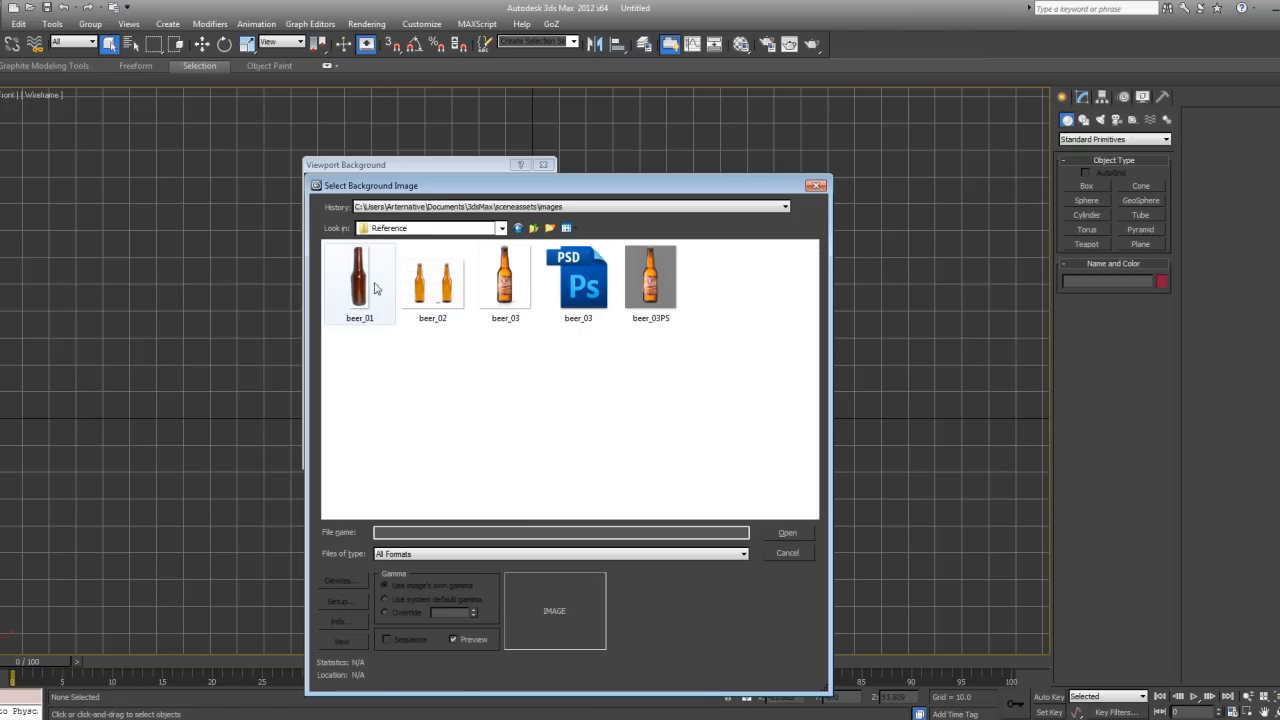
pyautogui.click(787, 553)
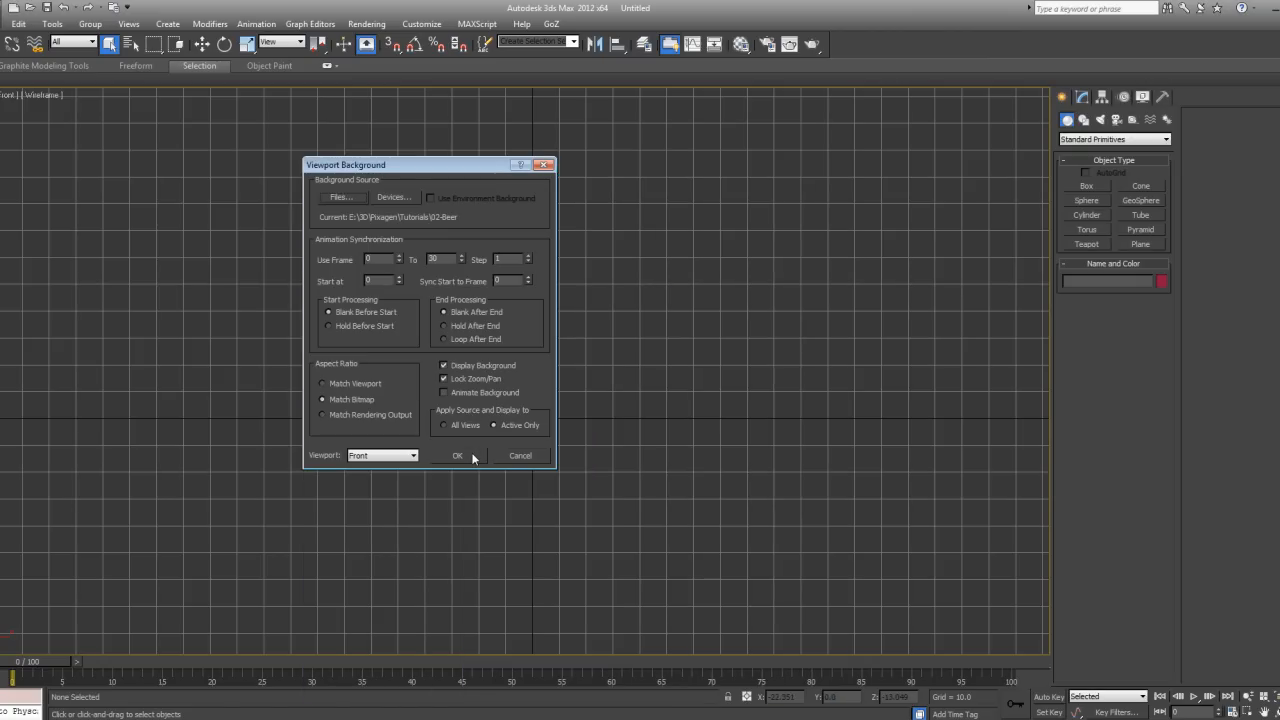
pyautogui.click(457, 455)
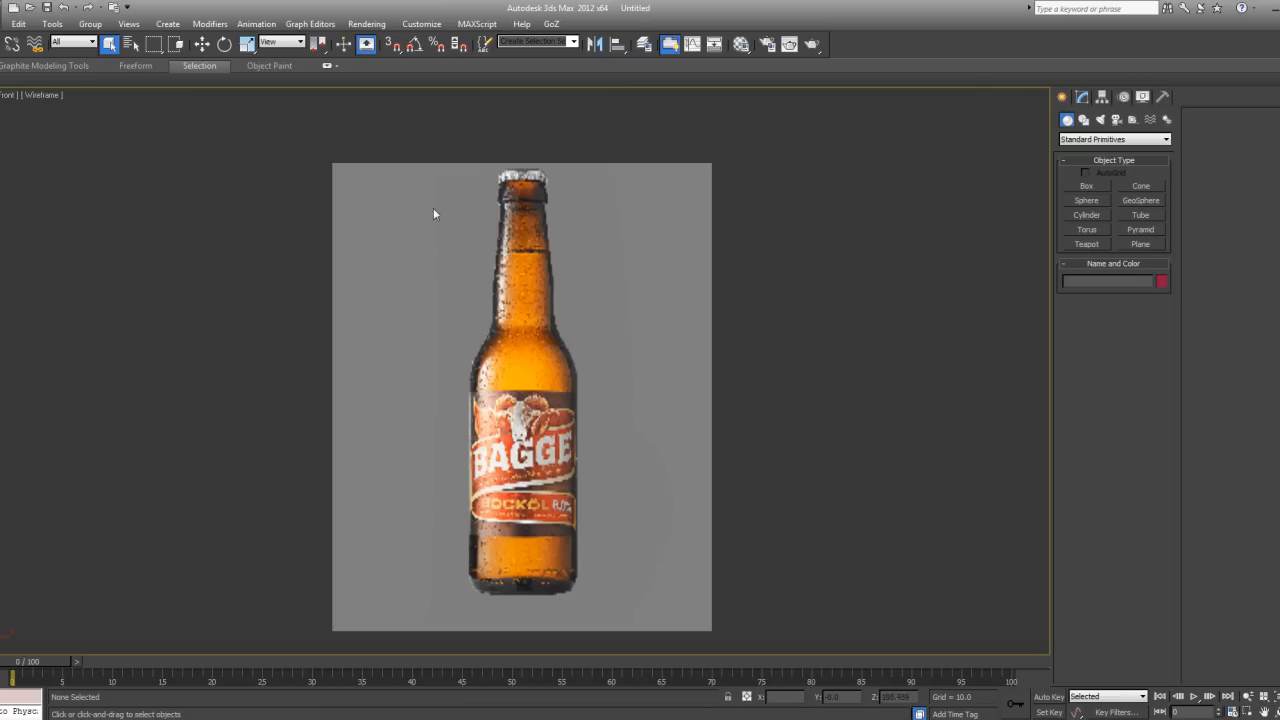
pyautogui.moveTo(435, 315)
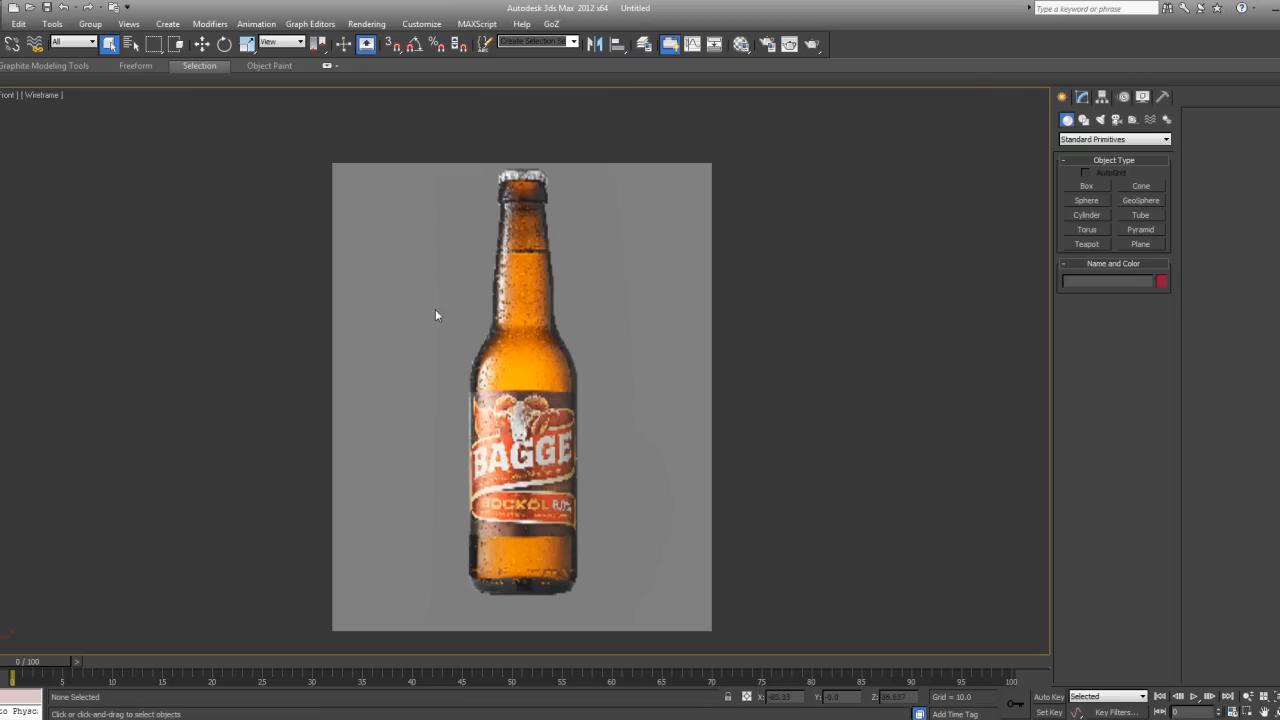
pyautogui.moveTo(472, 318)
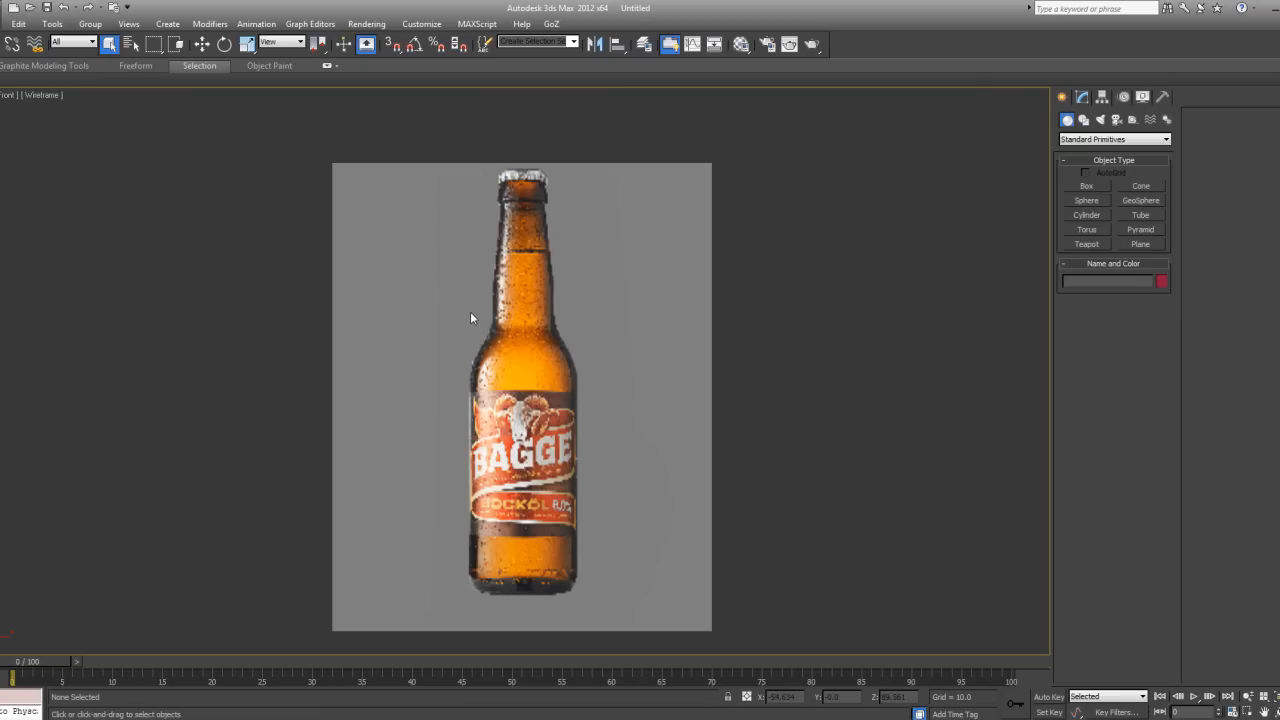
pyautogui.moveTo(464, 302)
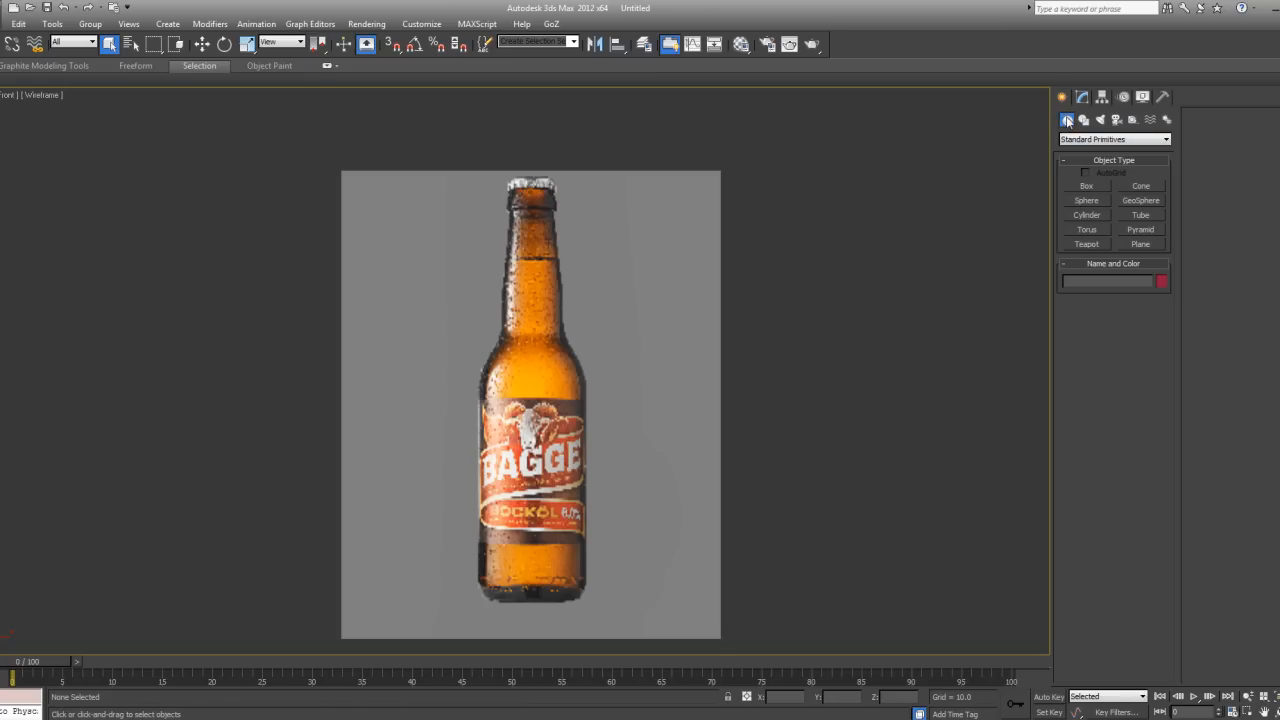
# - Switch the Create panel to Shapes and zoom in on the bottle reference
pyautogui.click(1113, 139)
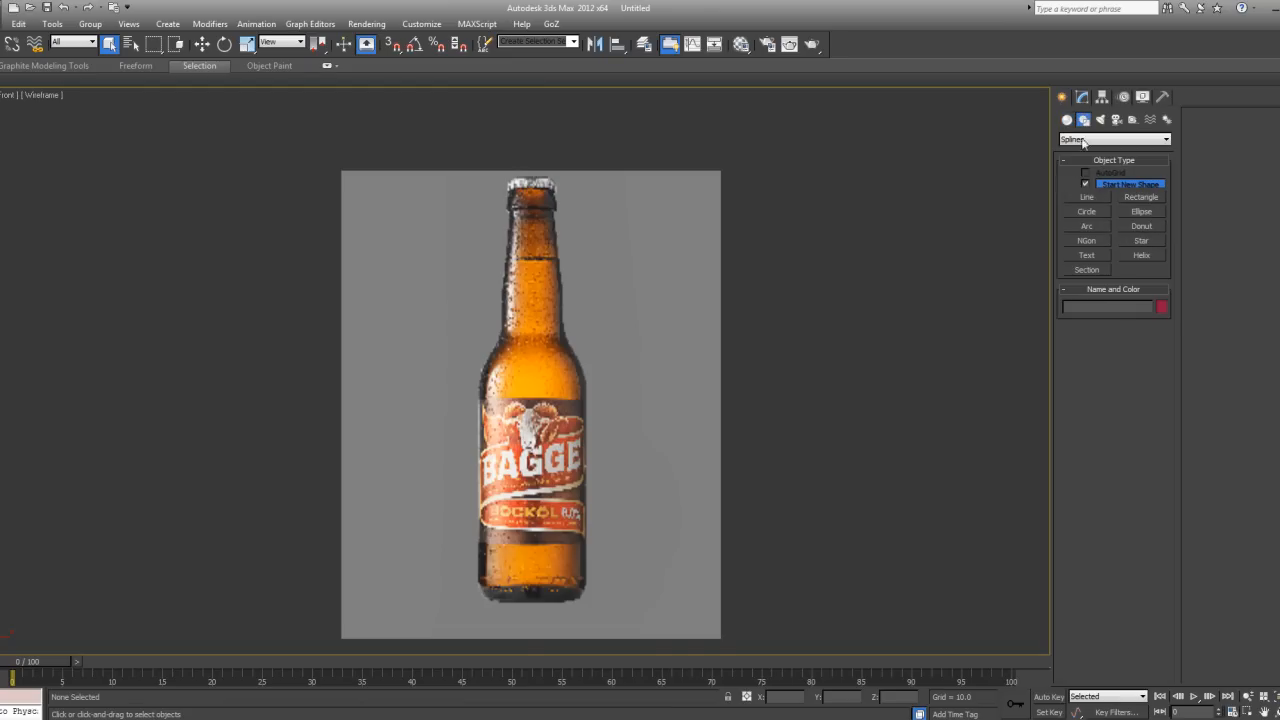
pyautogui.moveTo(1085, 212)
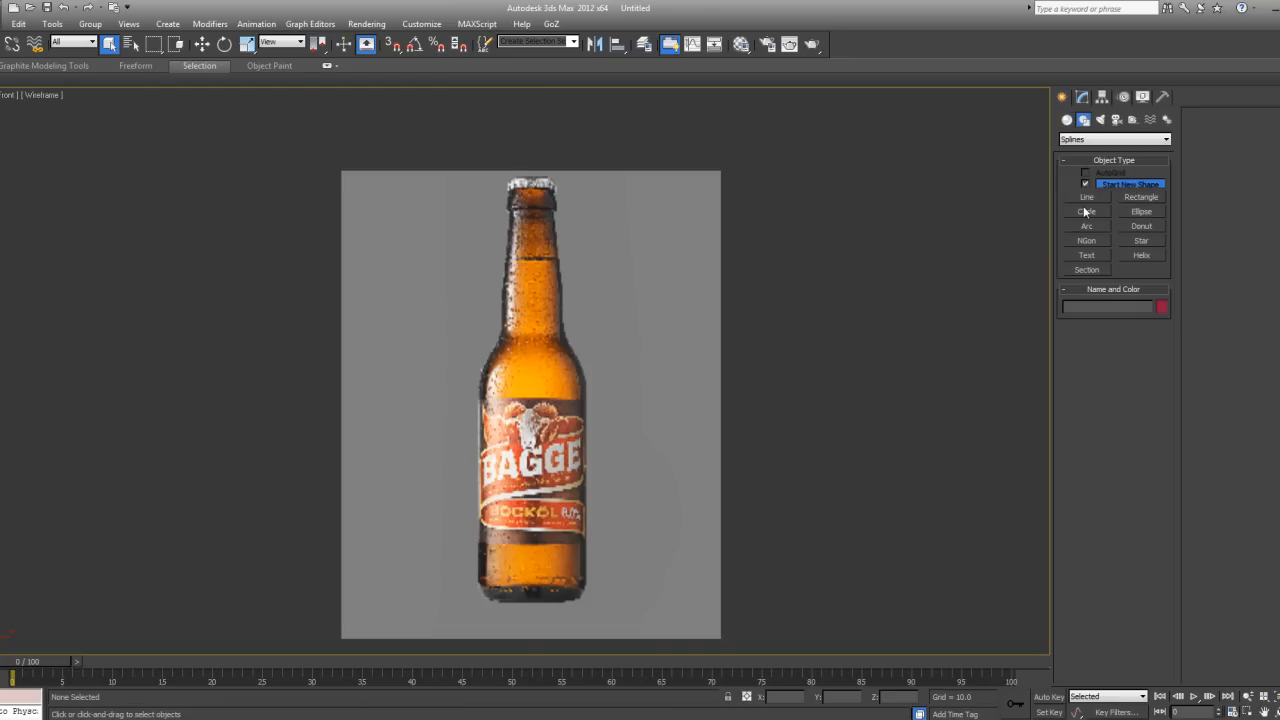
pyautogui.moveTo(1097, 225)
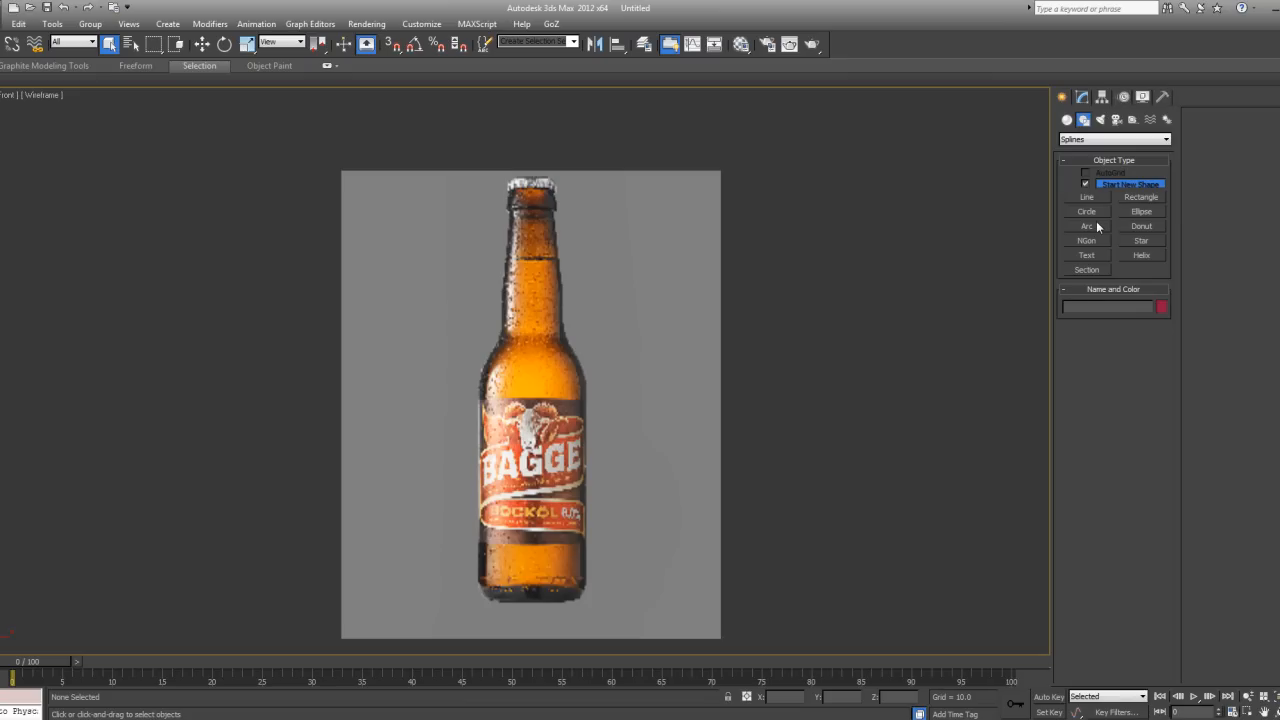
pyautogui.moveTo(1083, 204)
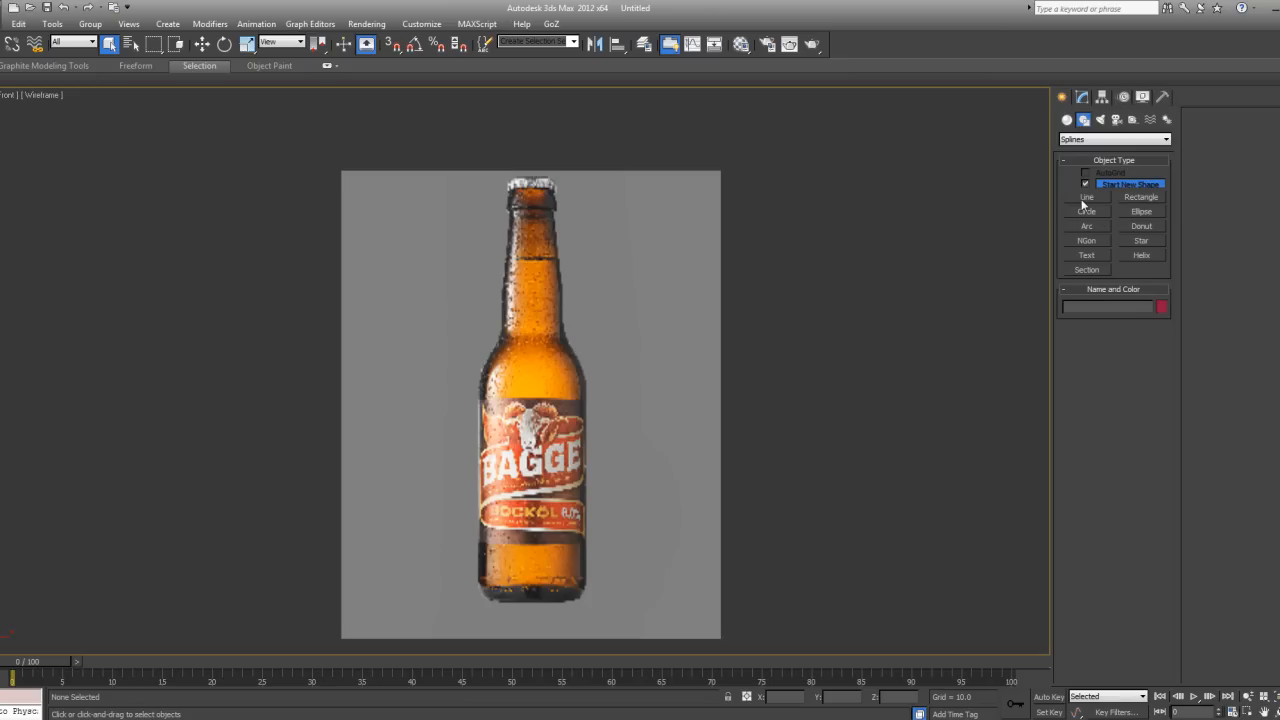
pyautogui.moveTo(1085, 200)
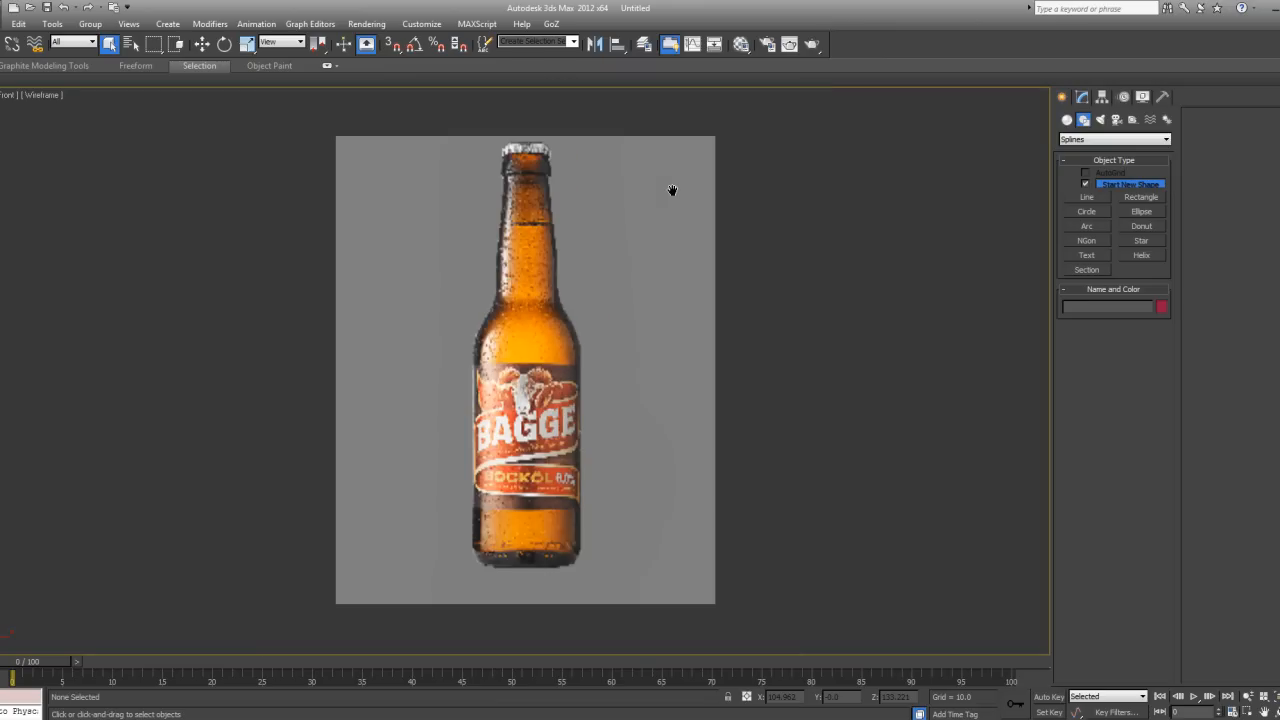
pyautogui.scroll(3)
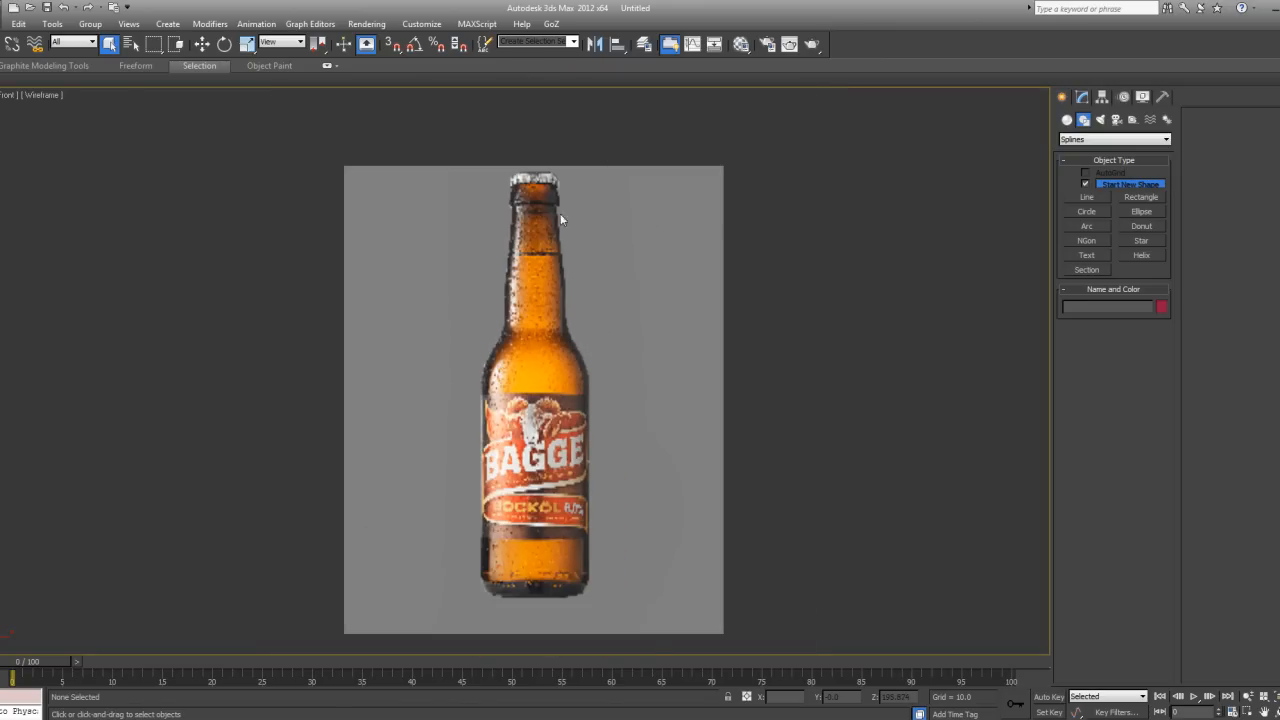
pyautogui.moveTo(595, 225)
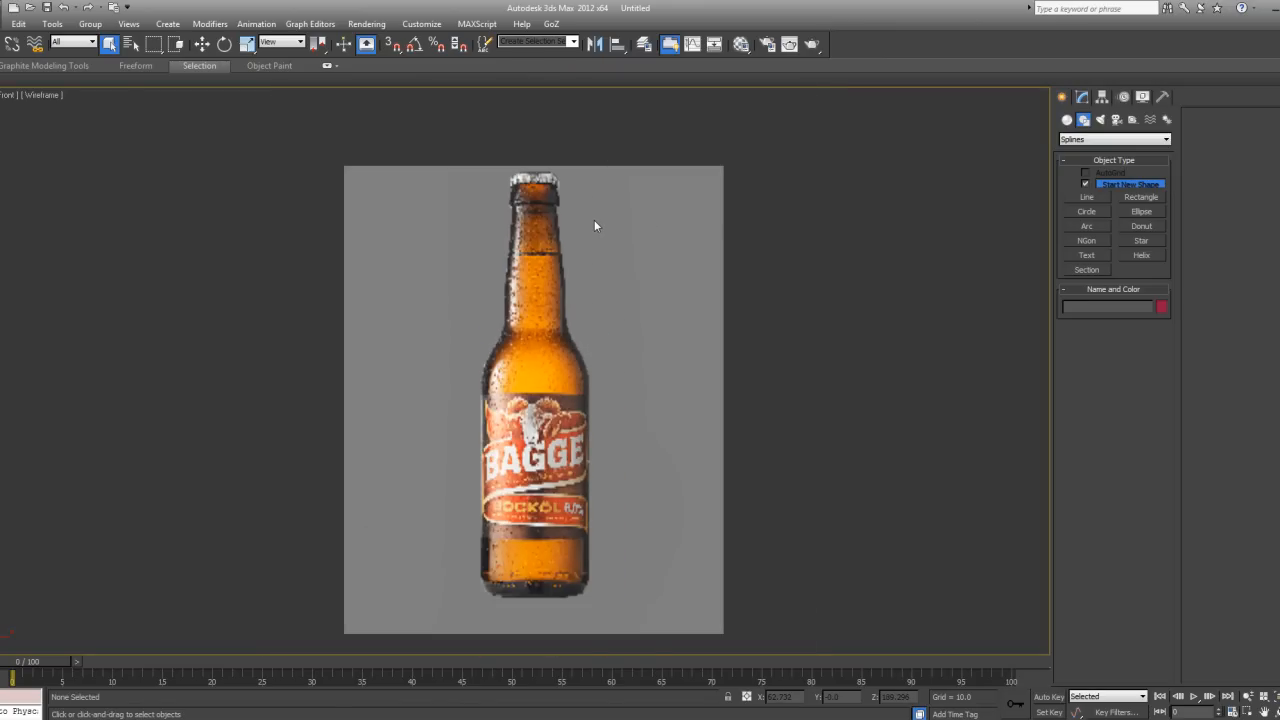
pyautogui.scroll(3)
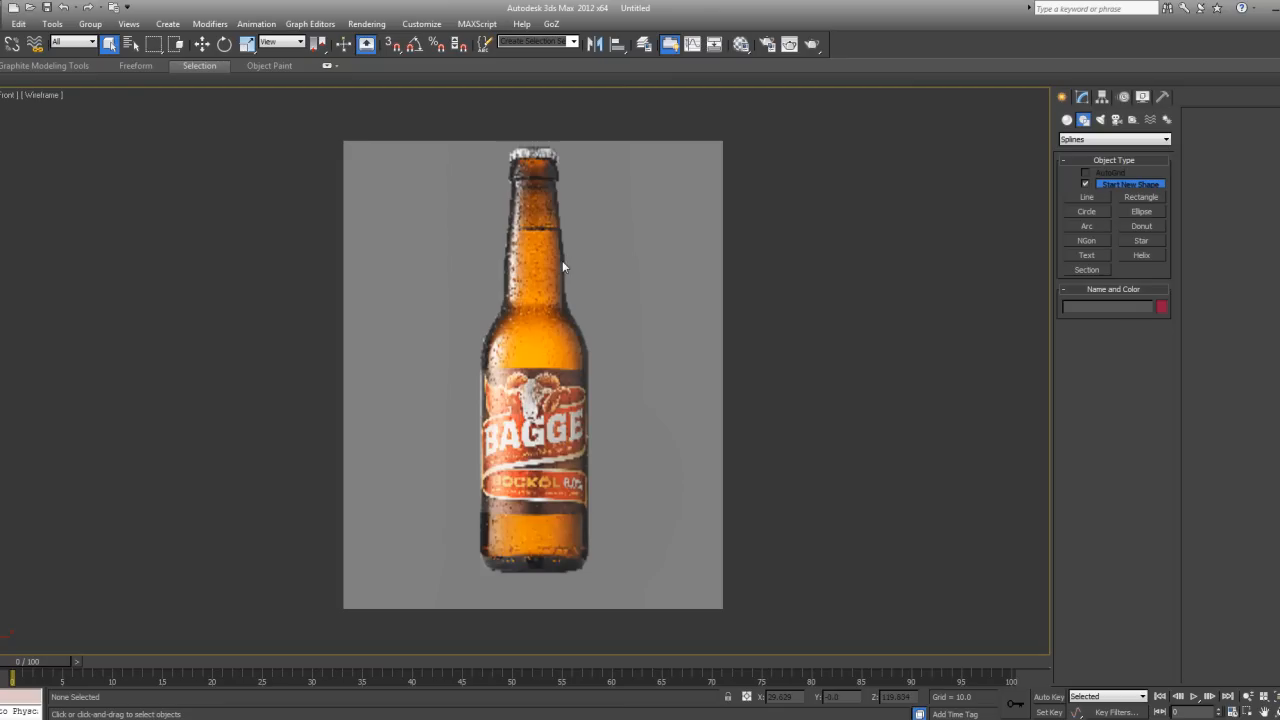
pyautogui.moveTo(540, 281)
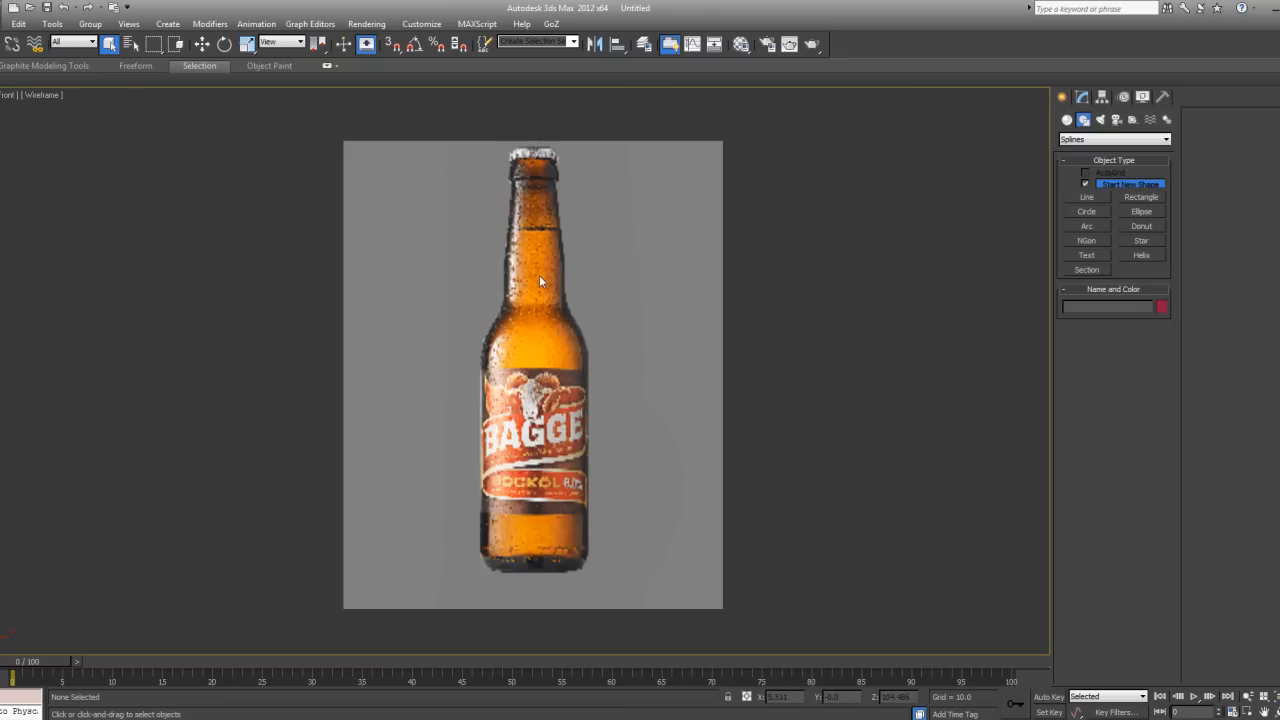
pyautogui.moveTo(545, 246)
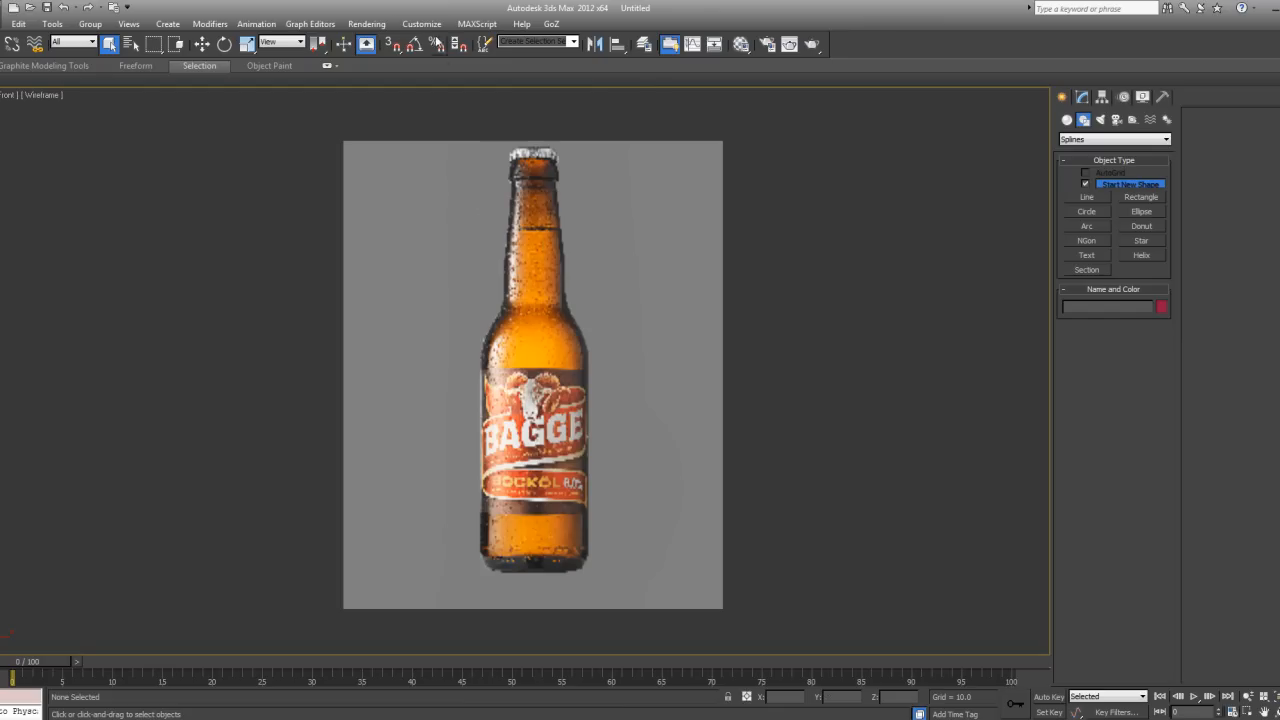
# - Set the Direct3D background texture size to 1024 in the viewport preferences
pyautogui.click(421, 23)
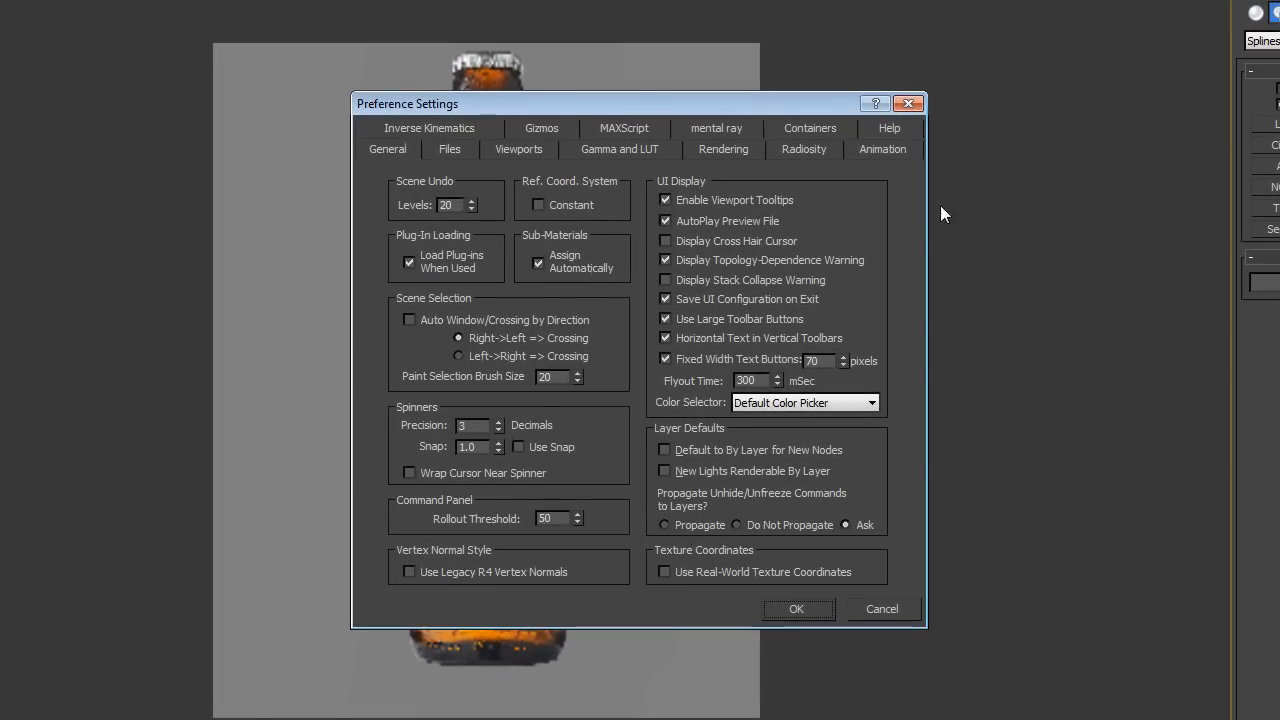
pyautogui.moveTo(518, 166)
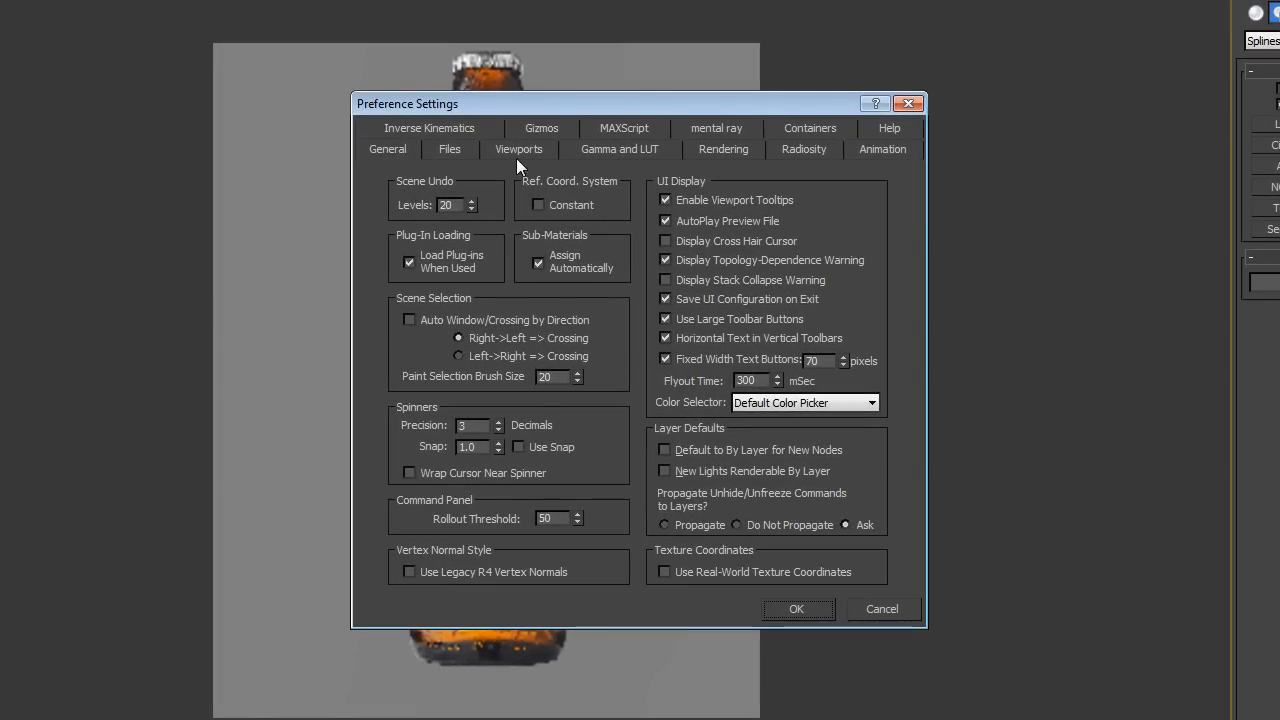
pyautogui.click(518, 149)
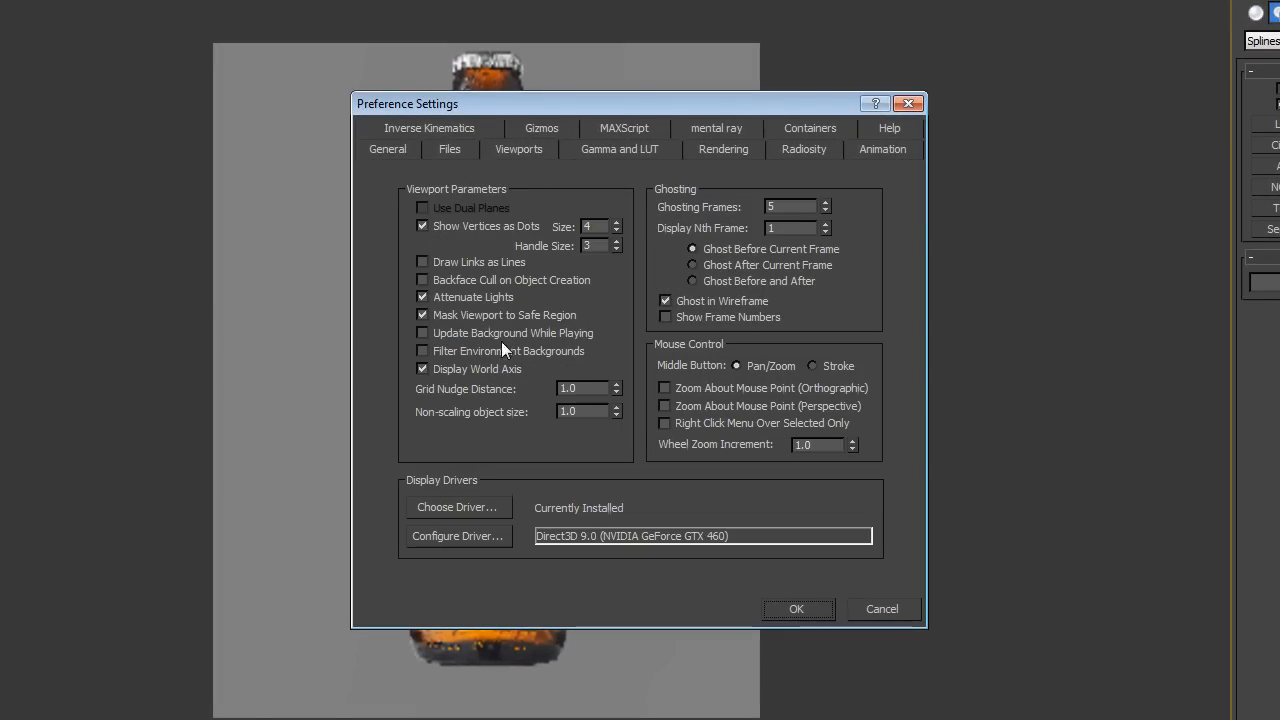
pyautogui.click(458, 535)
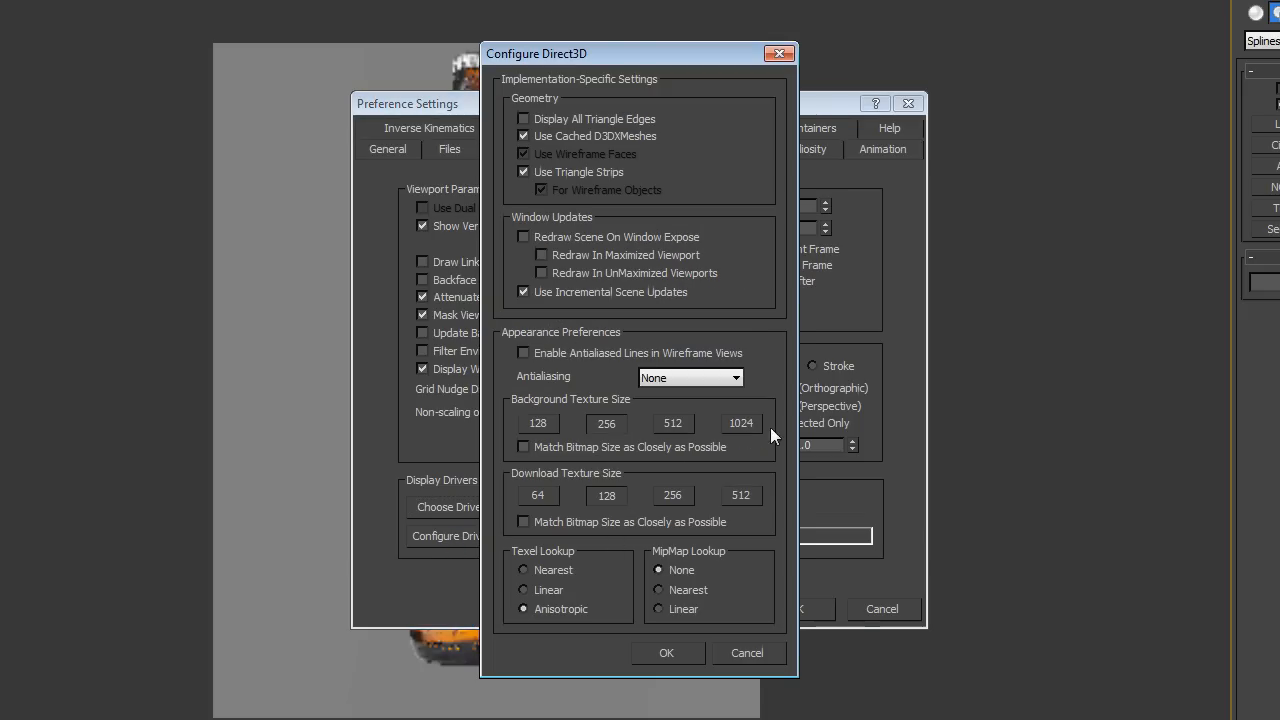
pyautogui.click(667, 652)
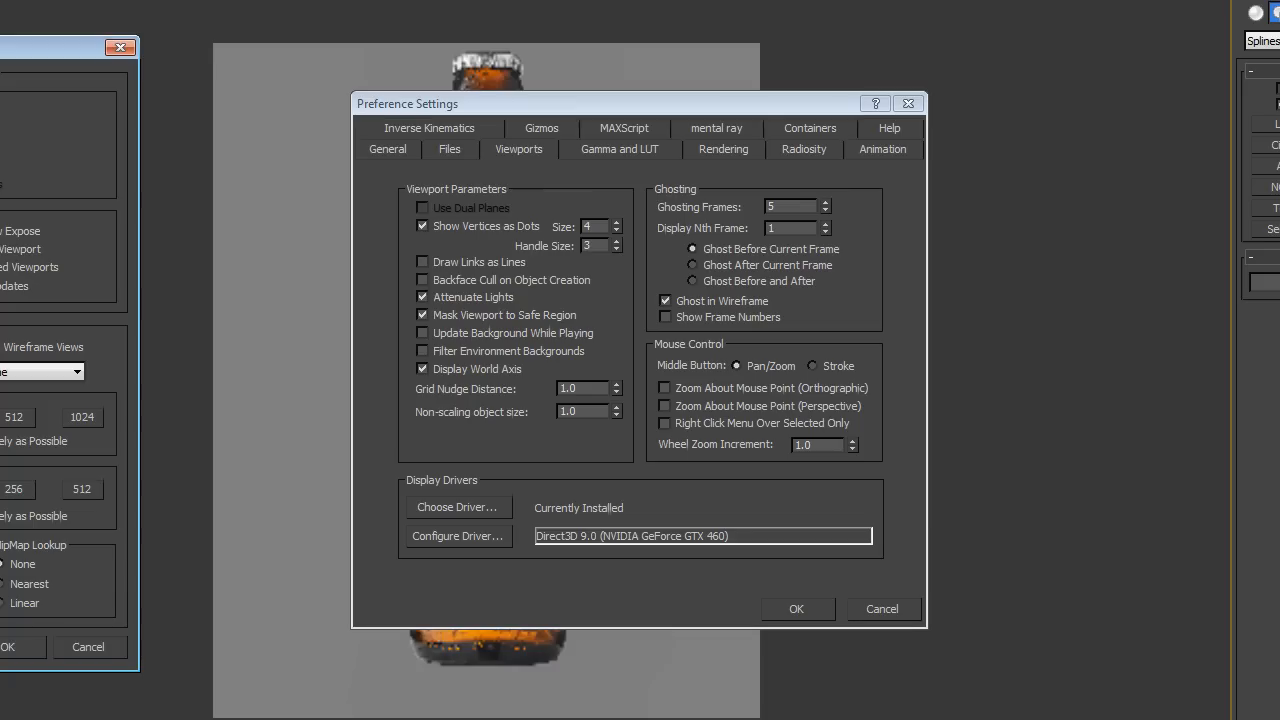
pyautogui.moveTo(124, 266)
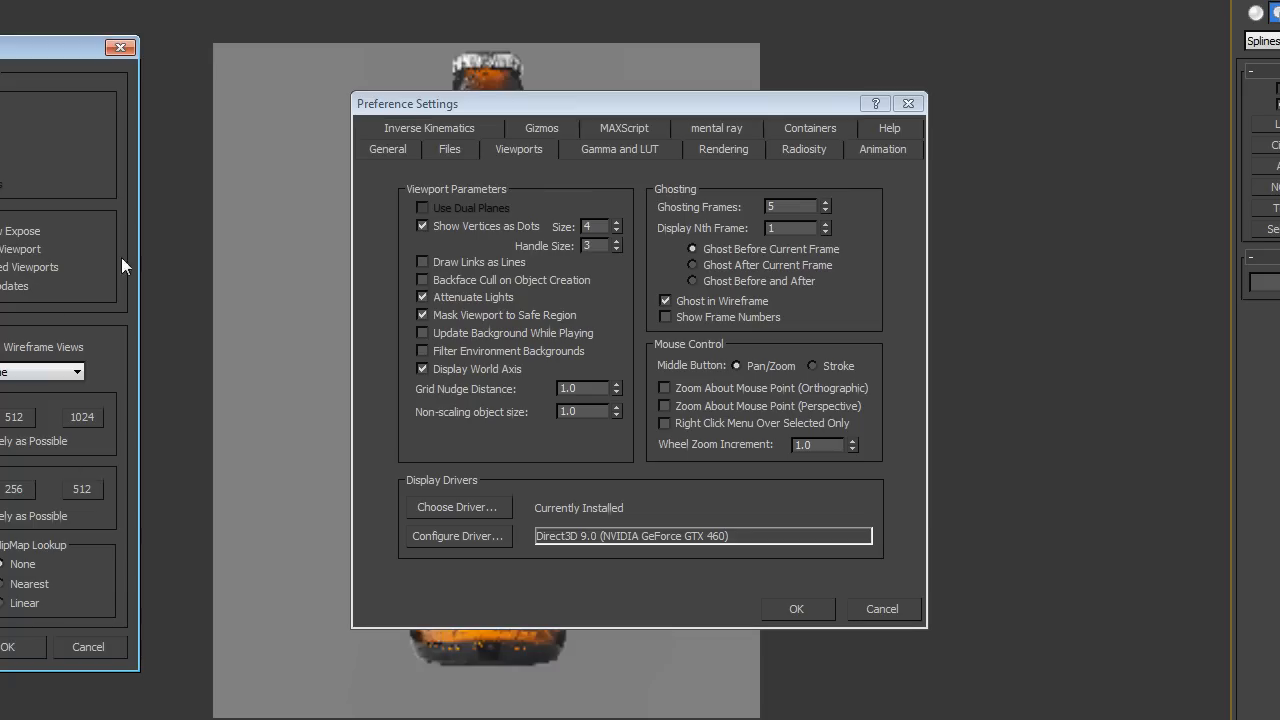
pyautogui.moveTo(459, 66)
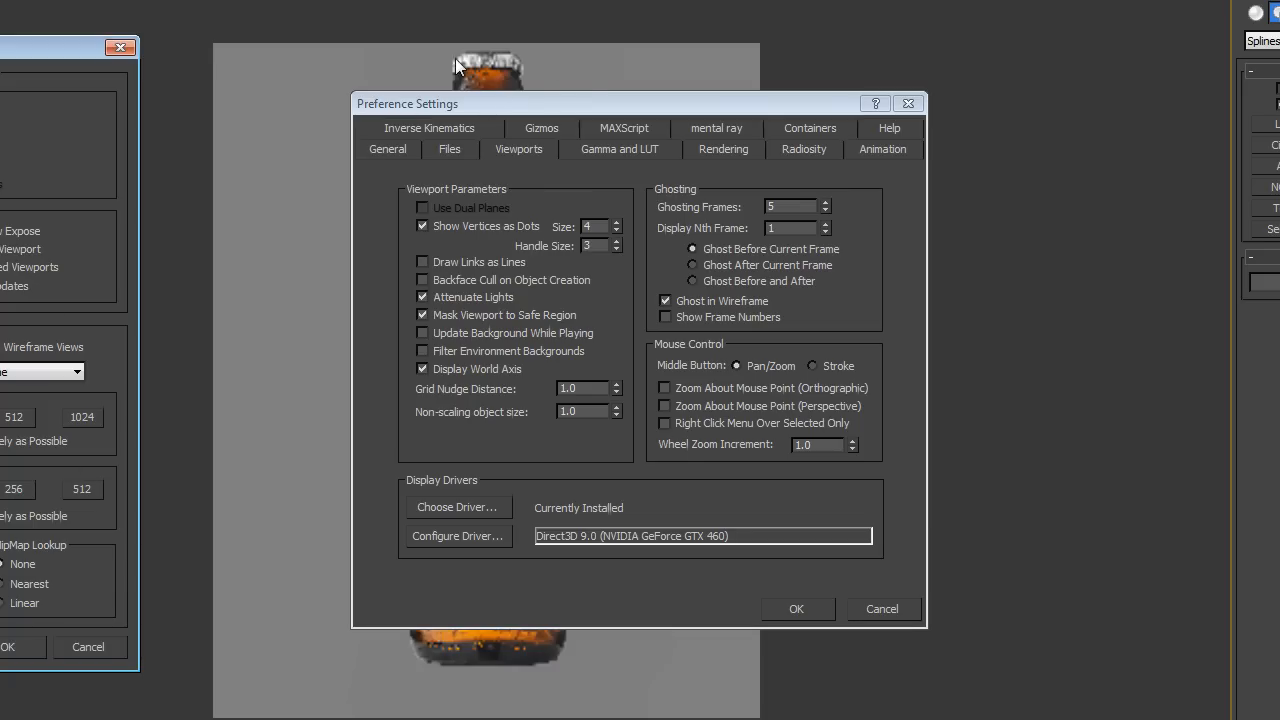
pyautogui.moveTo(332, 140)
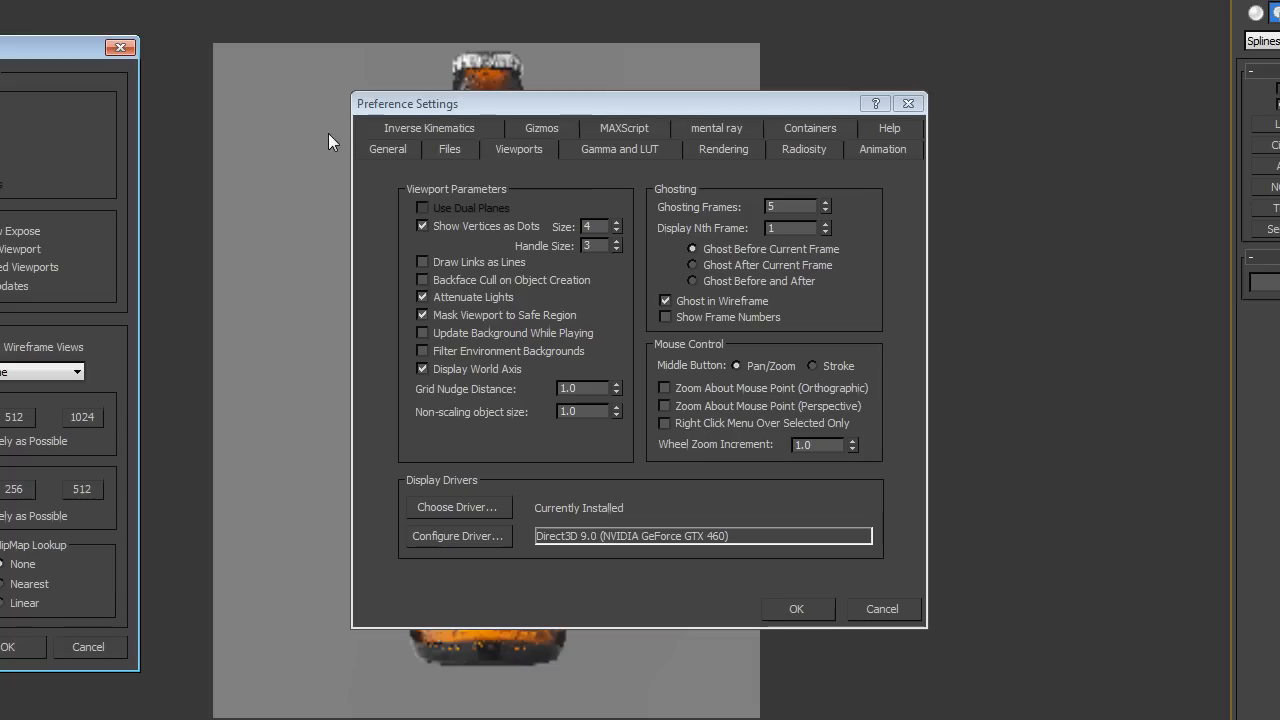
pyautogui.moveTo(500, 88)
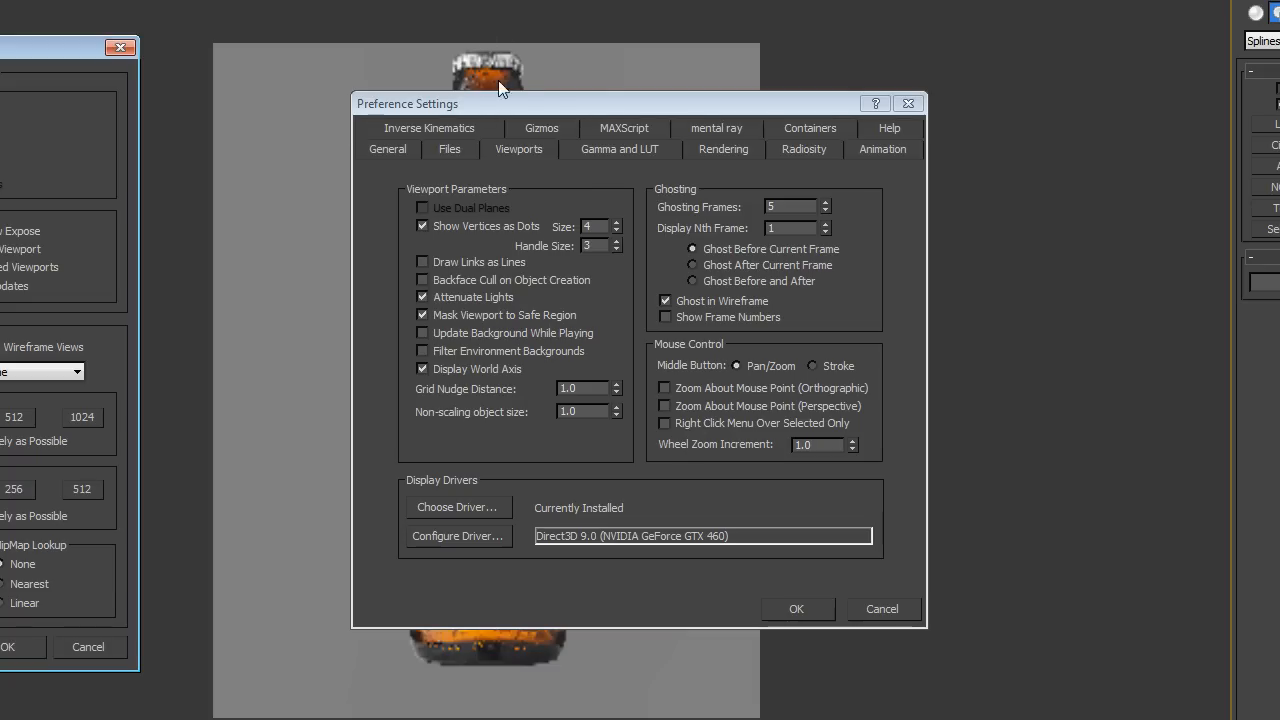
pyautogui.moveTo(28, 428)
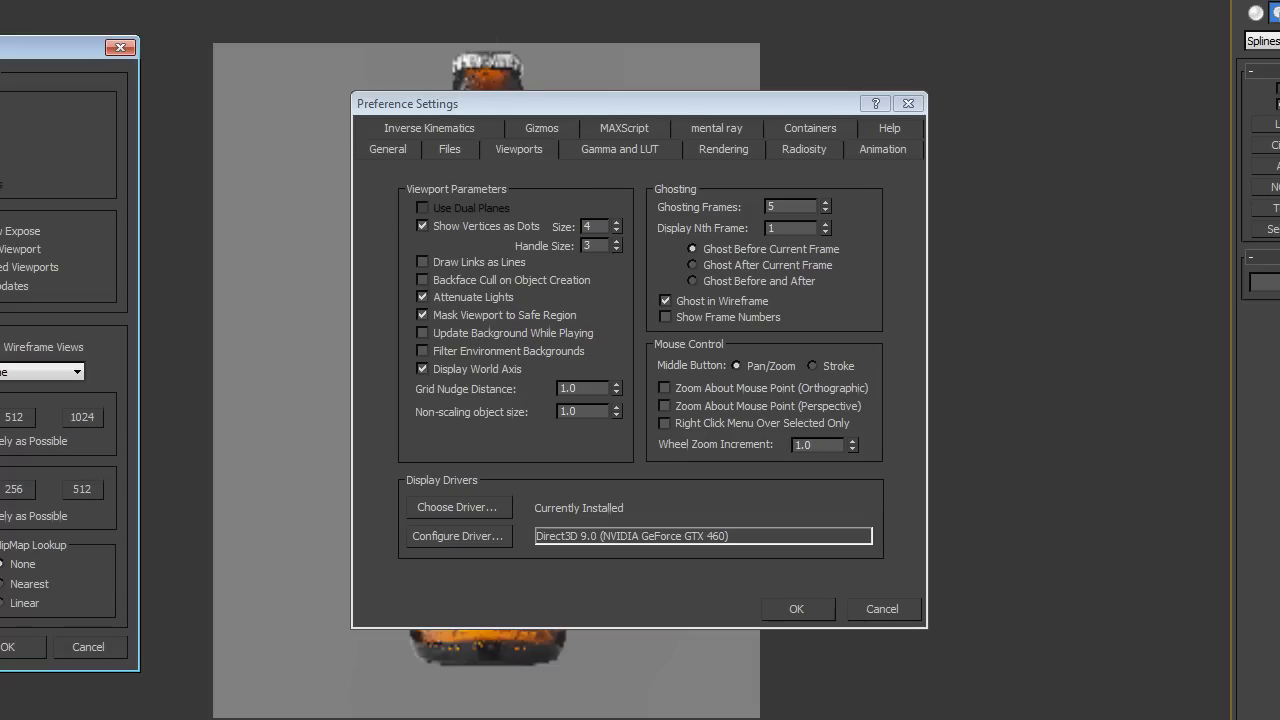
pyautogui.moveTo(10, 363)
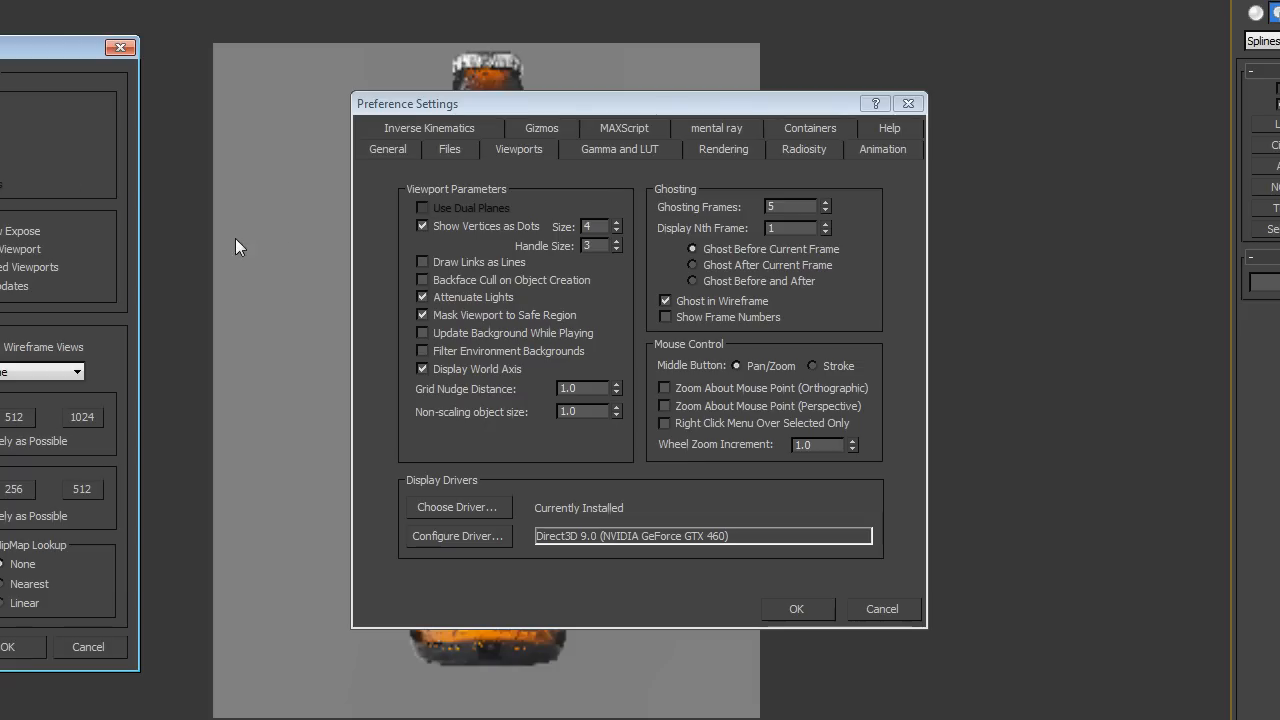
pyautogui.moveTo(478, 210)
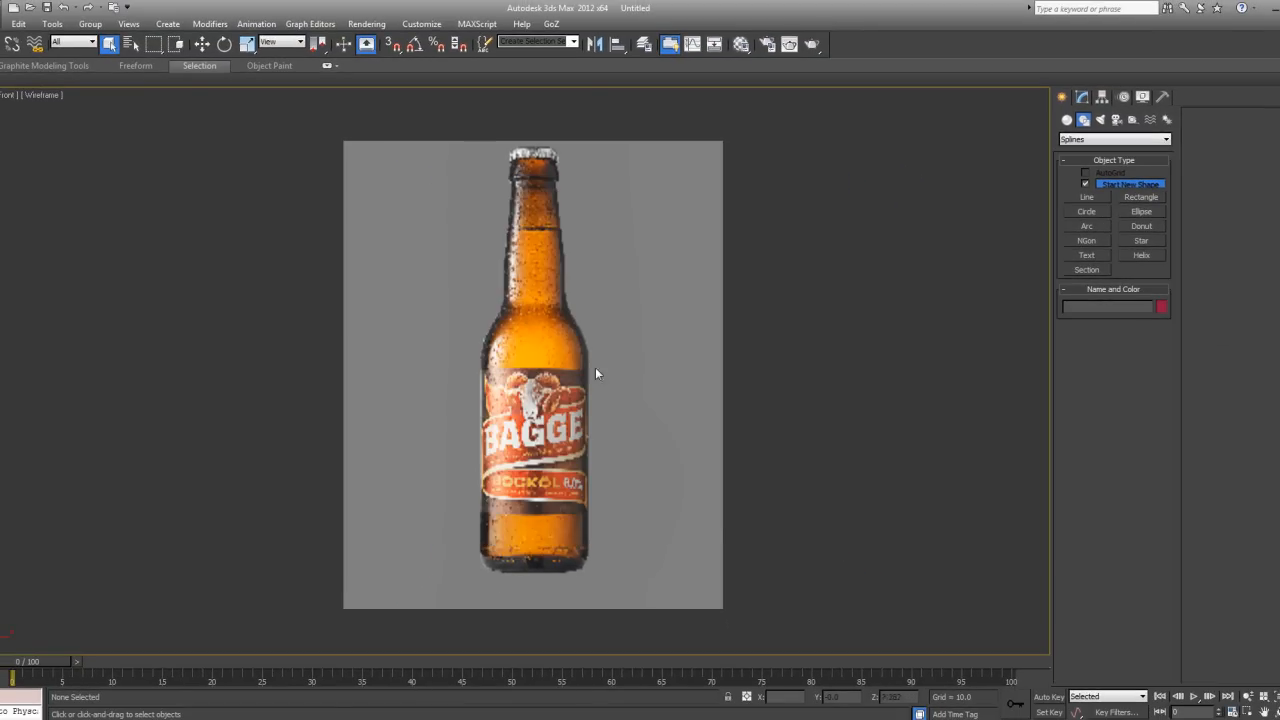
pyautogui.moveTo(473, 278)
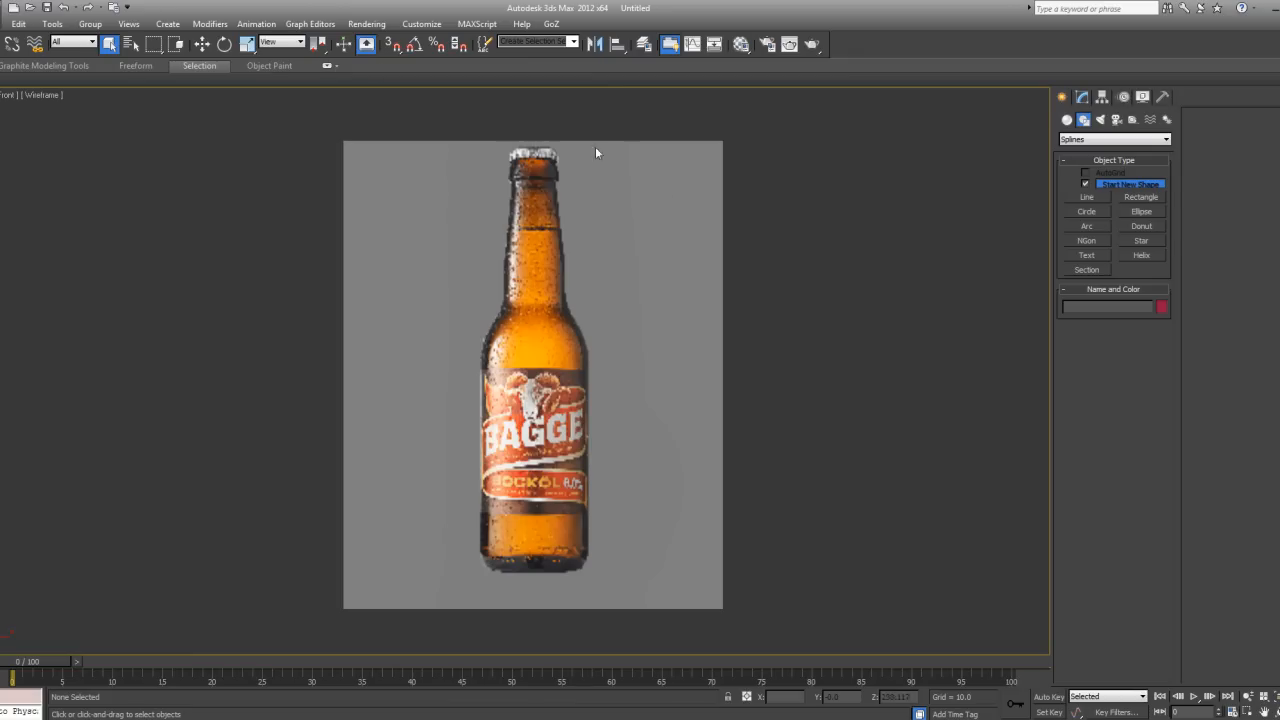
# - Save the scene under the name beer_bottle
pyautogui.click(8, 24)
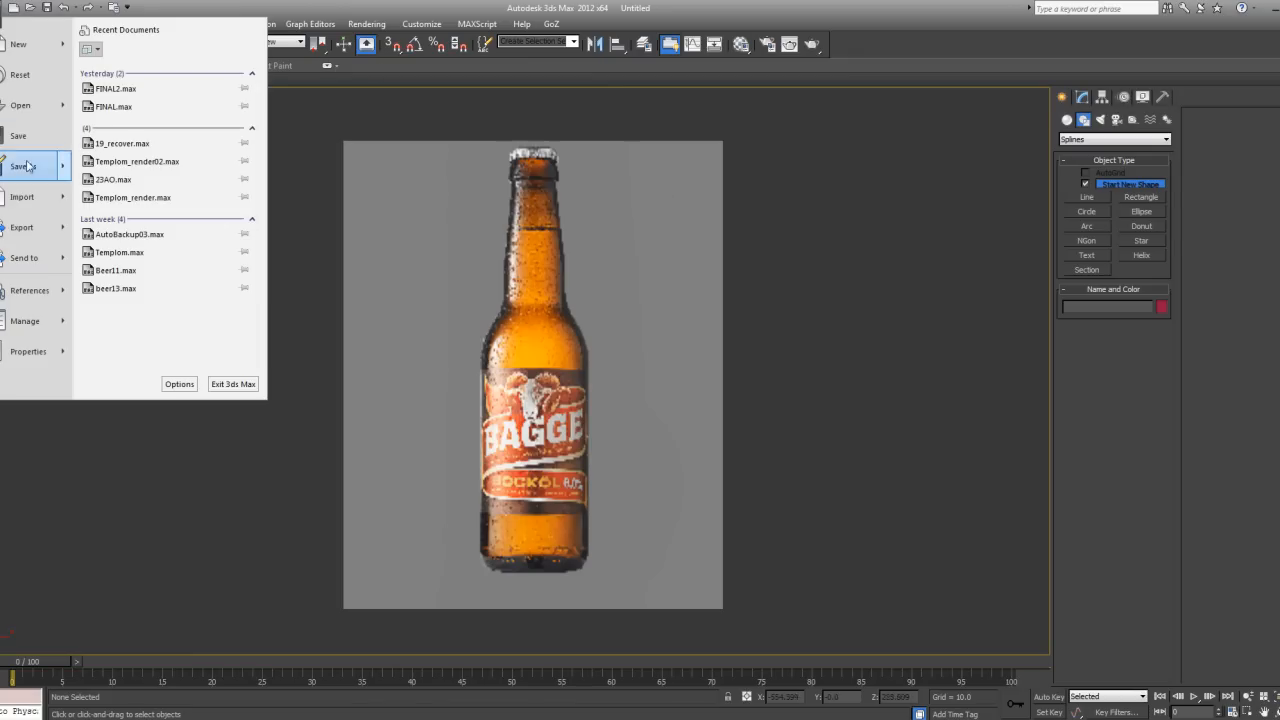
pyautogui.click(18, 166)
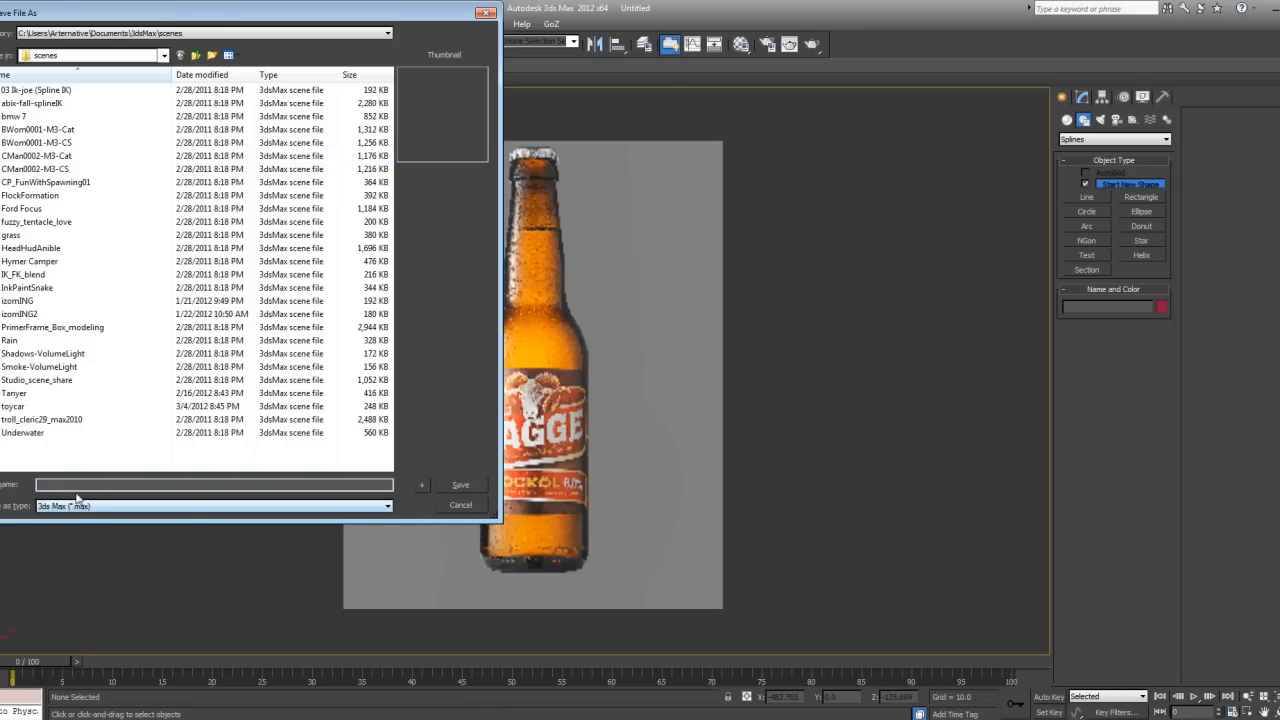
pyautogui.write('beer_bo')
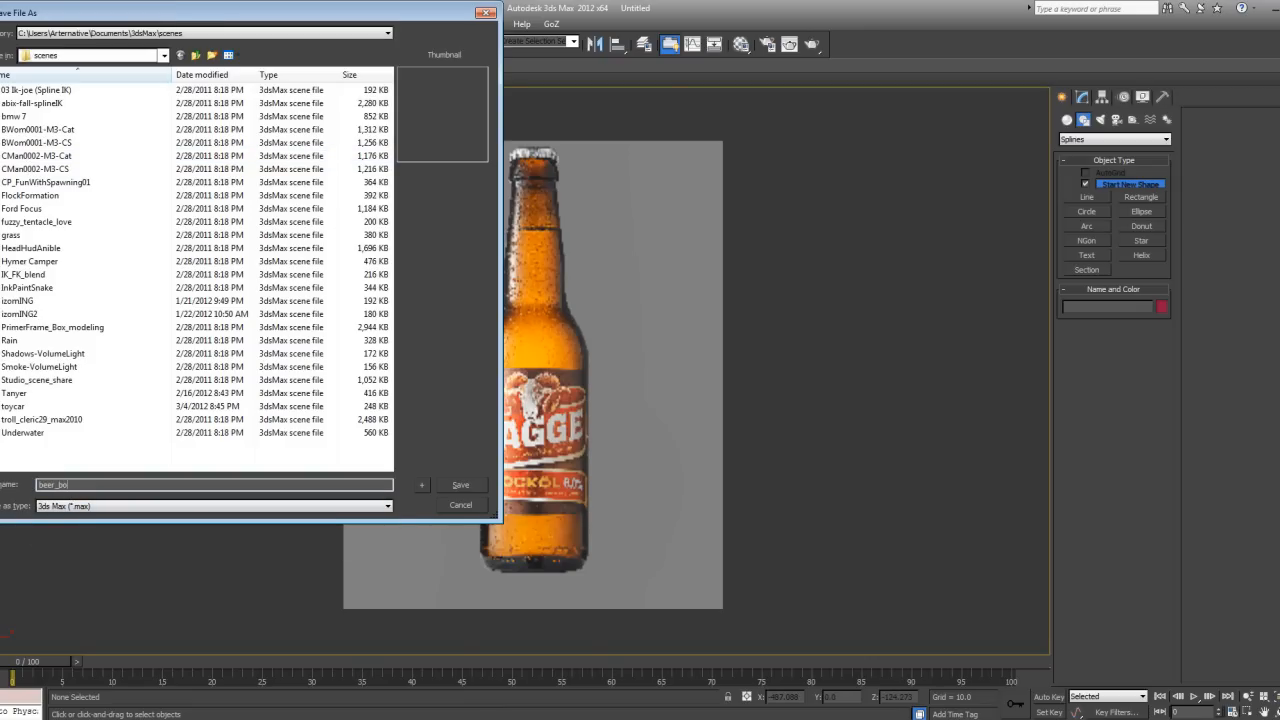
pyautogui.click(460, 485)
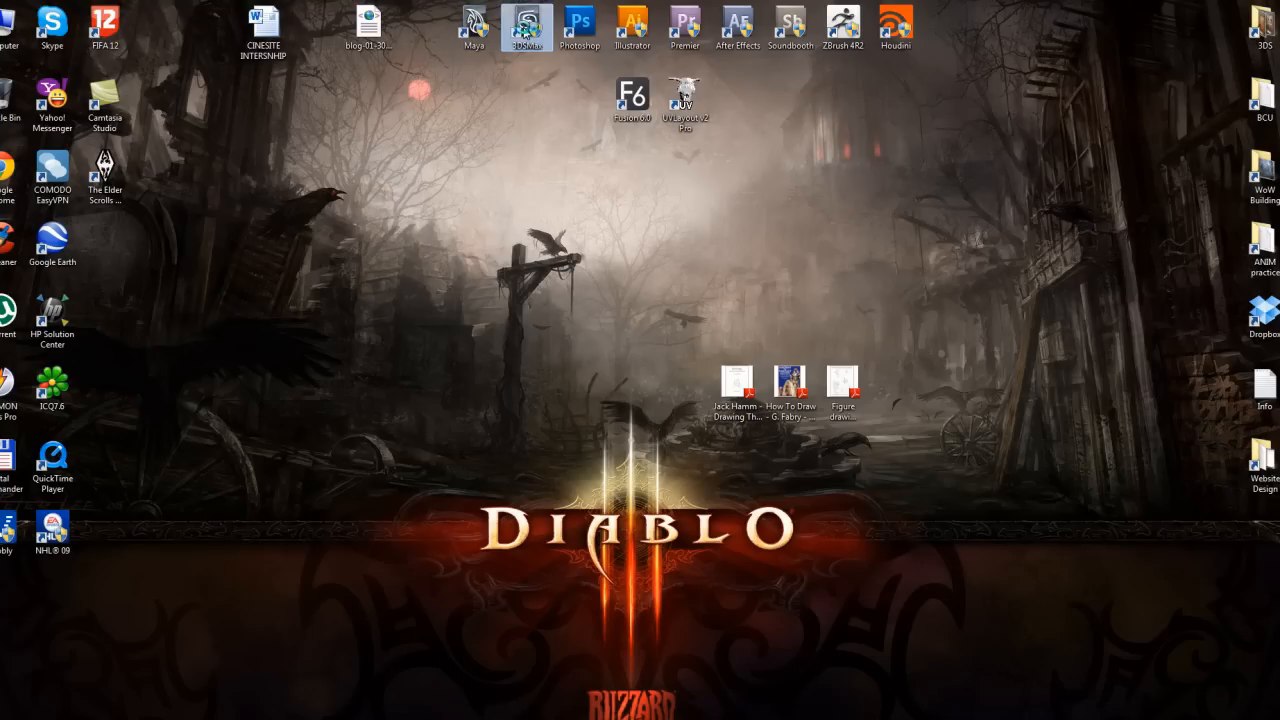
# - Relaunch 3ds Max 2012 from its desktop shortcut
pyautogui.doubleClick(528, 20)
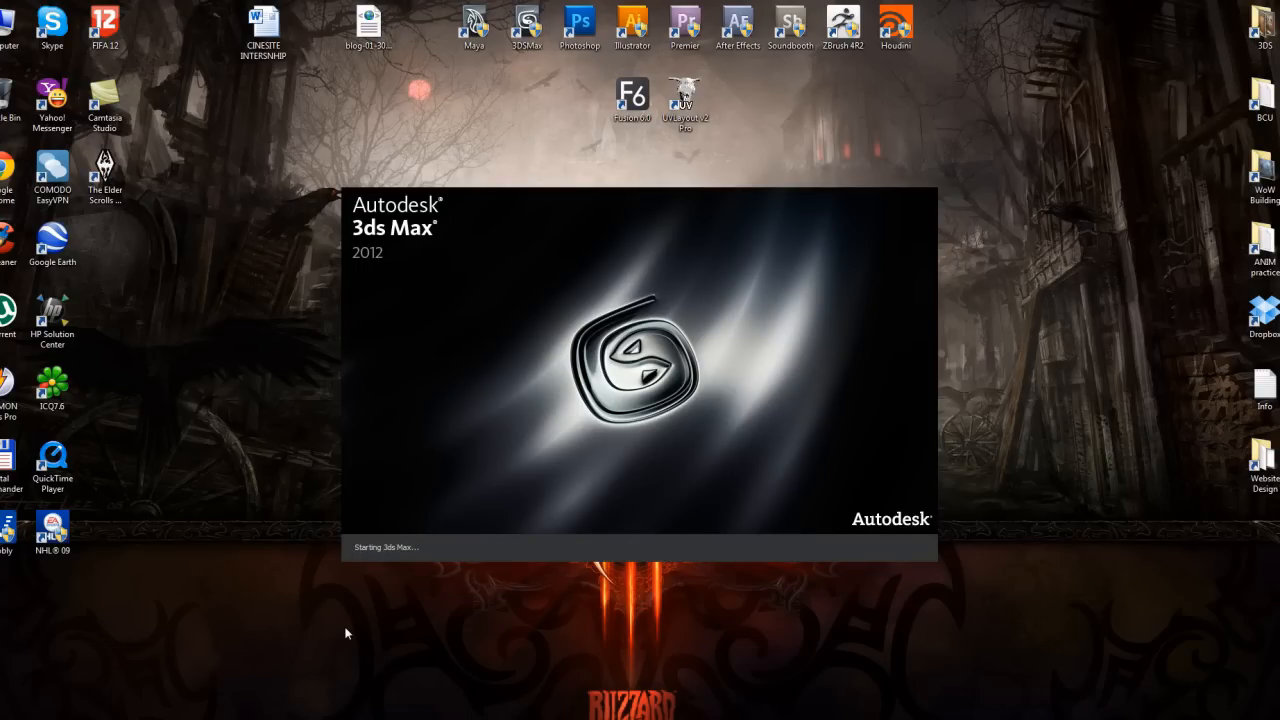
pyautogui.moveTo(378, 602)
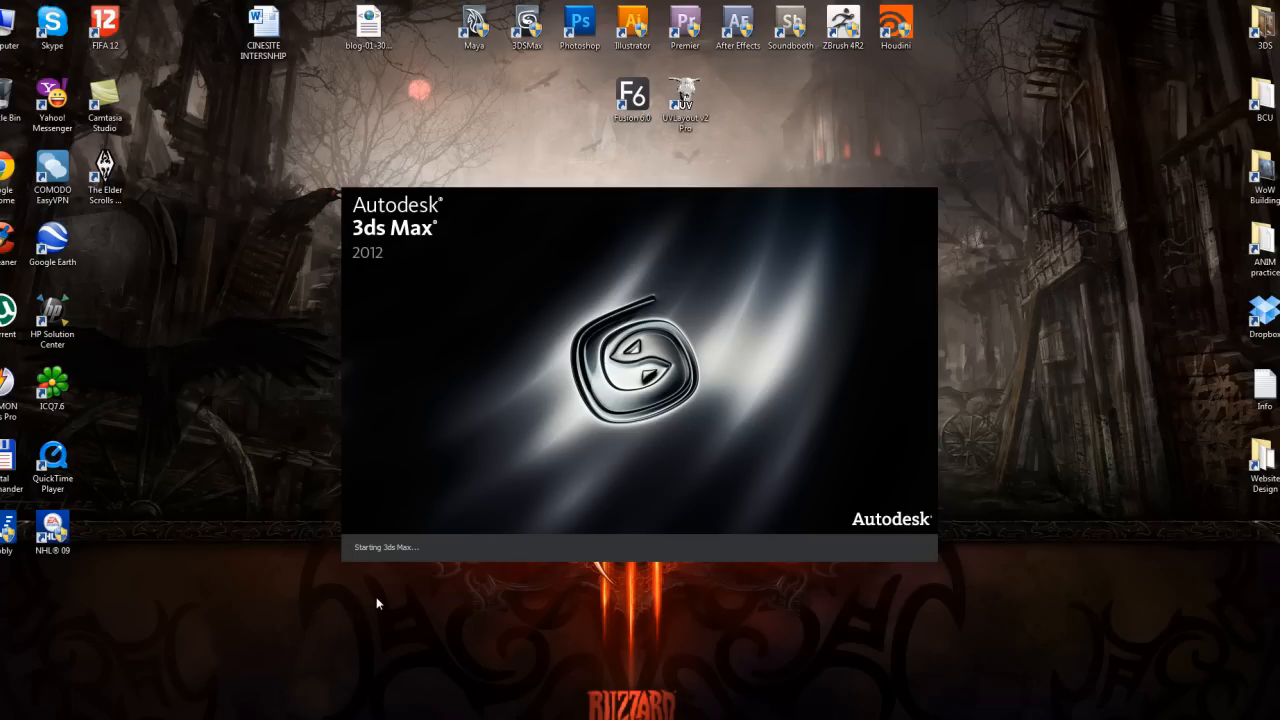
pyautogui.moveTo(400, 585)
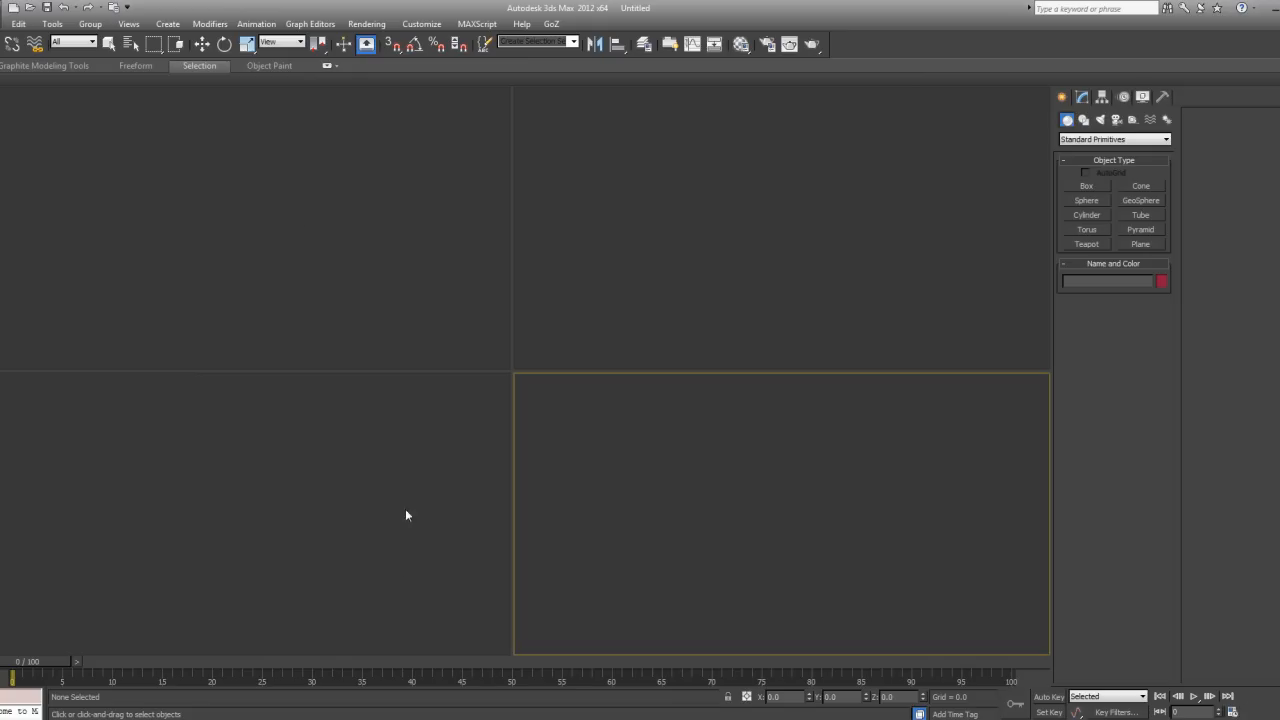
# - Reopen beer_bottle.max and turn off Lock Zoom/Pan for the Front background
pyautogui.click(108, 44)
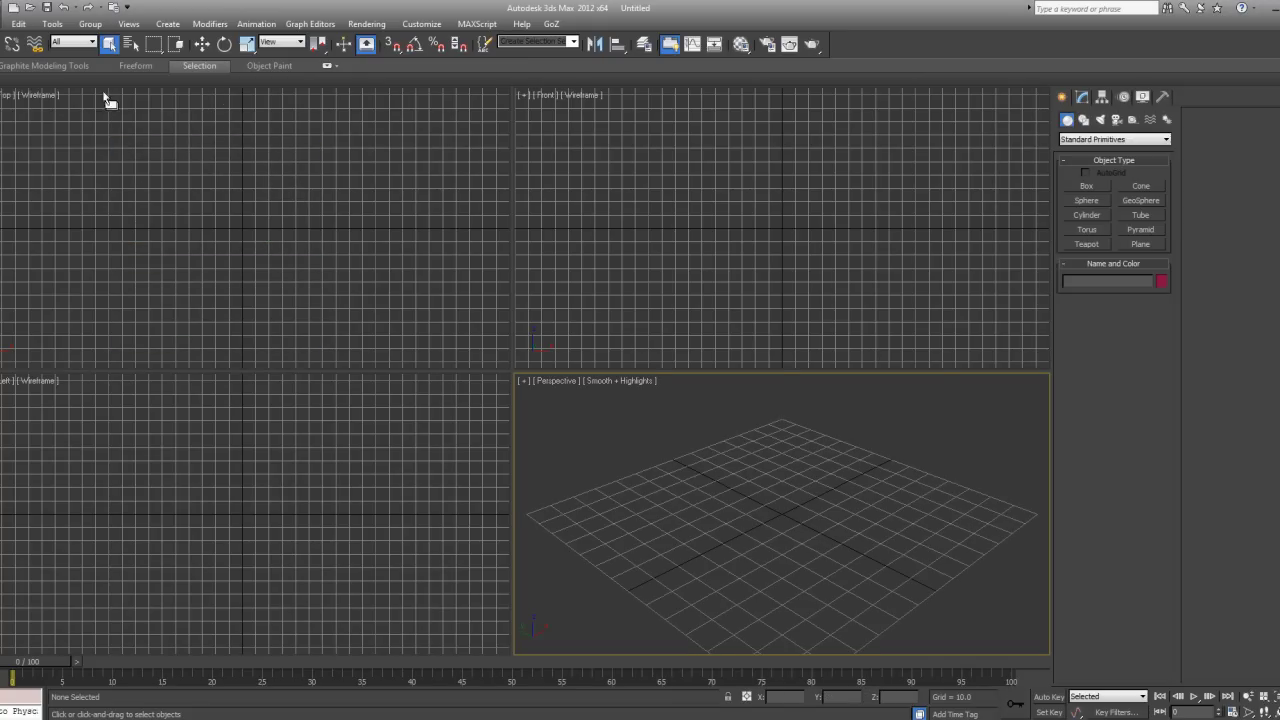
pyautogui.click(8, 24)
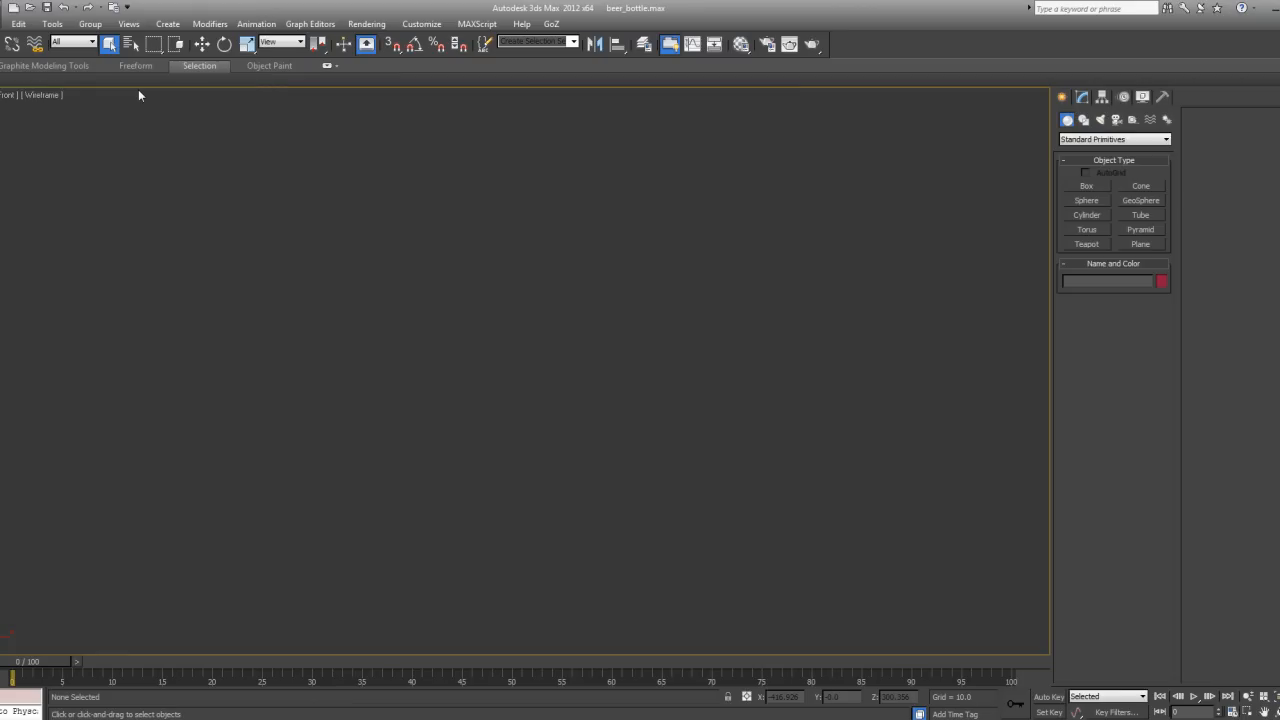
pyautogui.moveTo(116, 132)
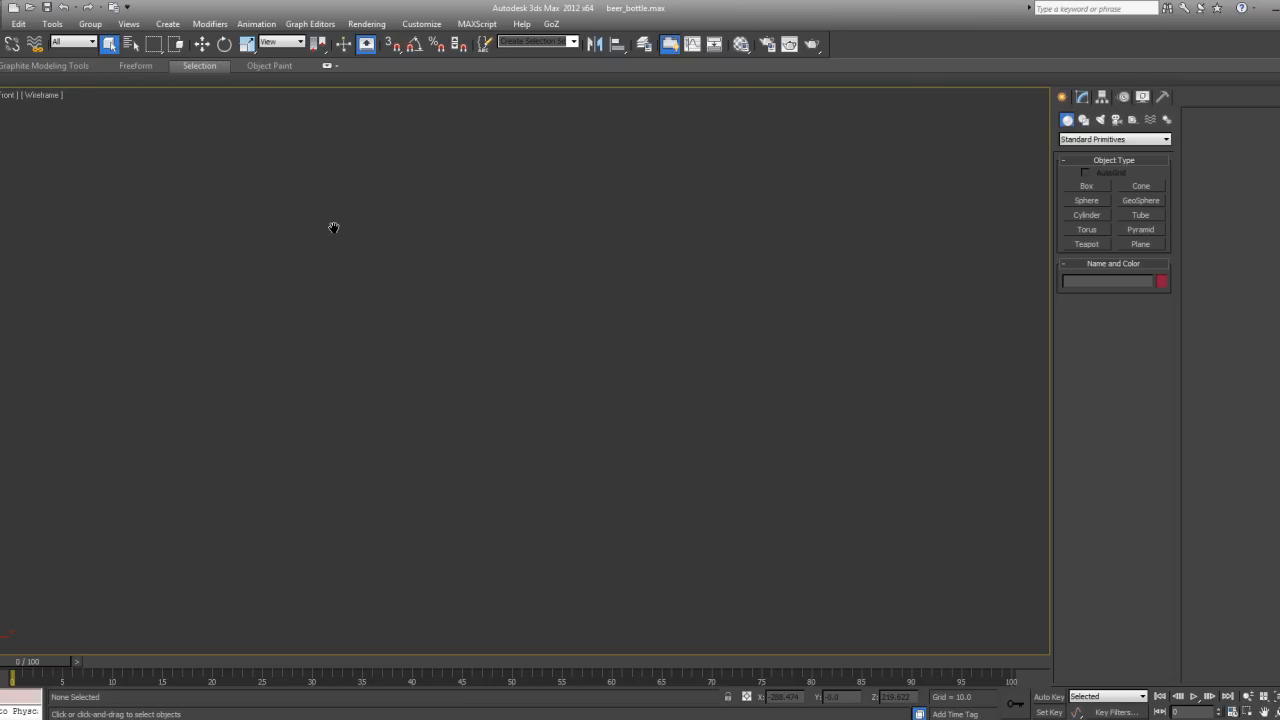
pyautogui.press('p')
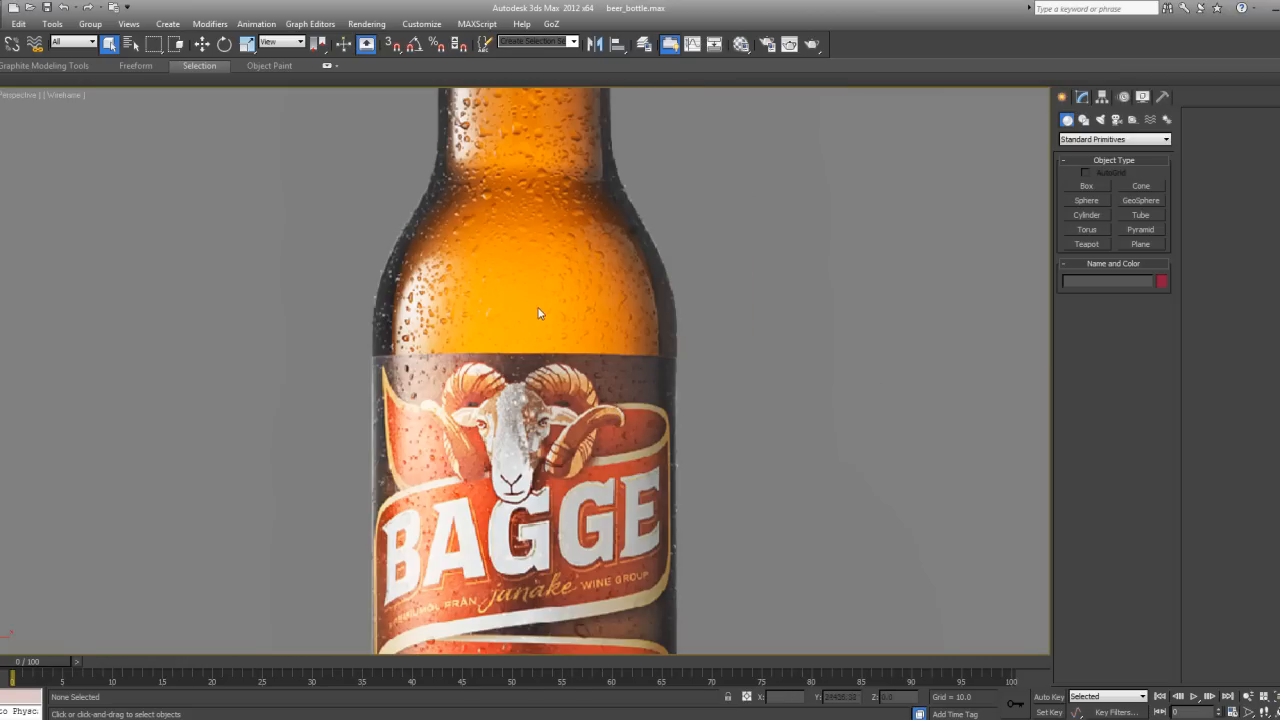
pyautogui.moveTo(500, 343)
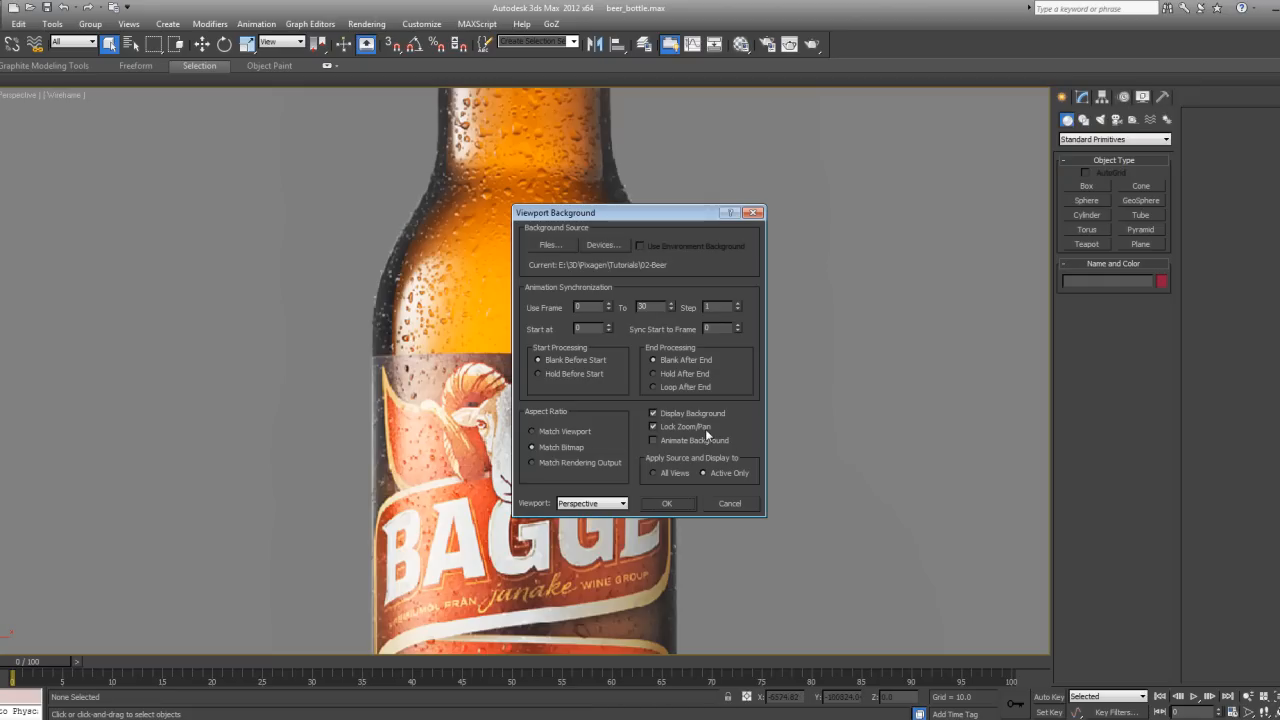
pyautogui.click(667, 503)
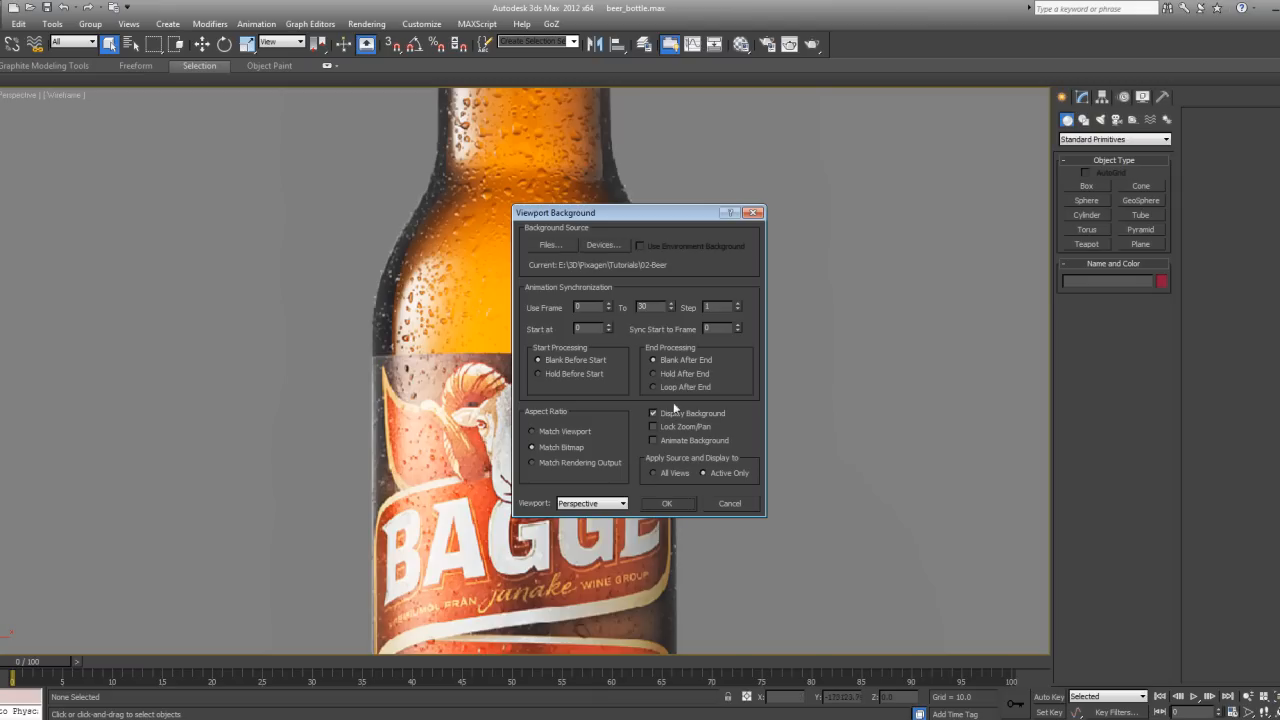
pyautogui.click(667, 503)
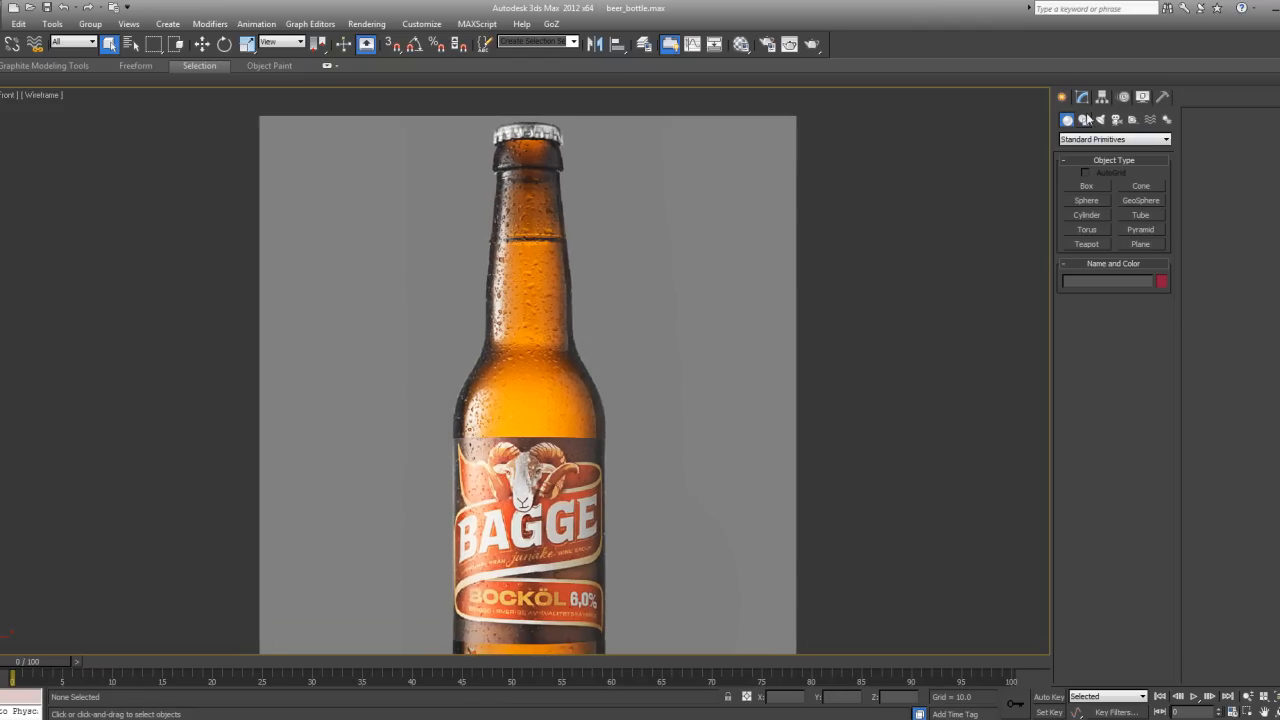
# - Draw a Line spline with points from the cap top down to the shoulder
pyautogui.click(1083, 119)
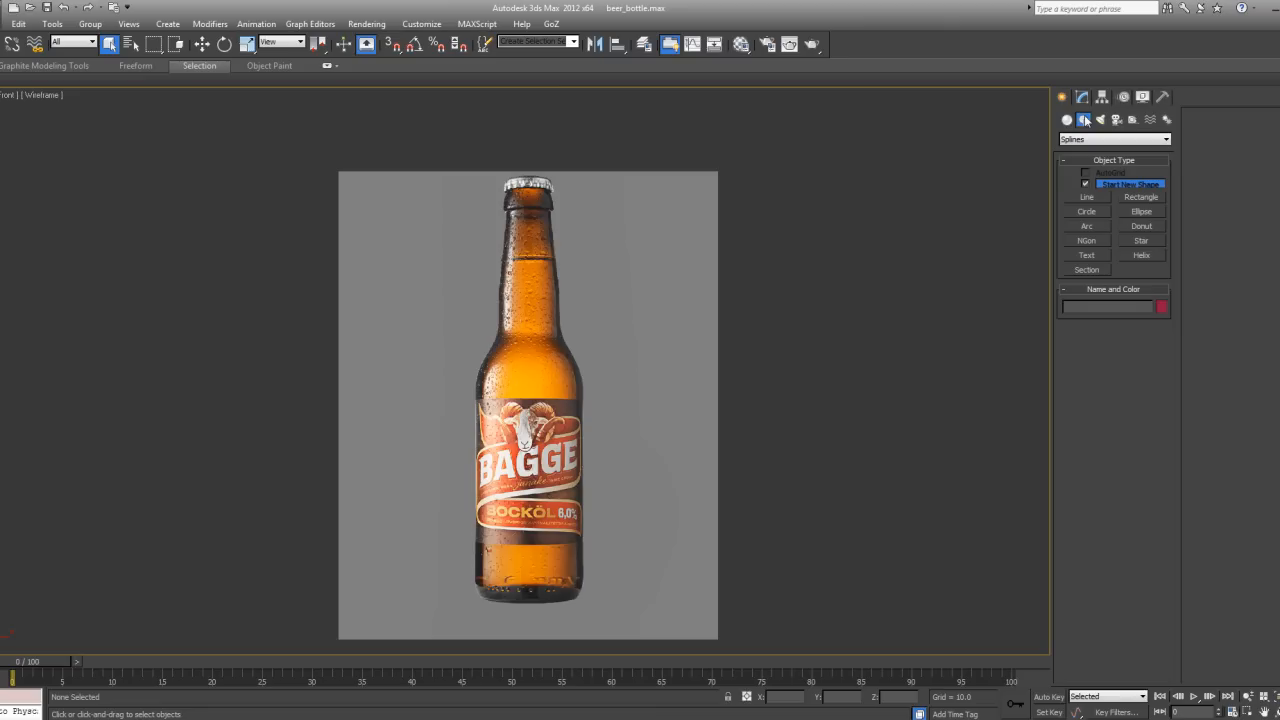
pyautogui.click(1086, 196)
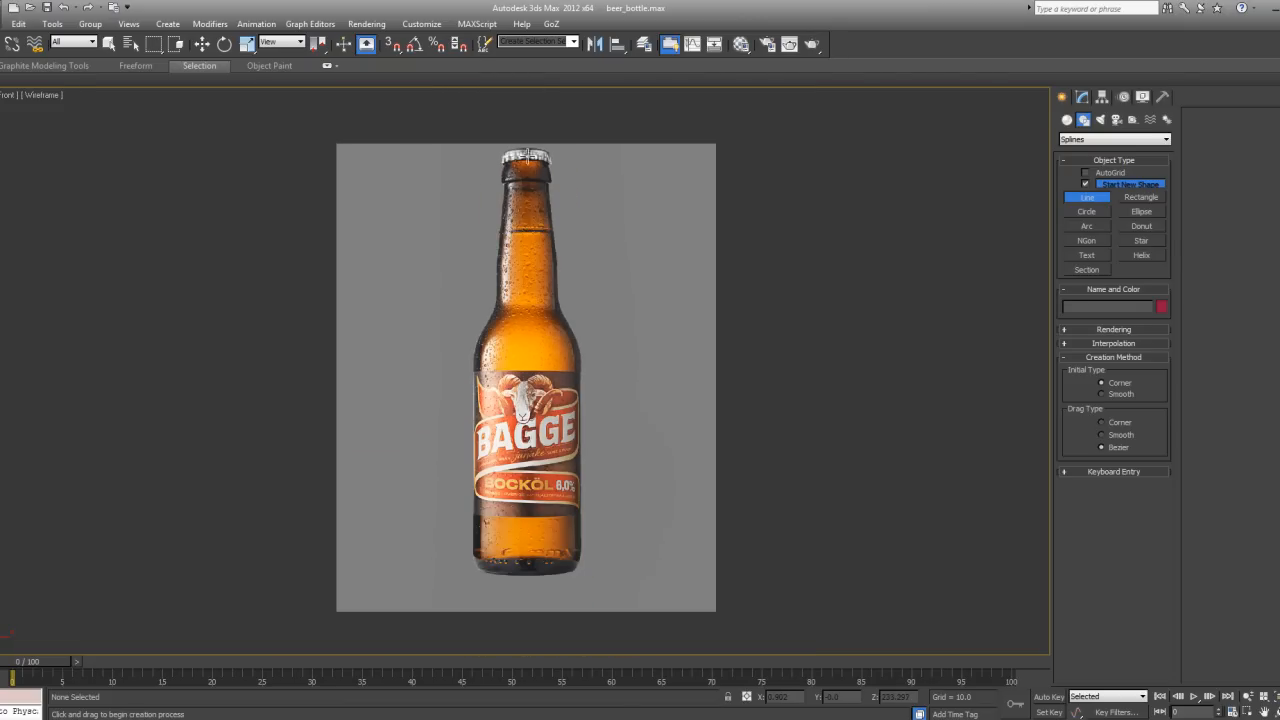
pyautogui.moveTo(497, 265)
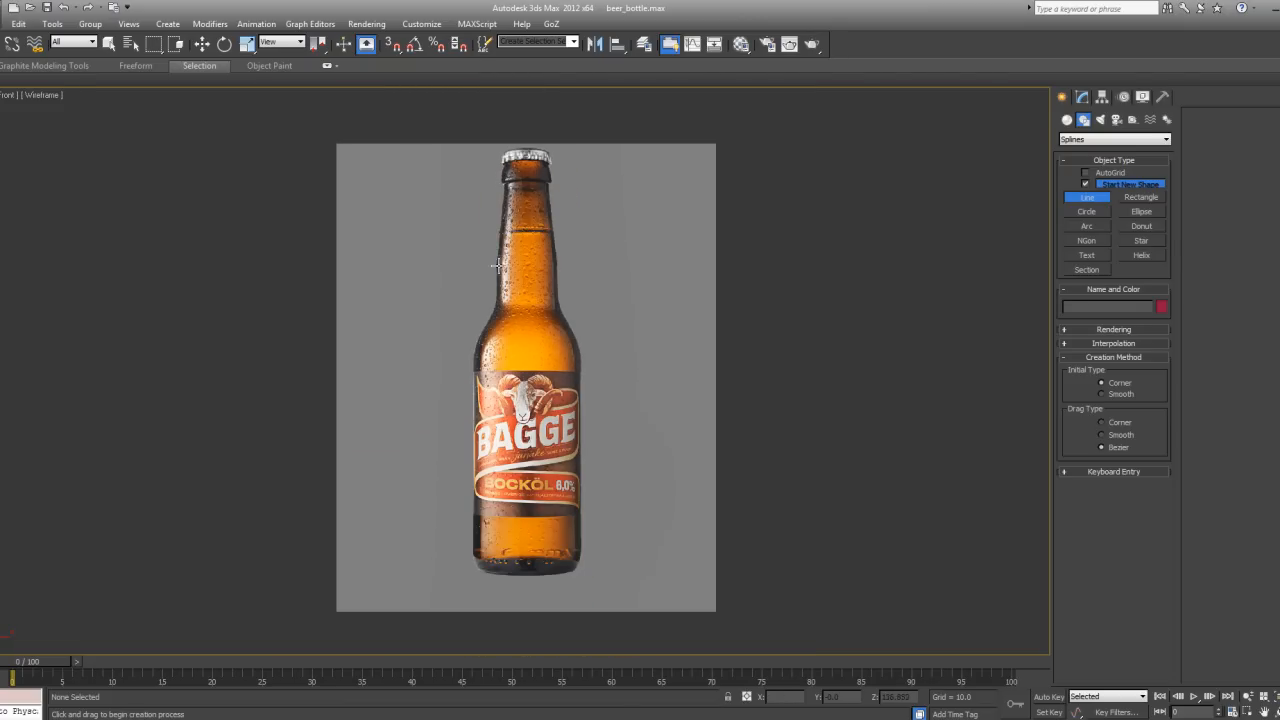
pyautogui.moveTo(470, 532)
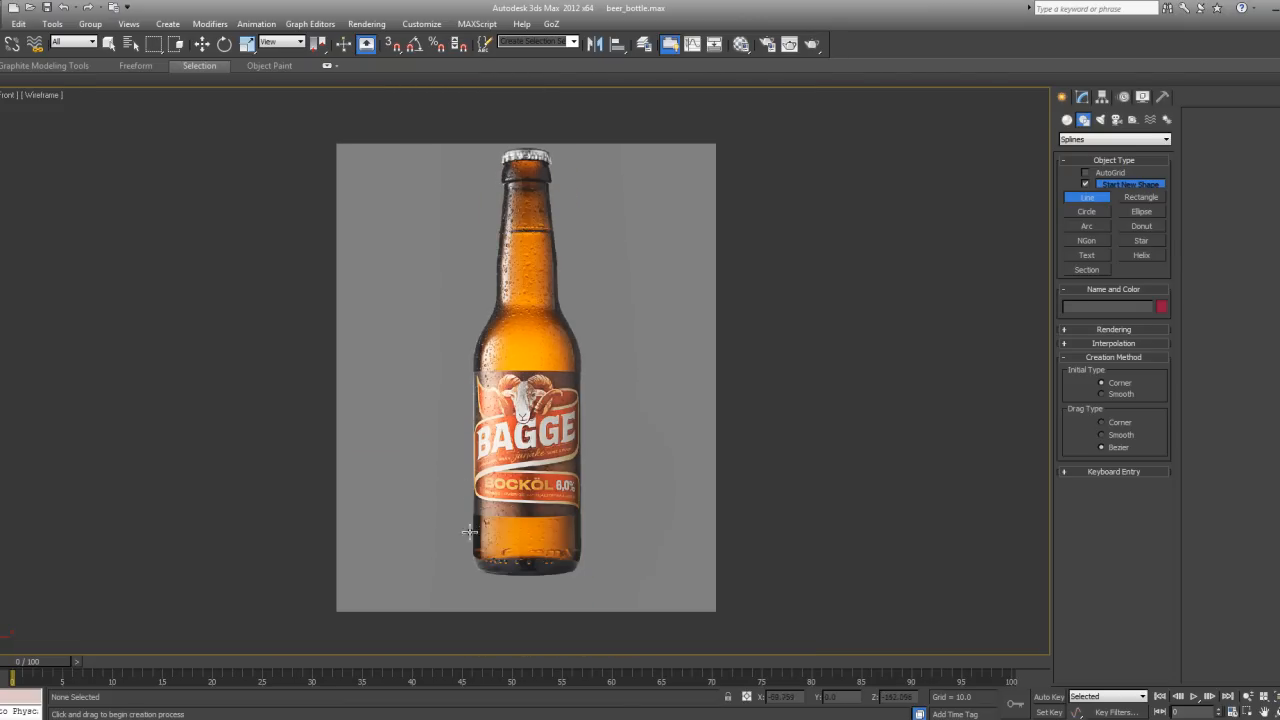
pyautogui.moveTo(531, 377)
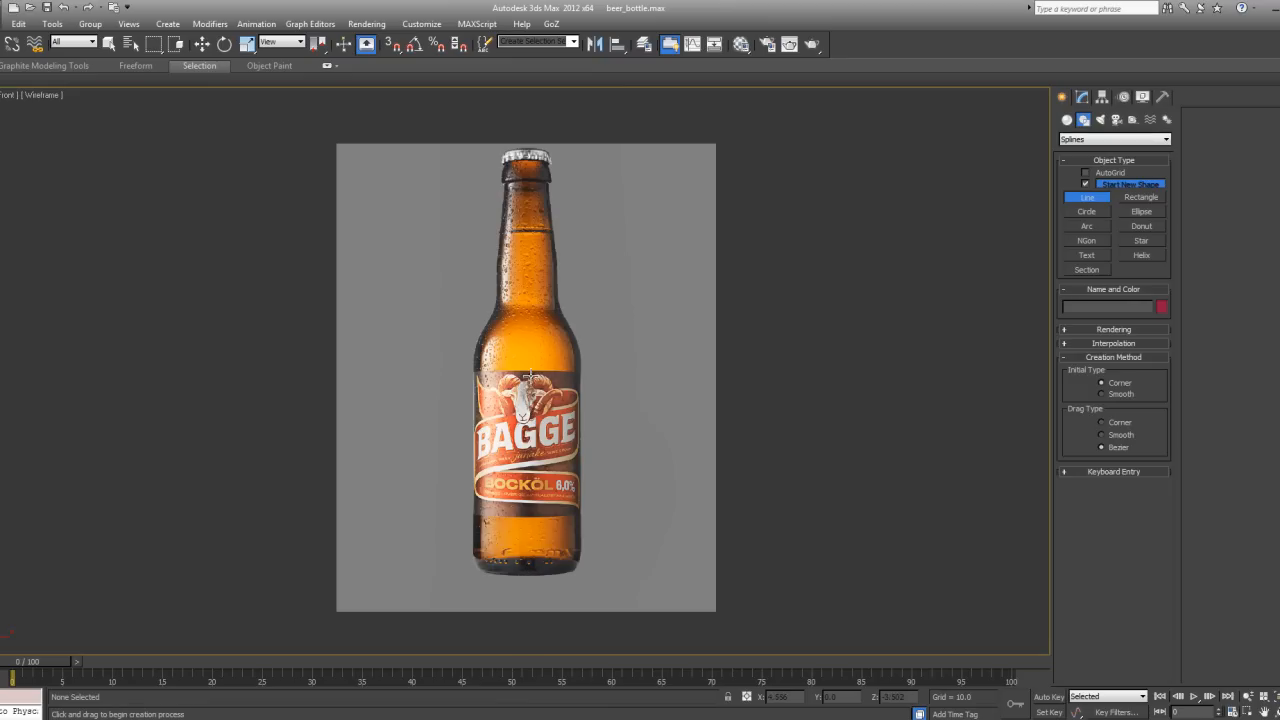
pyautogui.scroll(3)
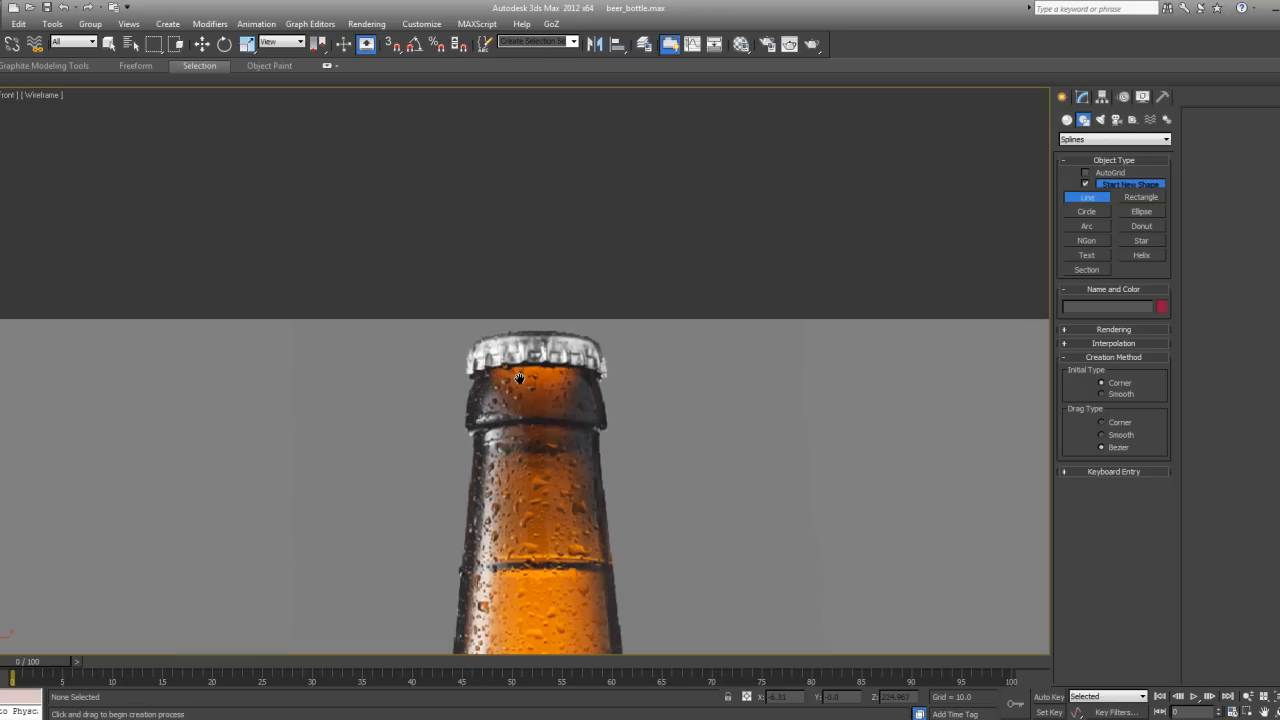
pyautogui.moveTo(542, 348)
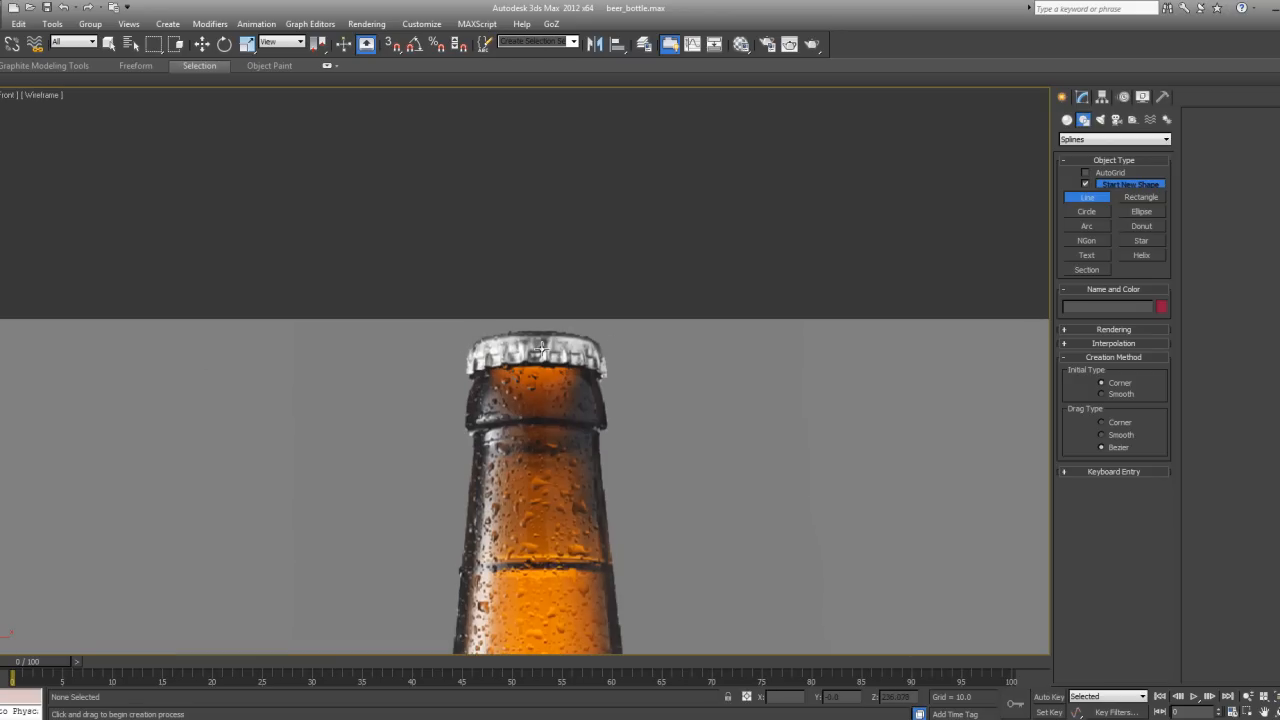
pyautogui.moveTo(487, 349)
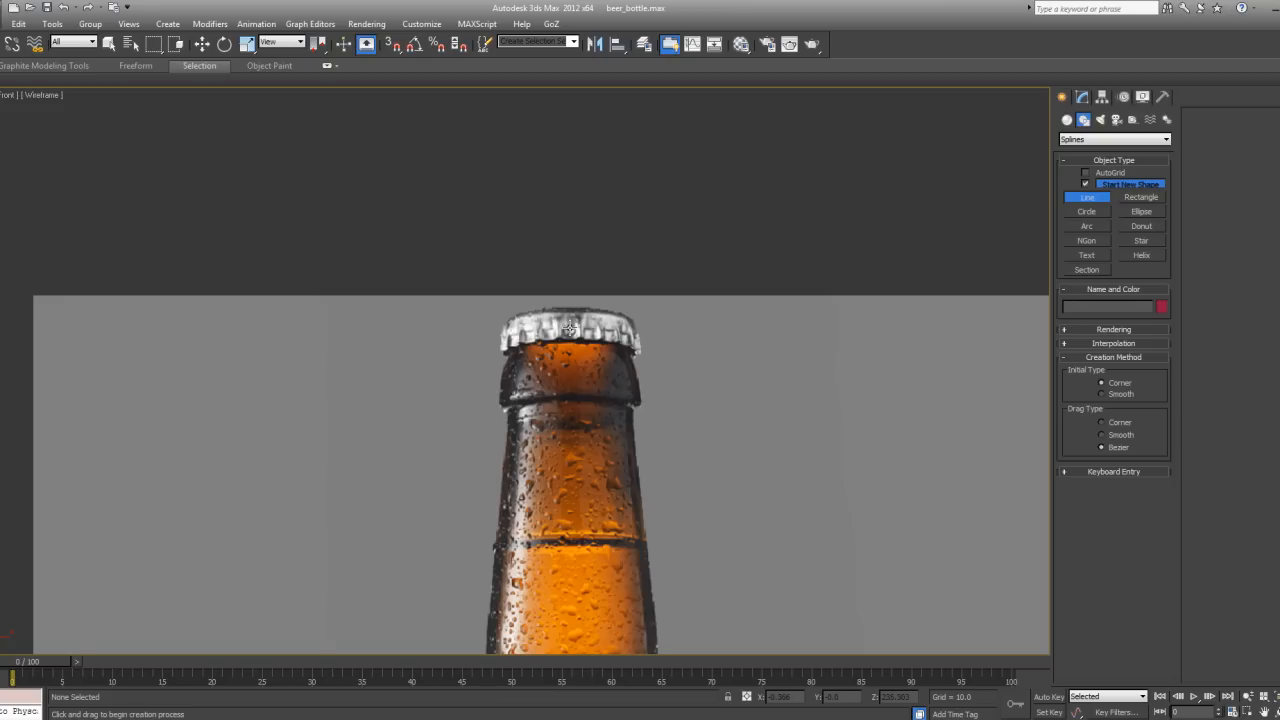
pyautogui.click(570, 328)
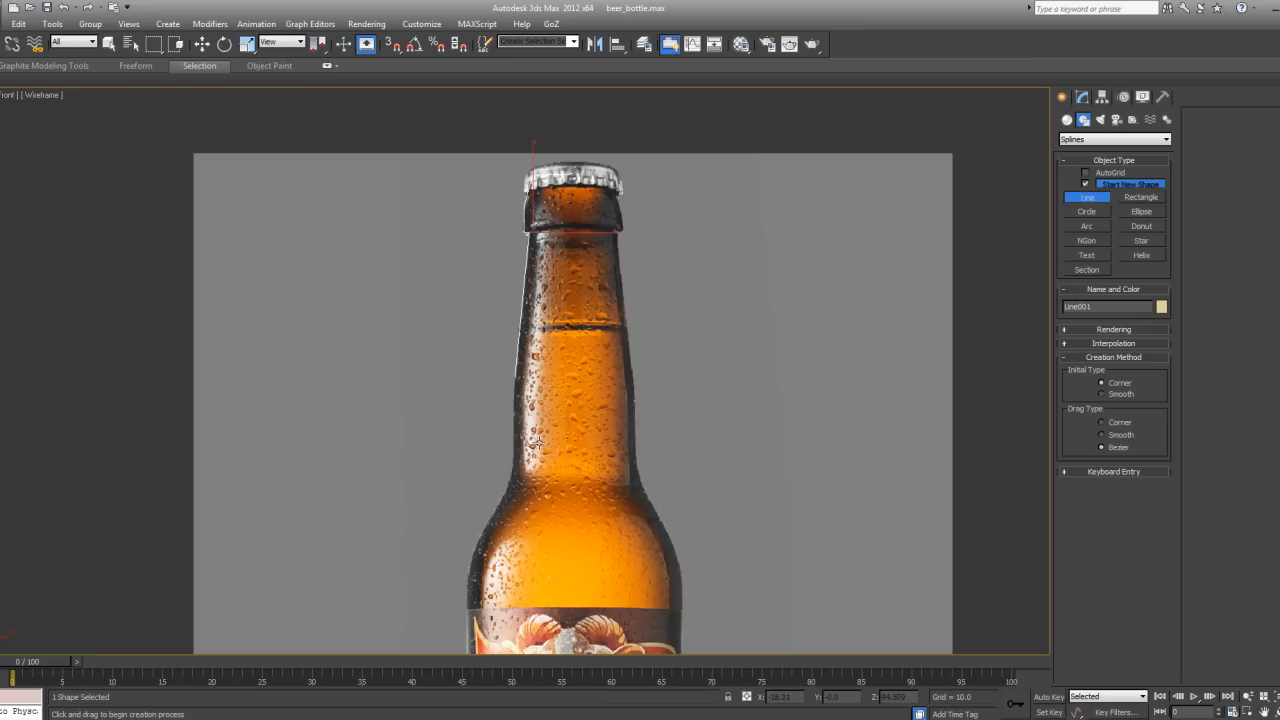
pyautogui.scroll(3)
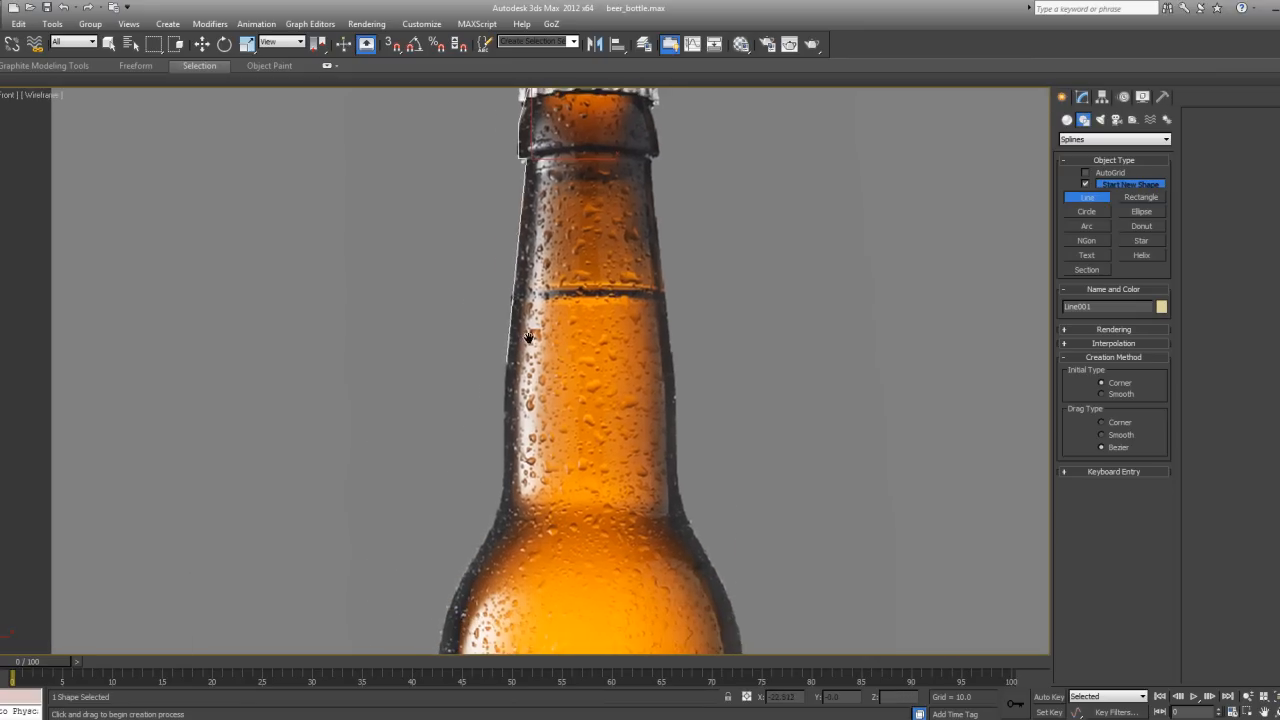
pyautogui.scroll(-3)
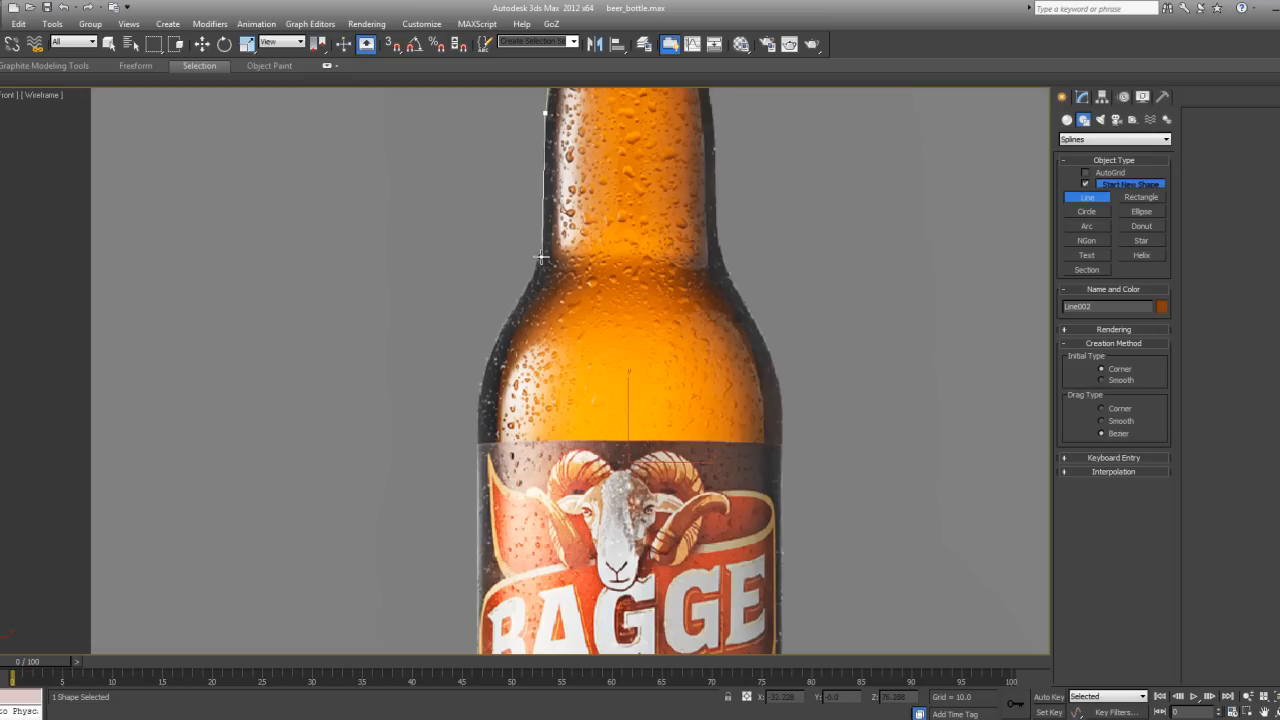
pyautogui.click(487, 363)
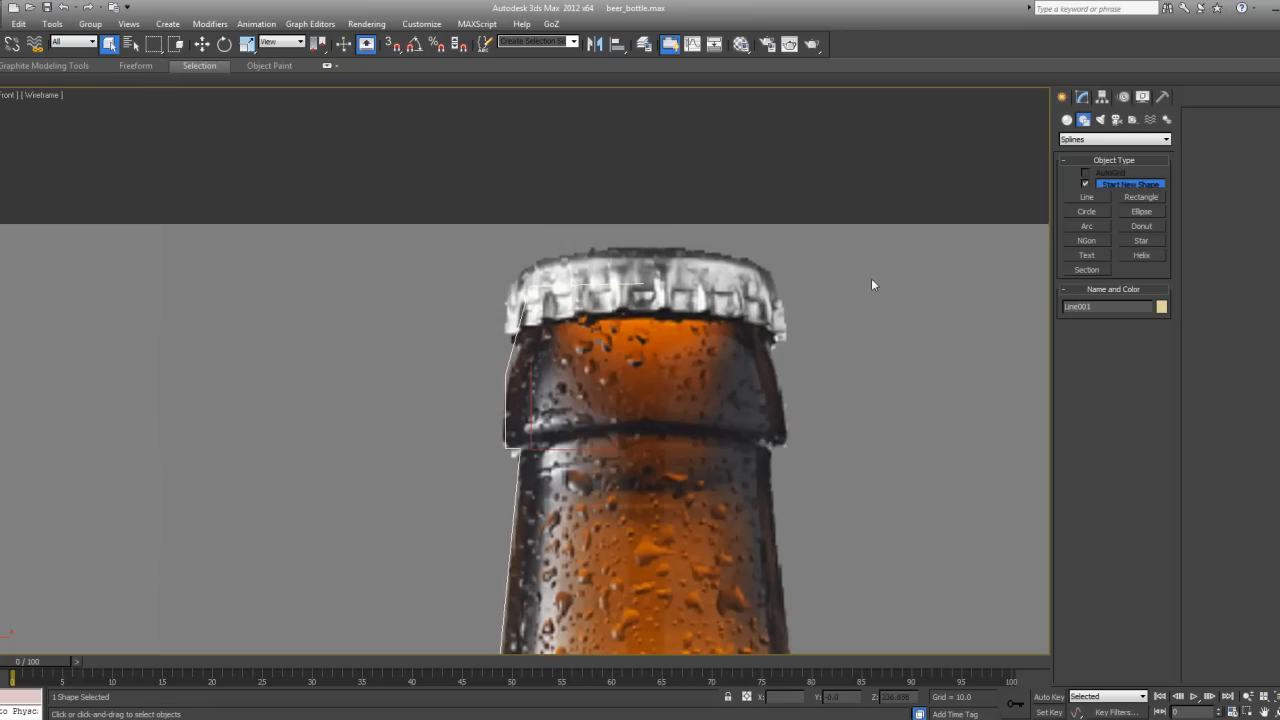
# - Open Line001 in the Modify panel with Select and Move, expanding its sub-object levels
pyautogui.click(1081, 96)
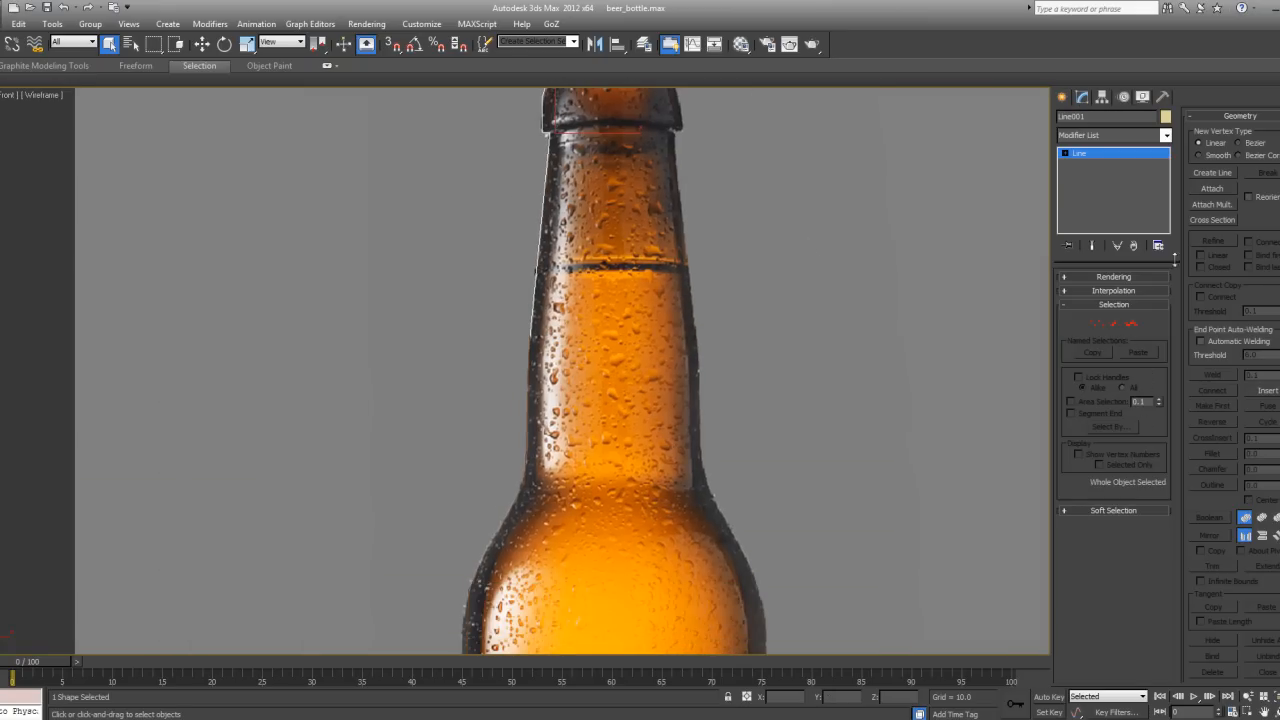
pyautogui.click(1212, 189)
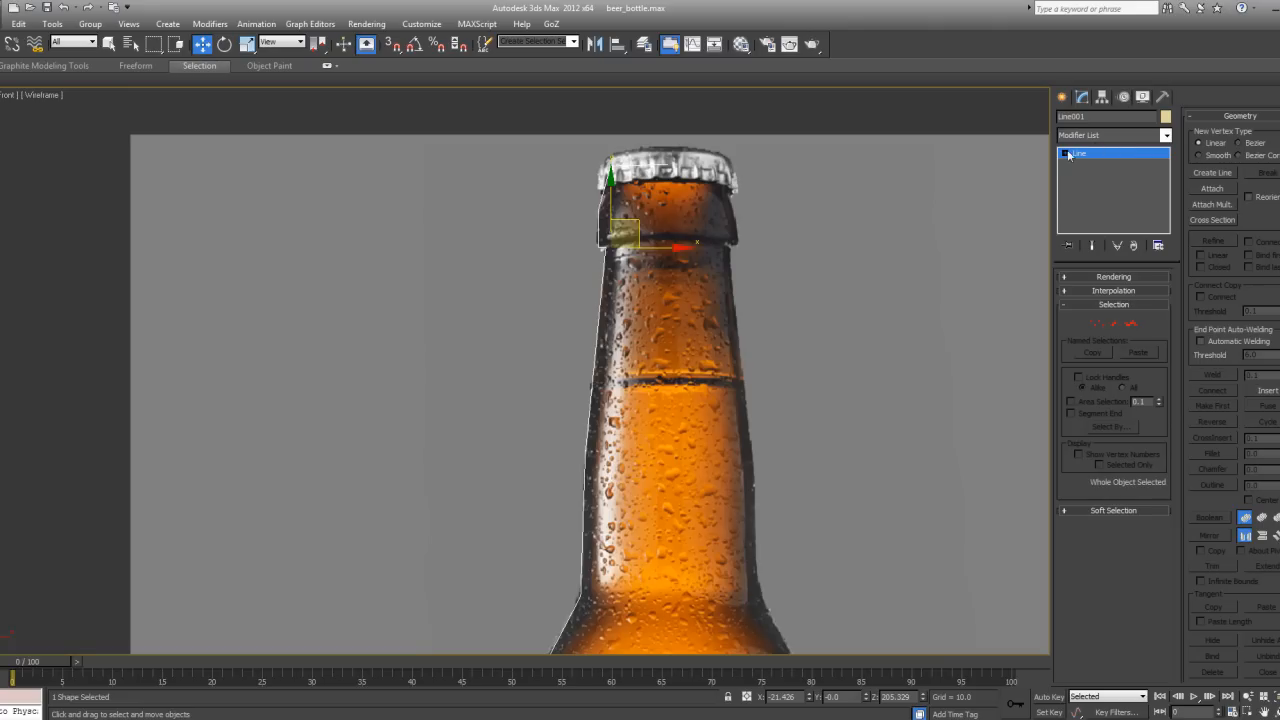
pyautogui.click(1062, 153)
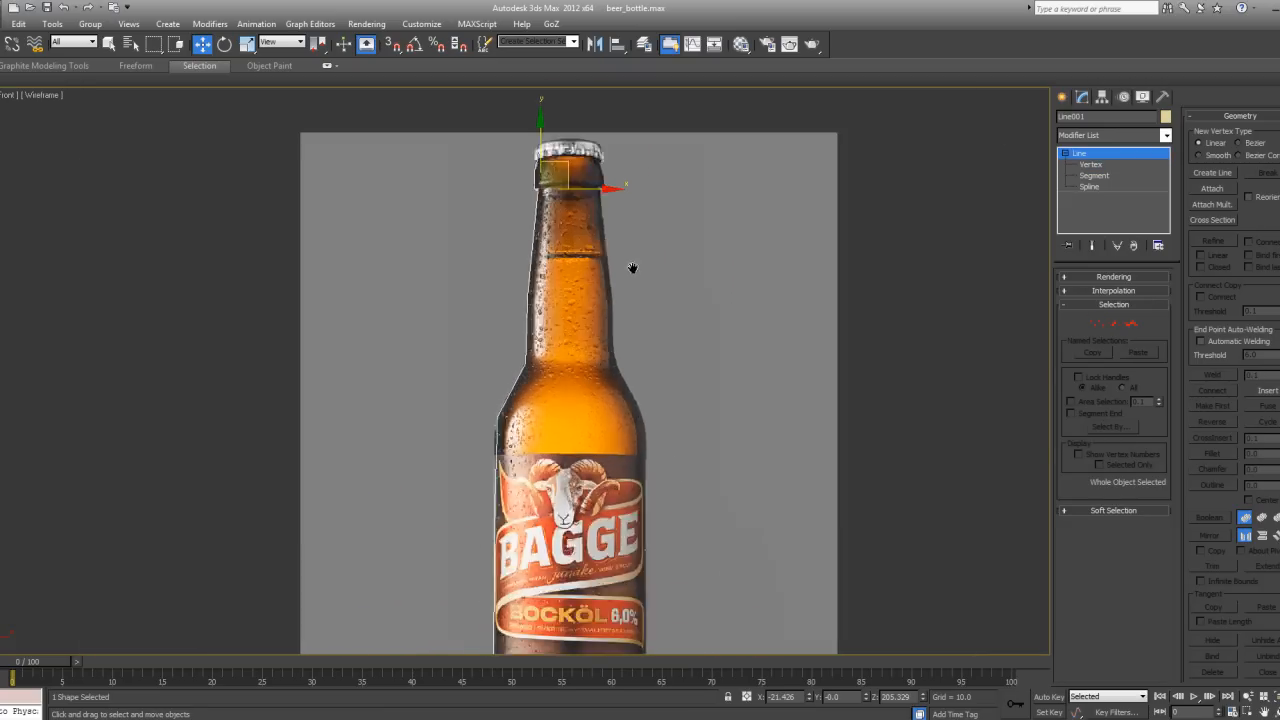
# - Check Line001's Vertex and Spline levels, zoom in on the neck gap, and return to Vertex level
pyautogui.click(1091, 164)
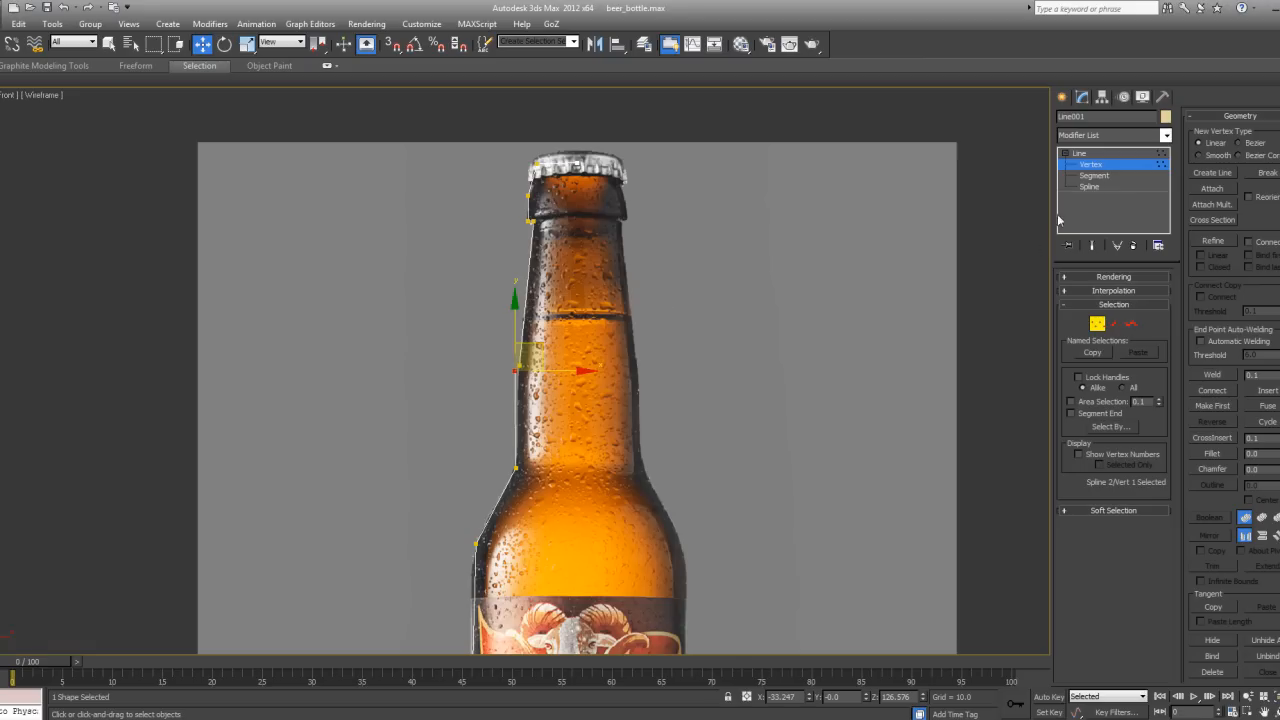
pyautogui.click(1089, 187)
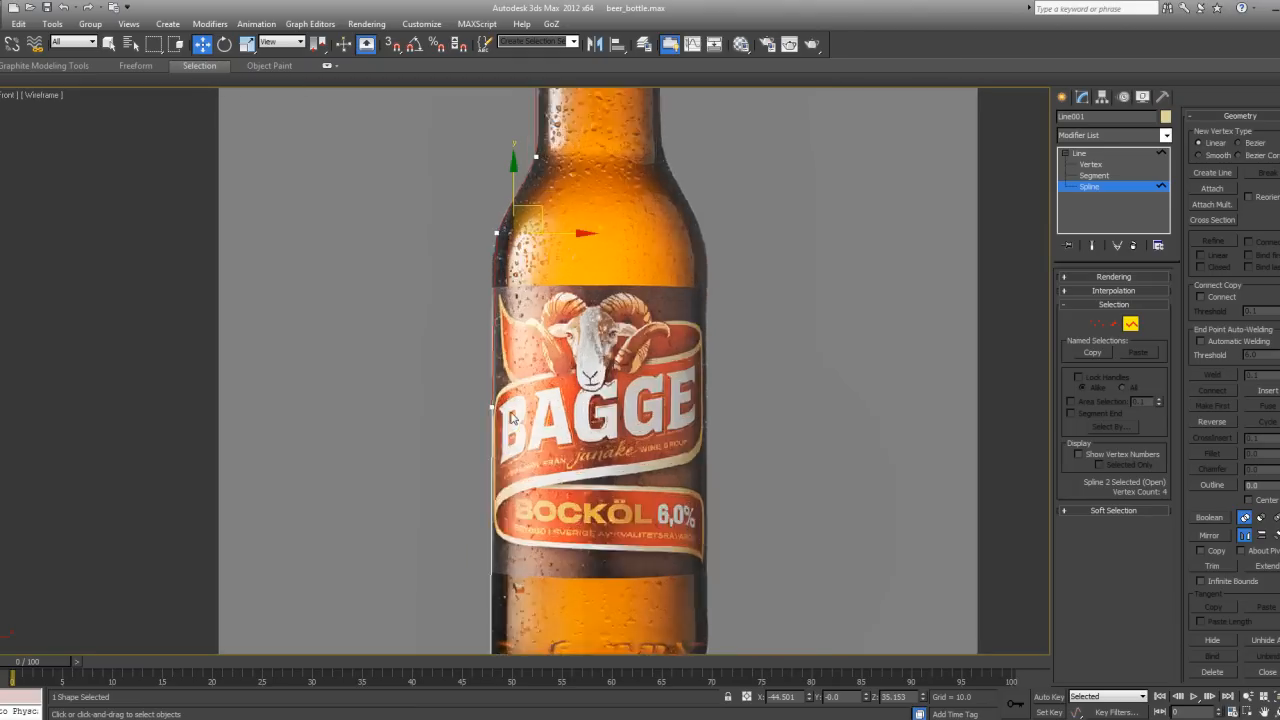
pyautogui.scroll(3)
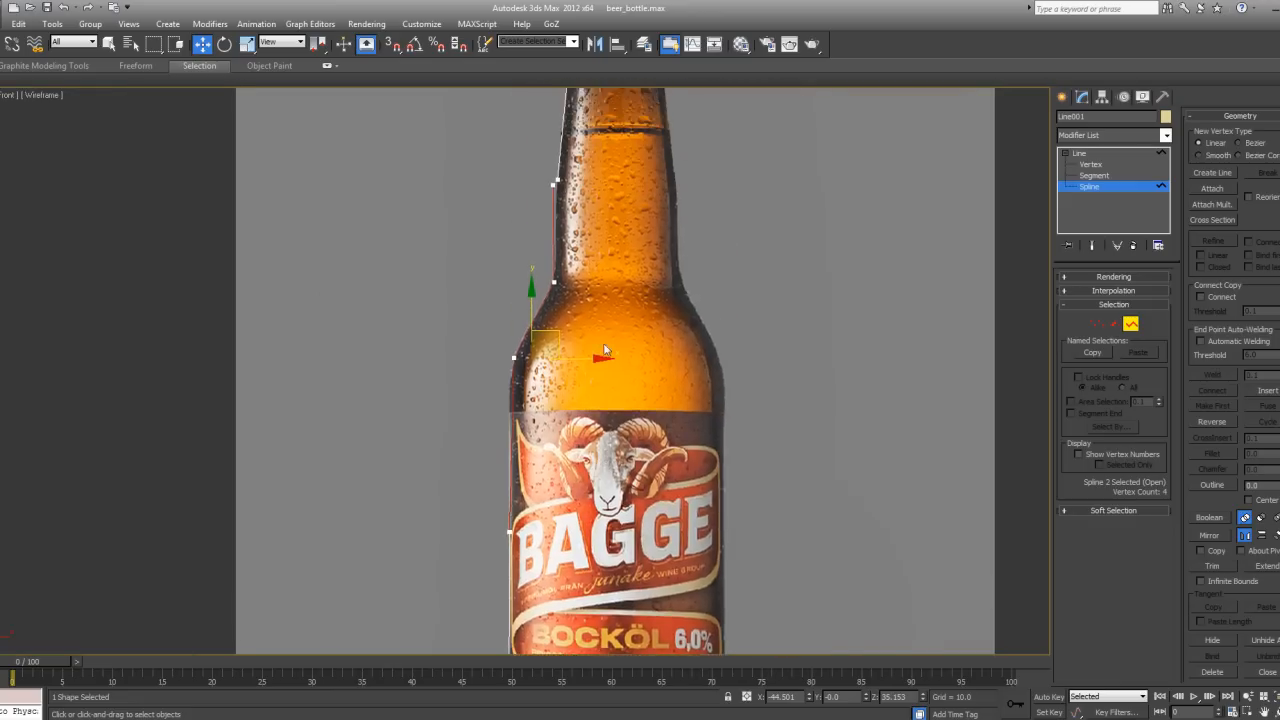
pyautogui.scroll(3)
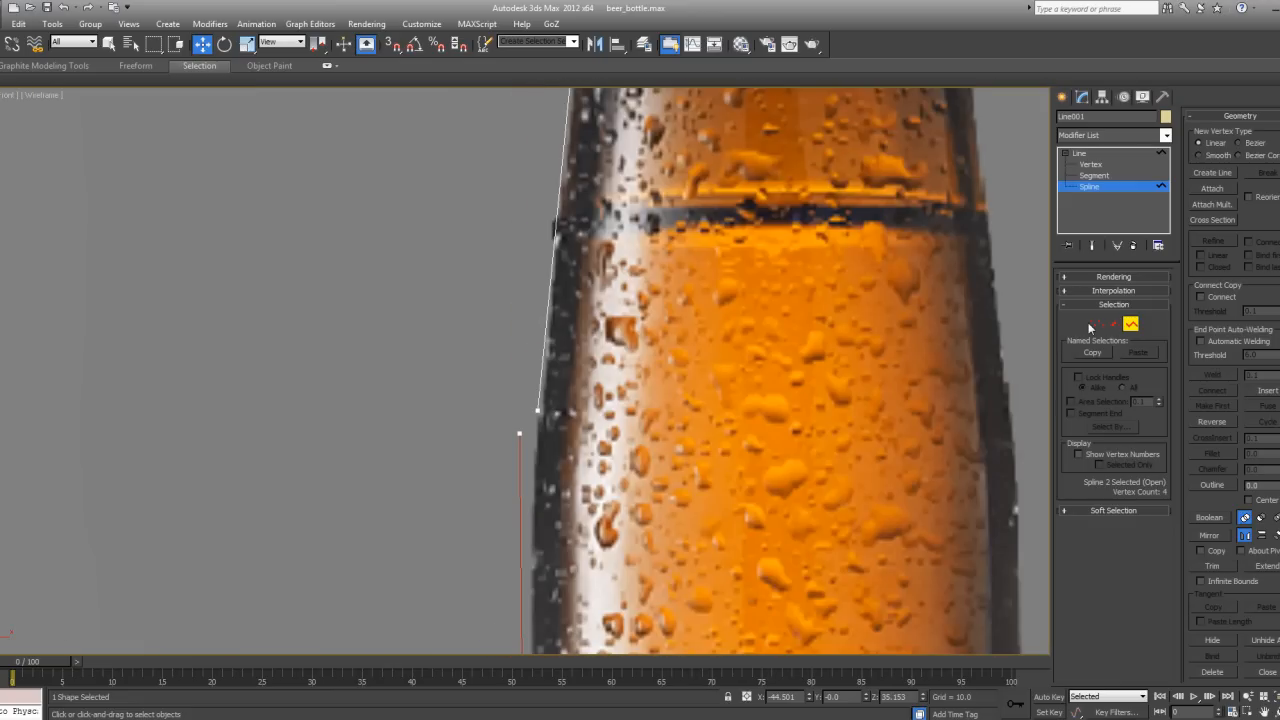
pyautogui.click(868, 342)
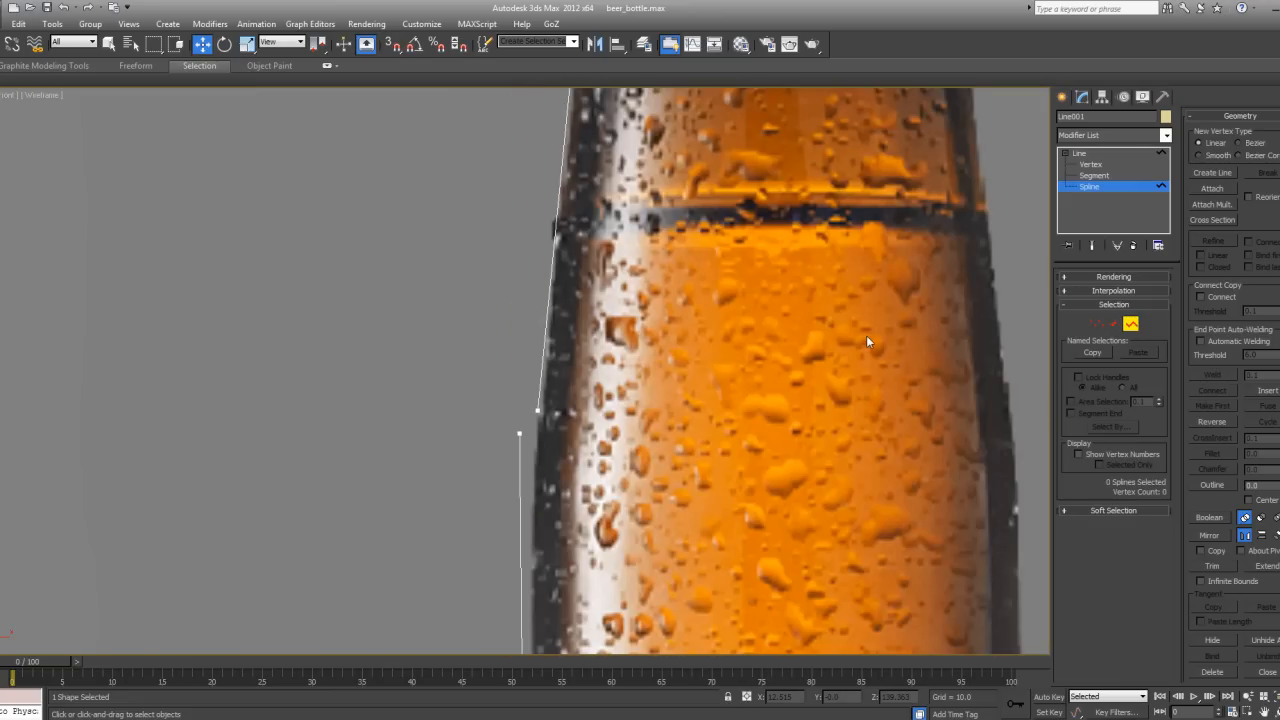
pyautogui.click(1091, 164)
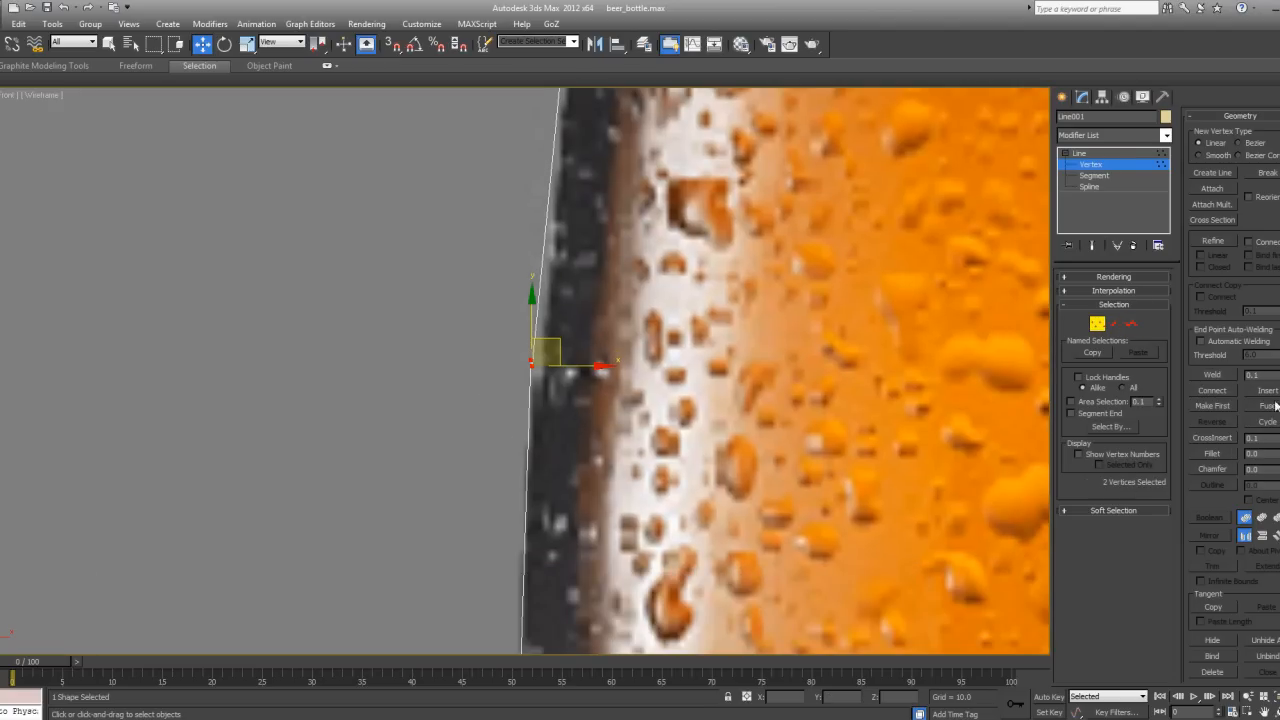
# - Weld Line001's two end vertices with a 17.1 threshold, then zoom and pan to check
pyautogui.click(1211, 374)
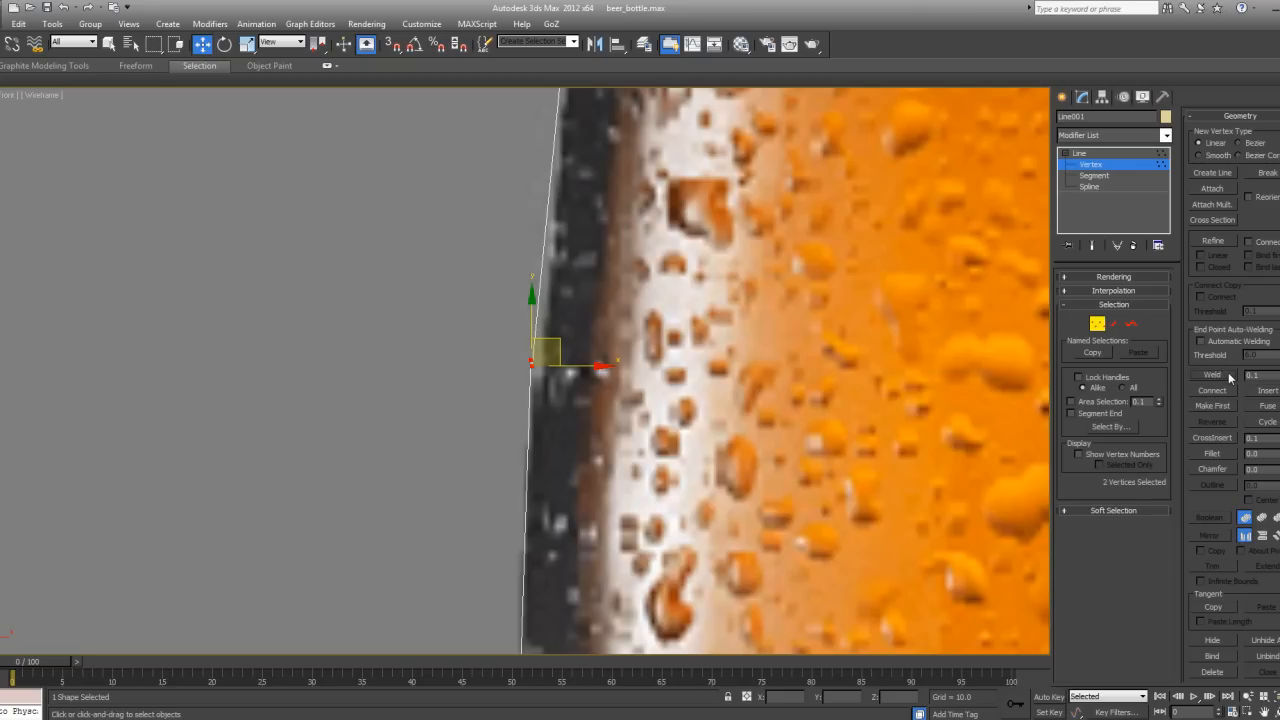
pyautogui.click(1211, 374)
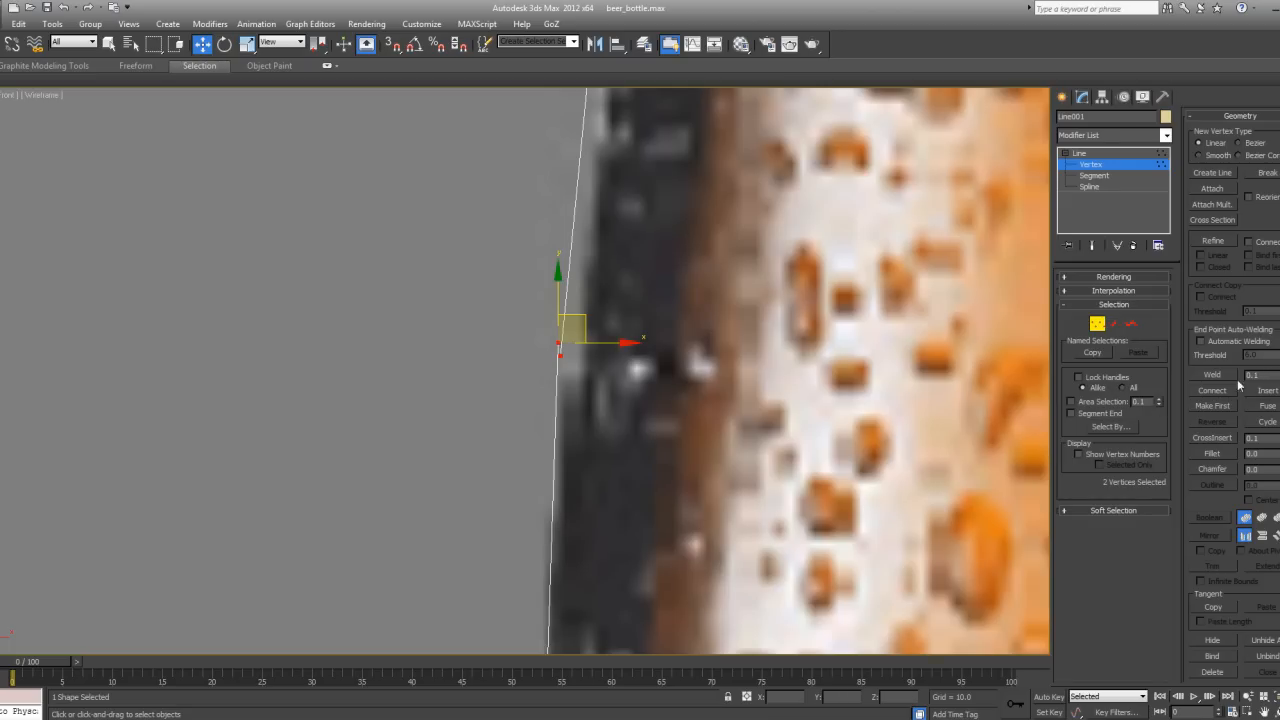
pyautogui.moveTo(1260, 373)
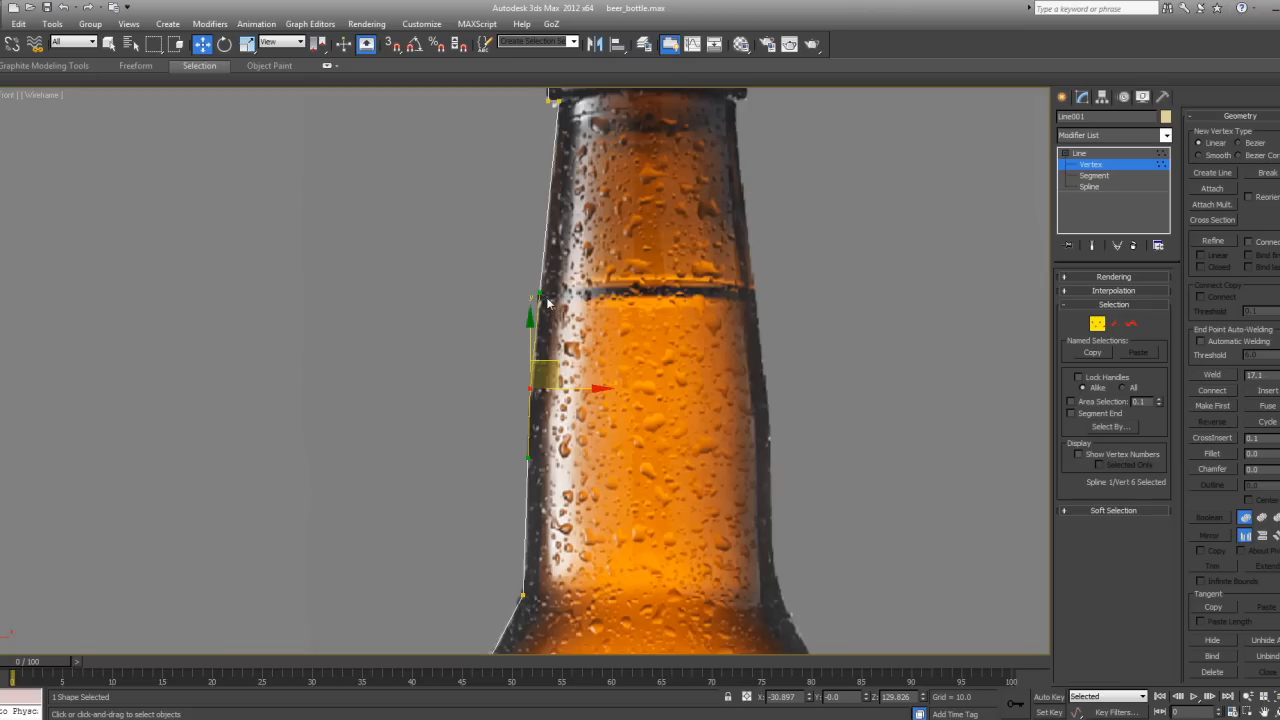
pyautogui.moveTo(535, 477)
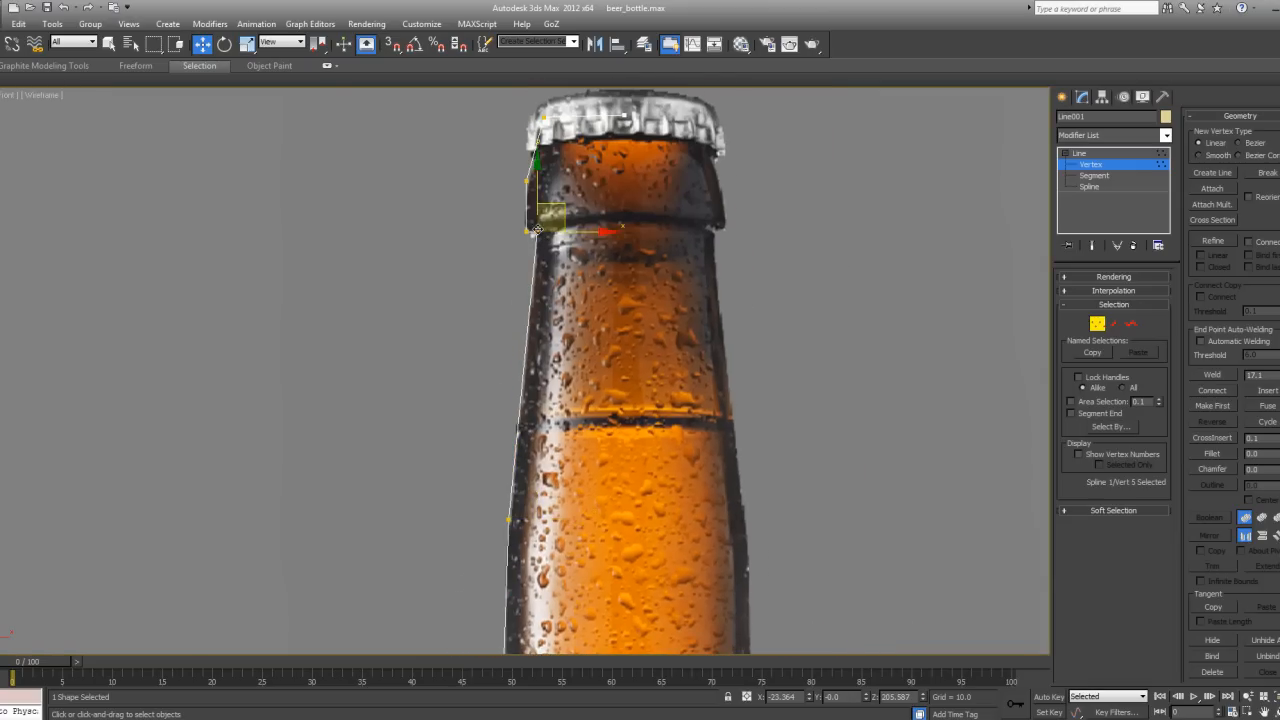
pyautogui.scroll(3)
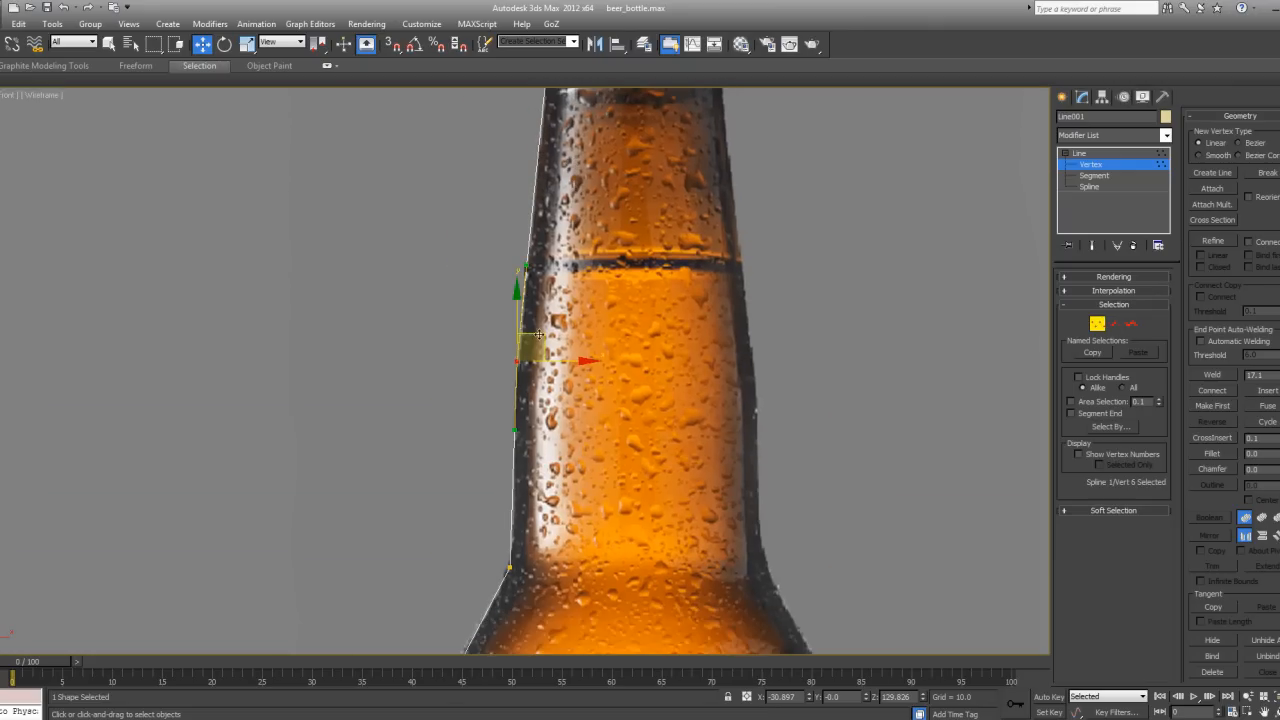
pyautogui.moveTo(535, 333); pyautogui.dragTo(520, 333)
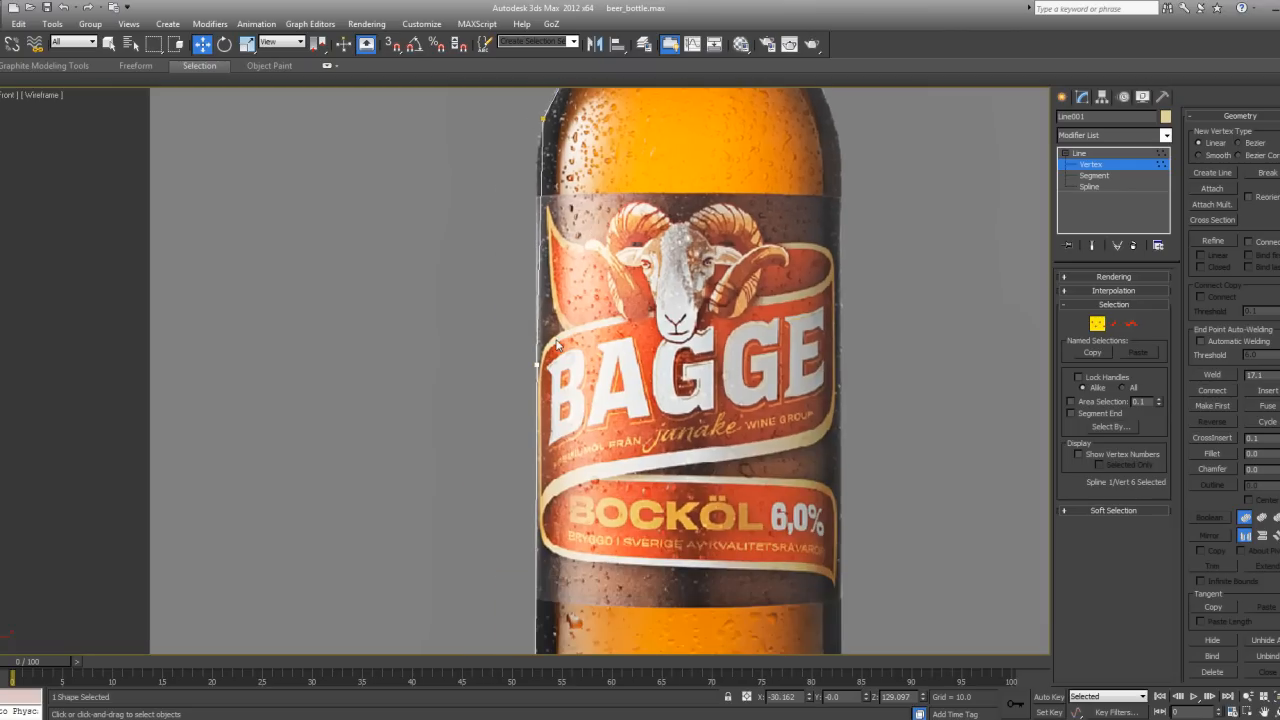
pyautogui.click(540, 362)
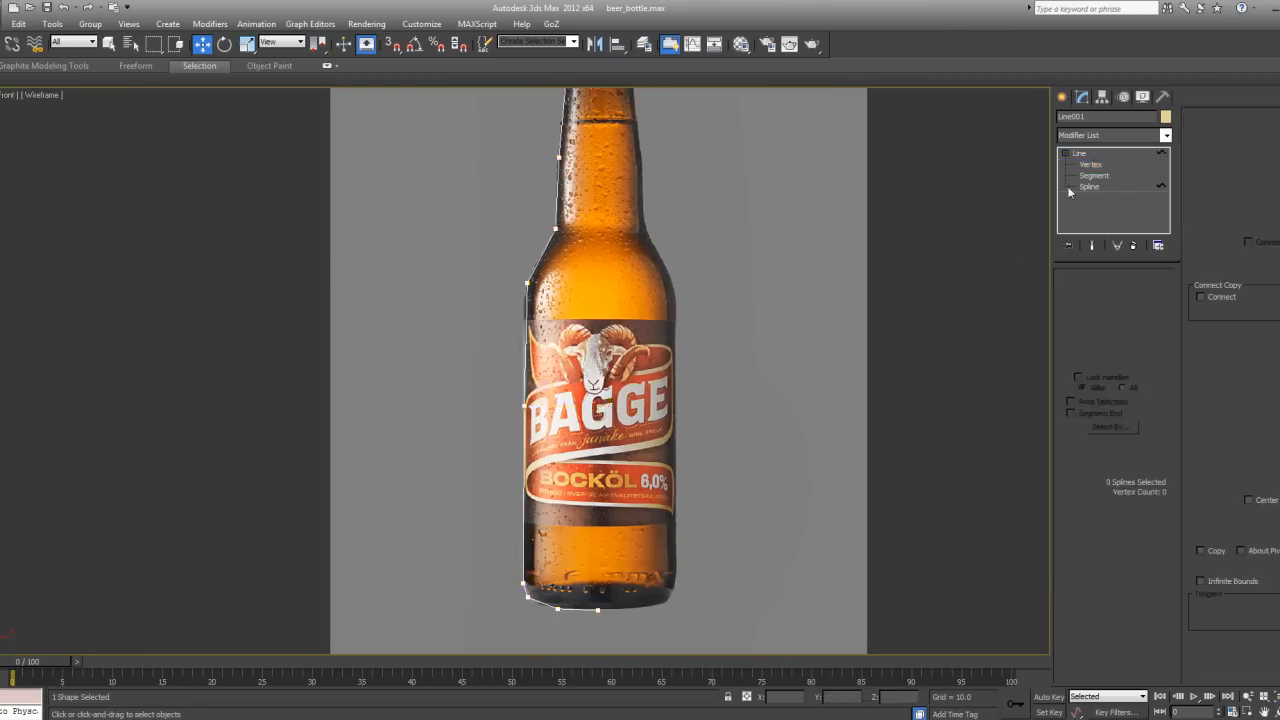
# - Select the spline, then switch to Vertex level to select all 13 vertices
pyautogui.click(1088, 187)
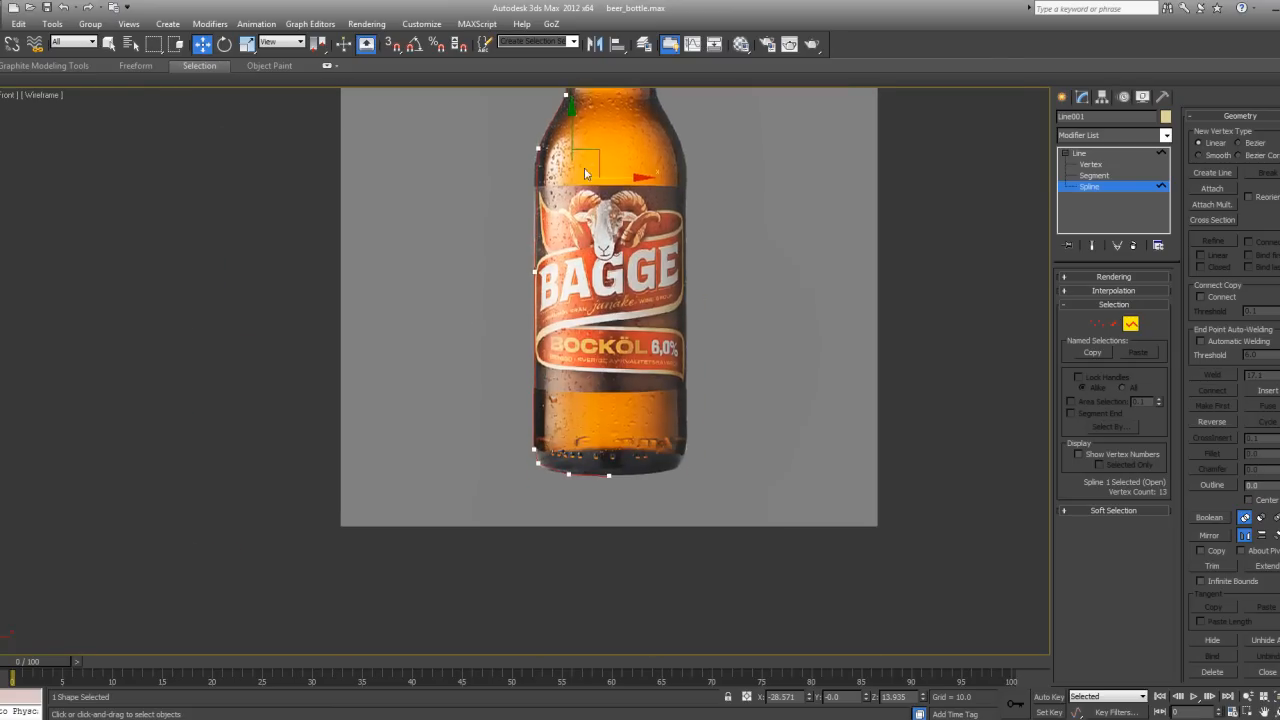
pyautogui.scroll(3)
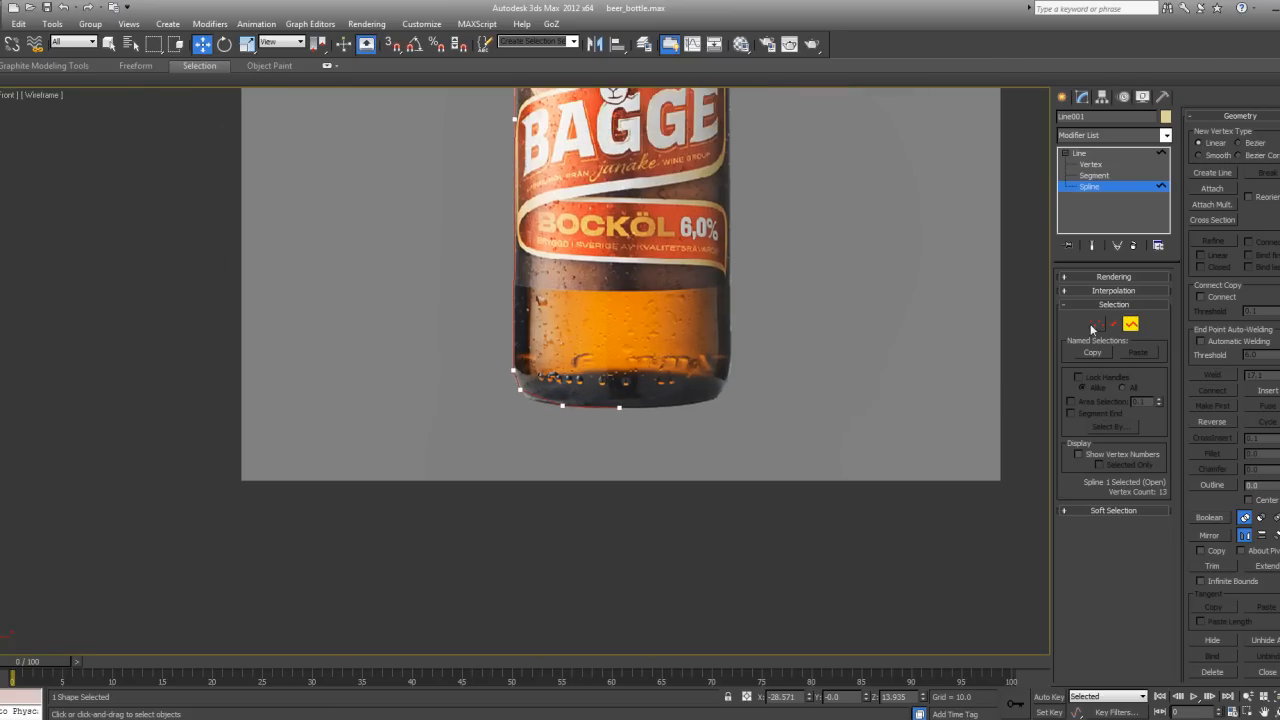
pyautogui.click(1090, 164)
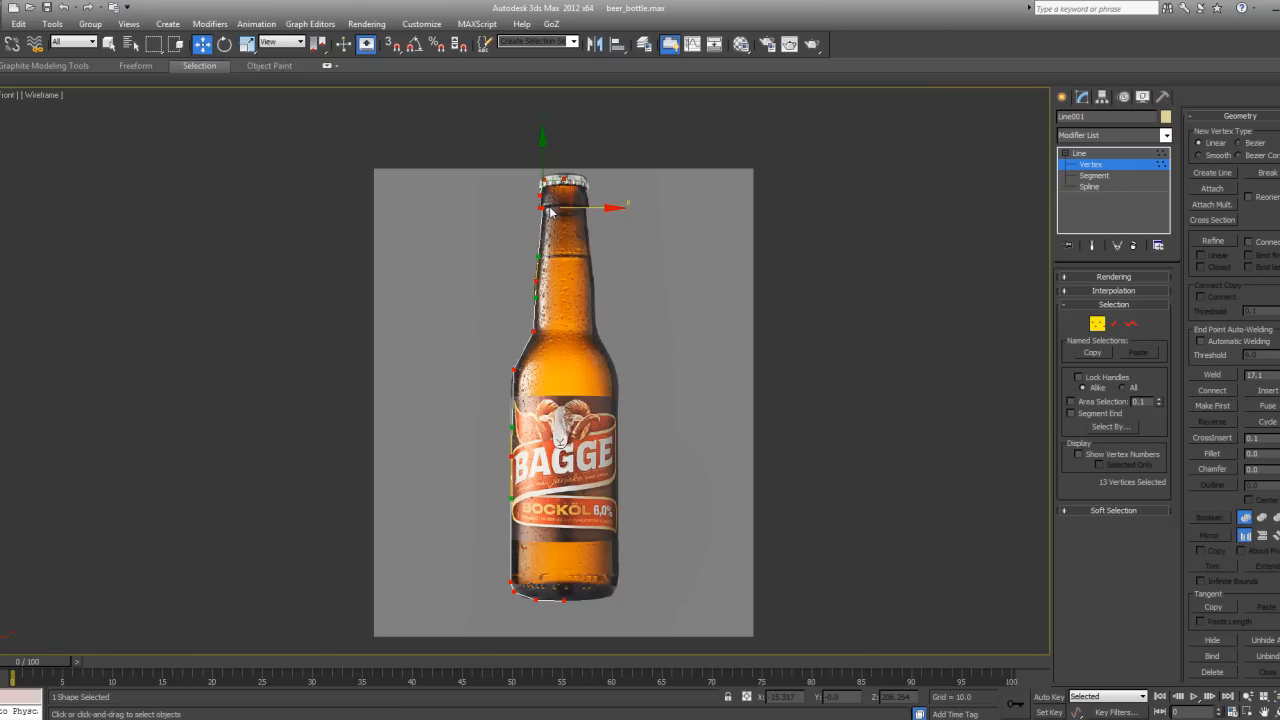
pyautogui.moveTo(537, 253)
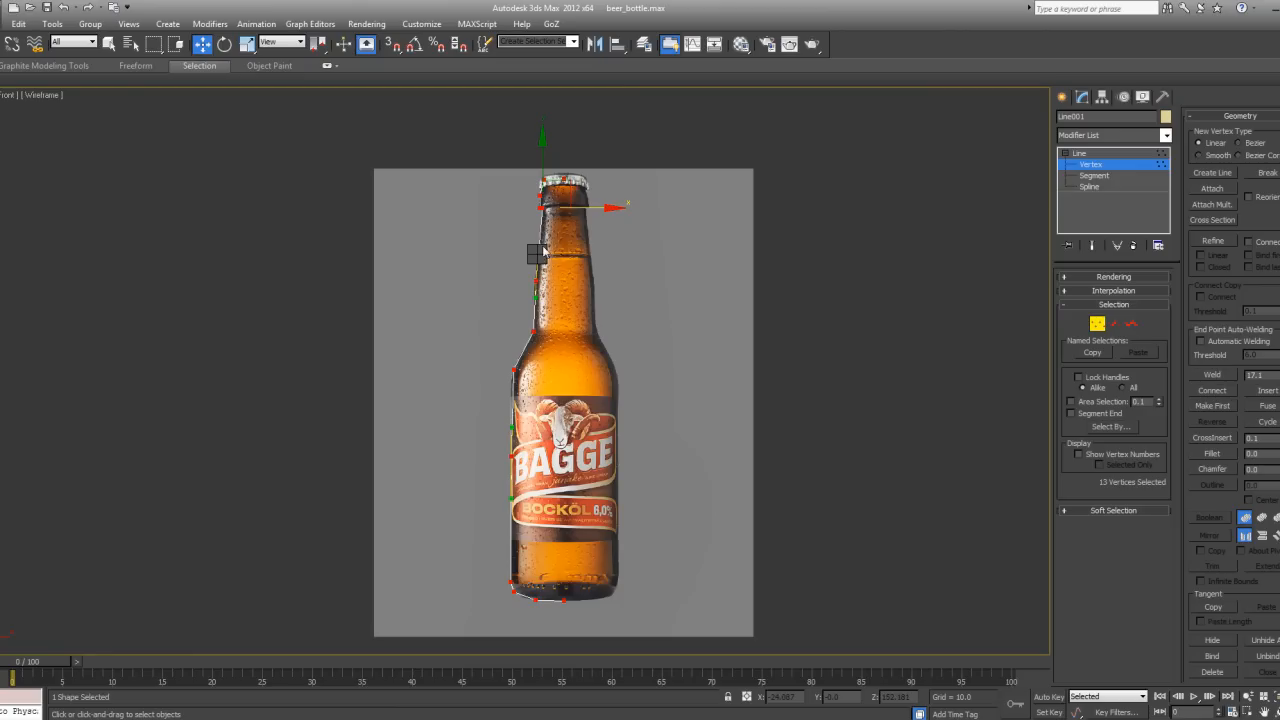
pyautogui.scroll(3)
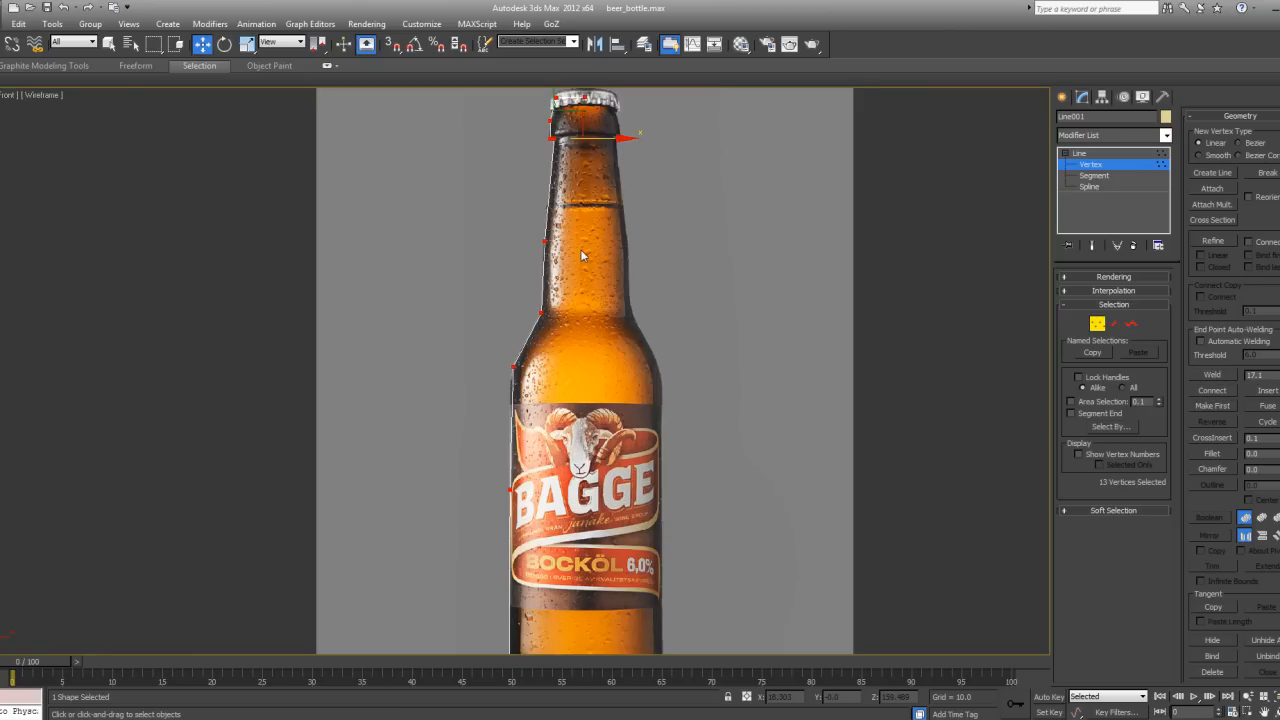